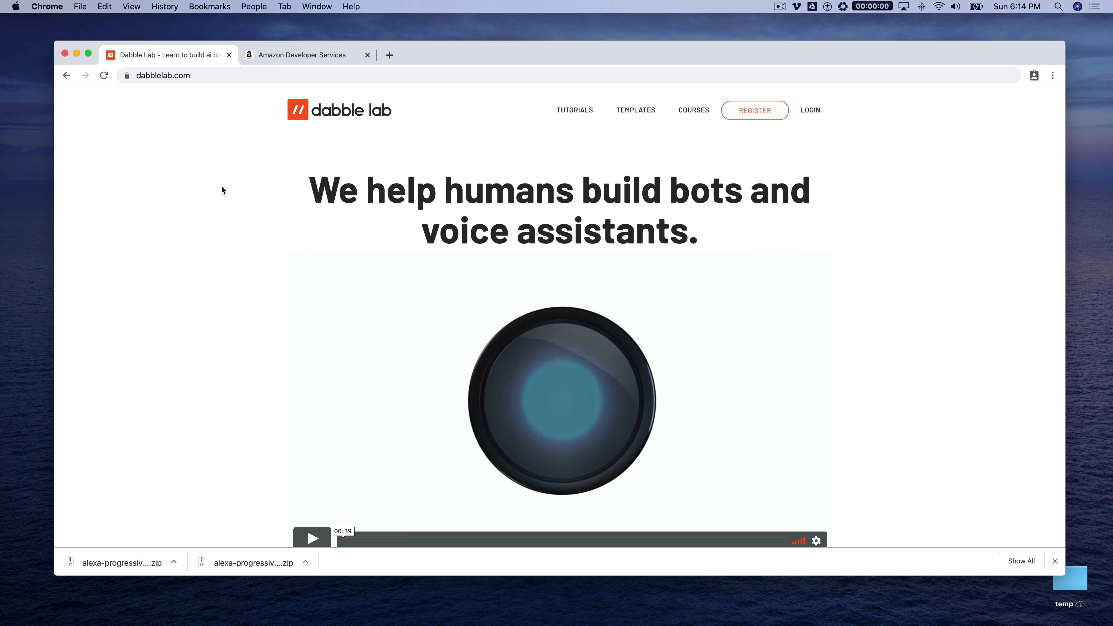
mouse_move(168, 122)
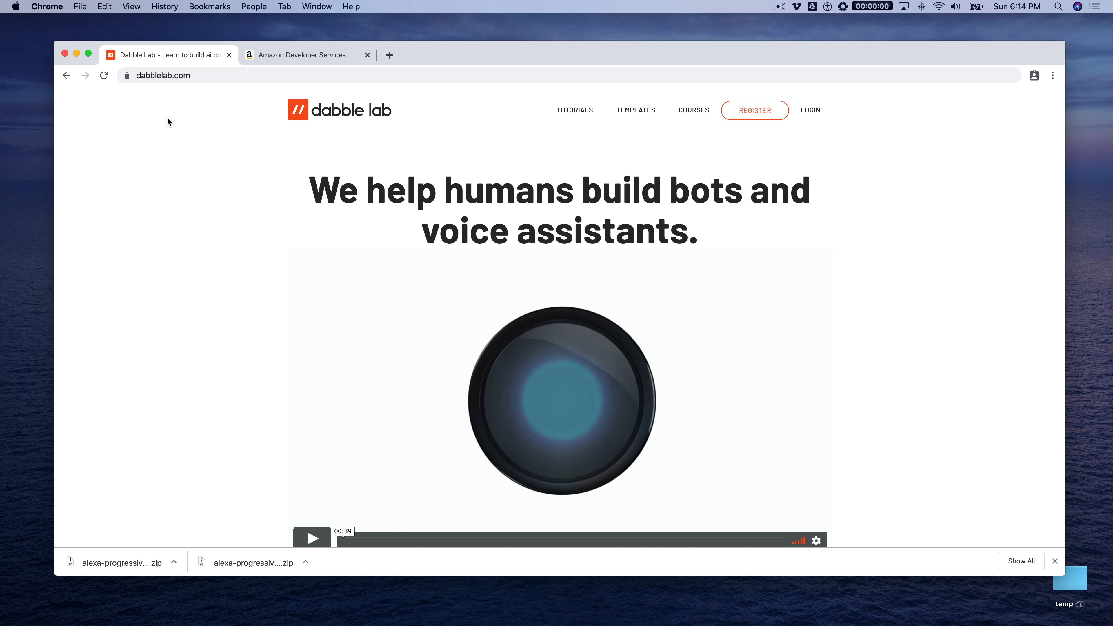
mouse_move(635, 110)
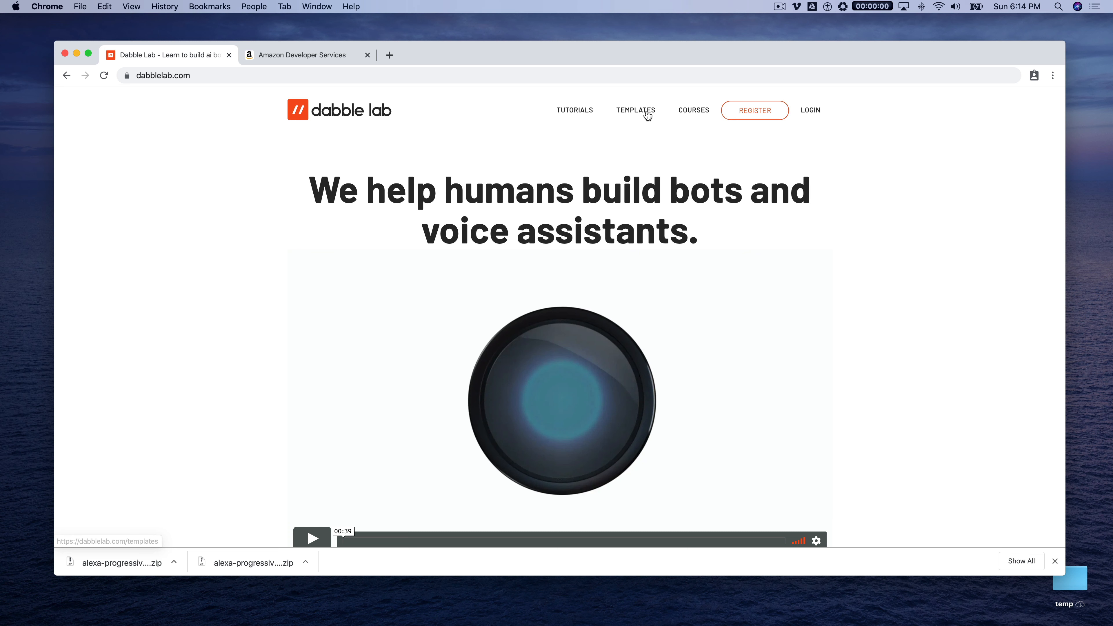
Show the Alexa skill templates list from the Templates navigation link
click(635, 110)
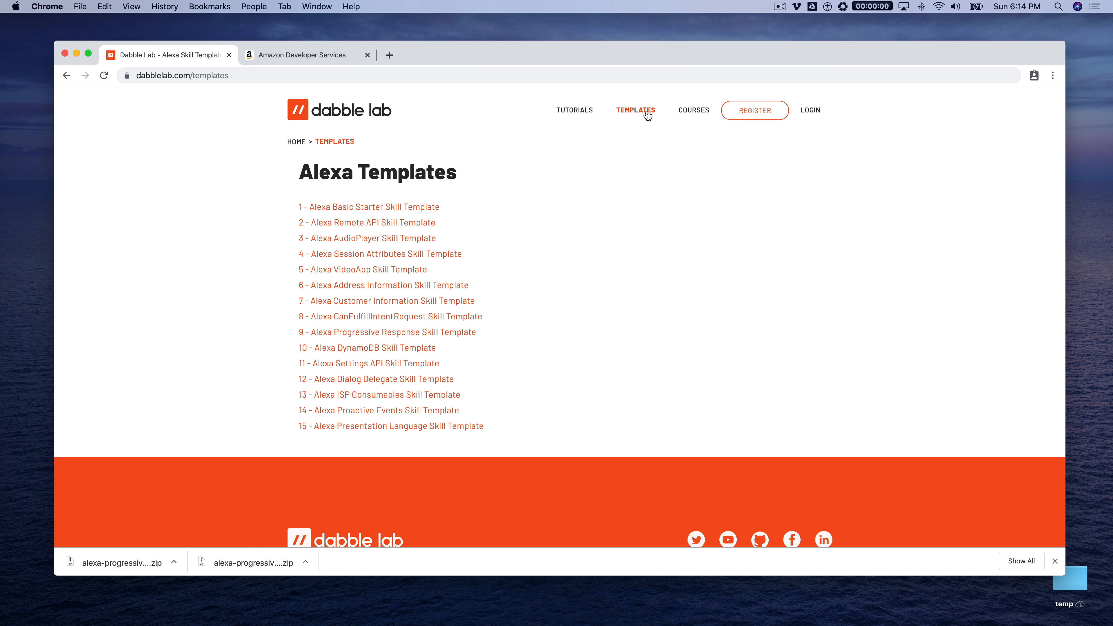
mouse_move(222, 304)
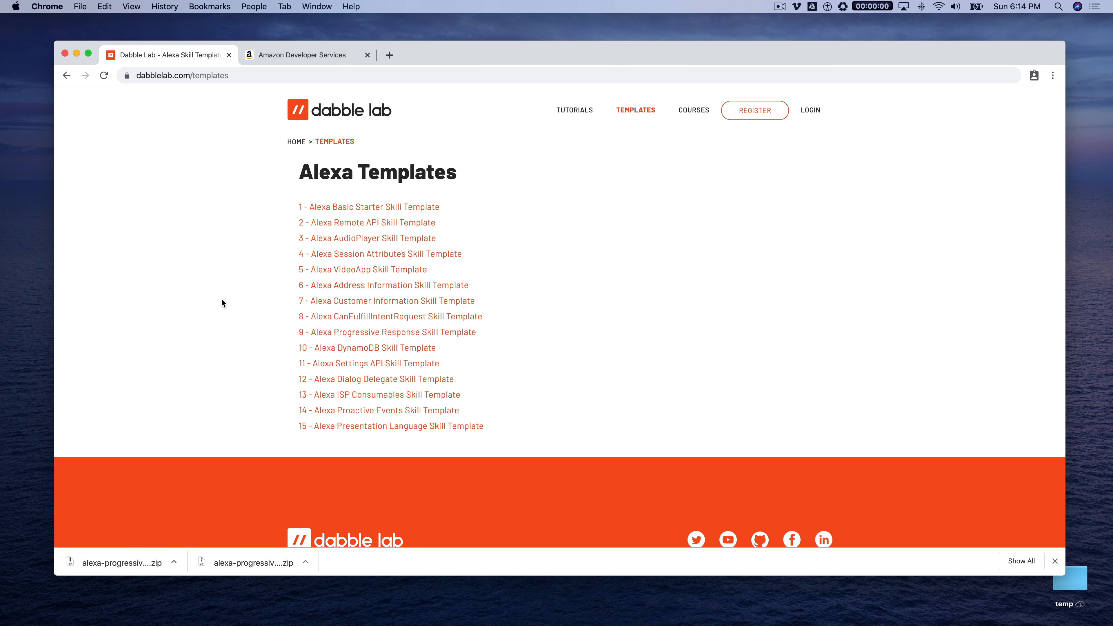
mouse_move(334, 337)
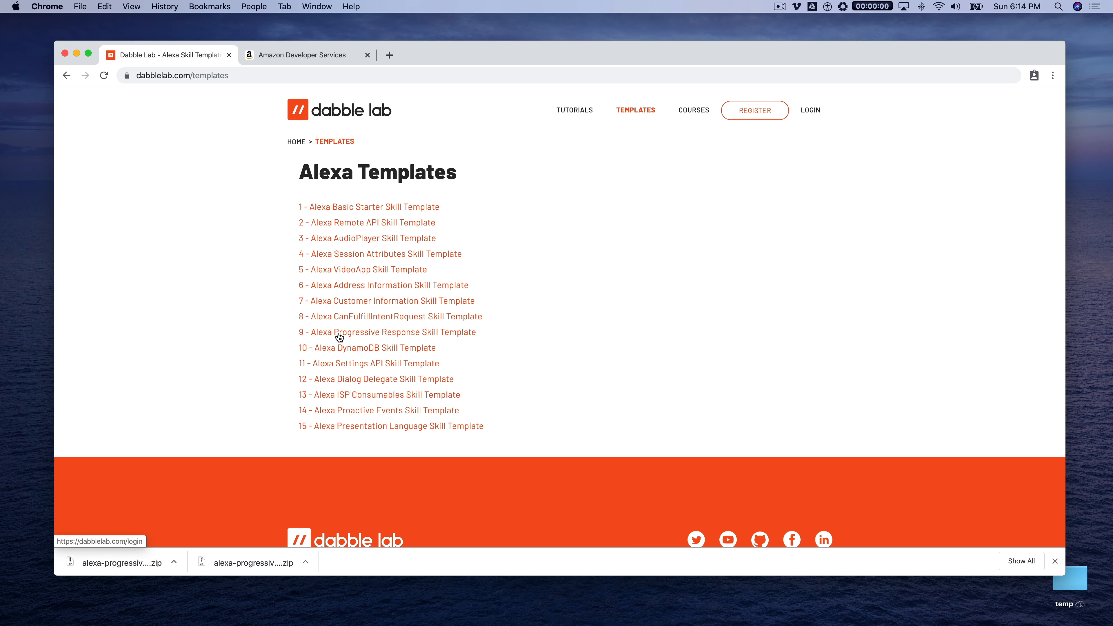
click(809, 110)
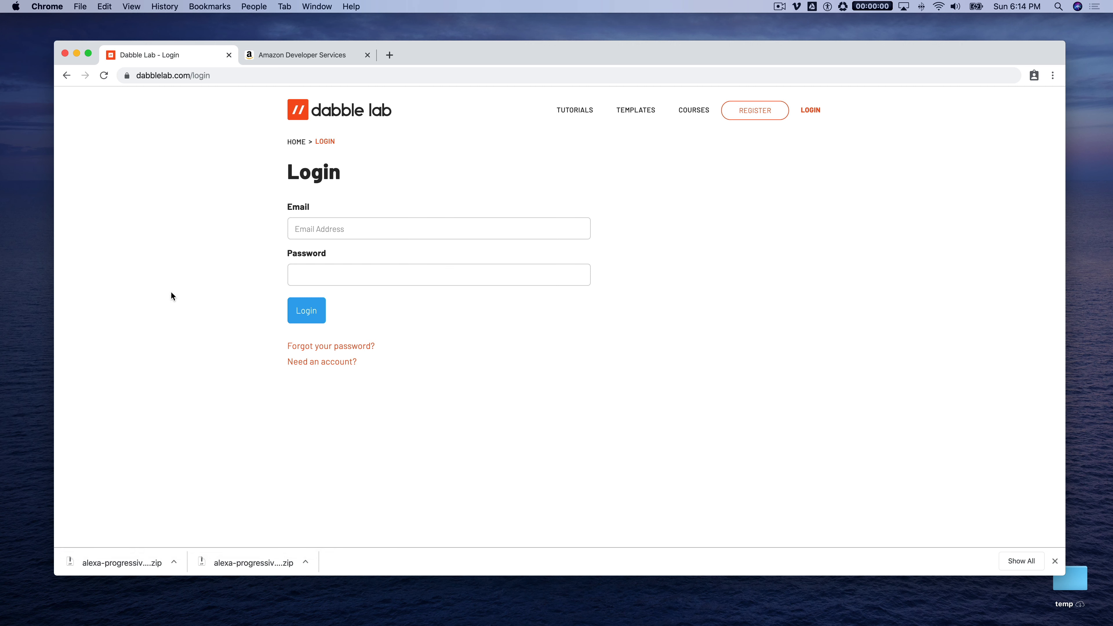
mouse_move(206, 331)
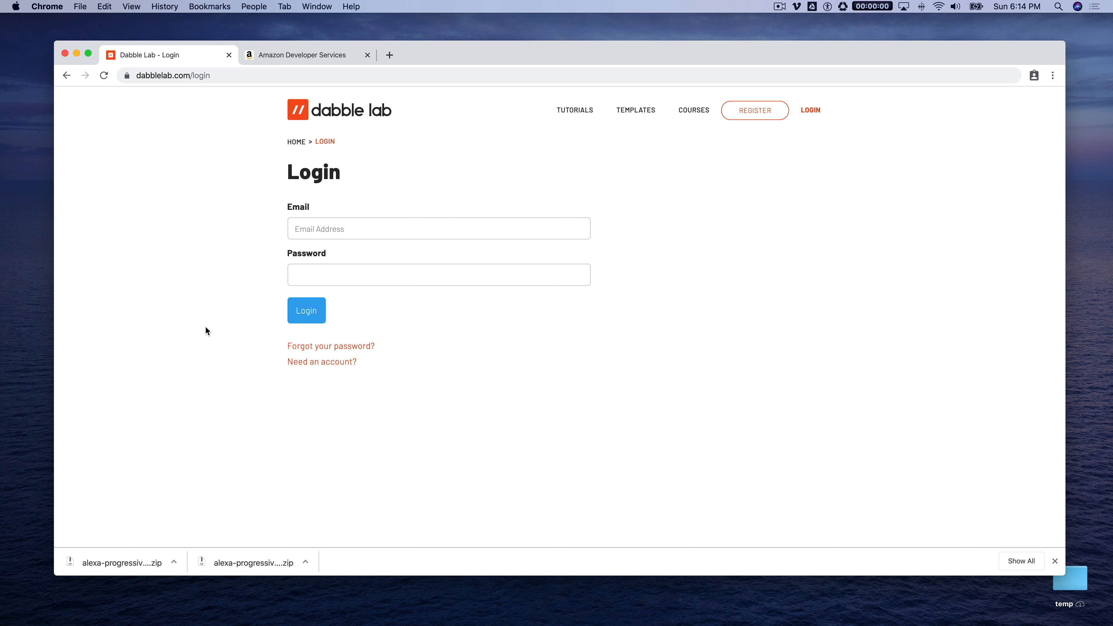
mouse_move(282, 386)
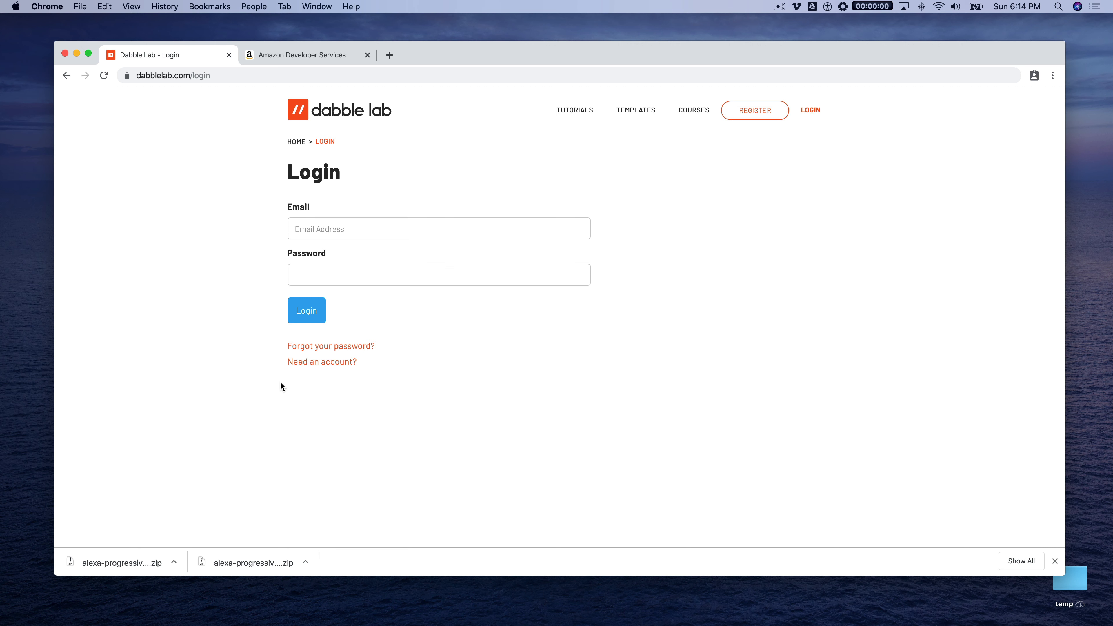
mouse_move(335, 393)
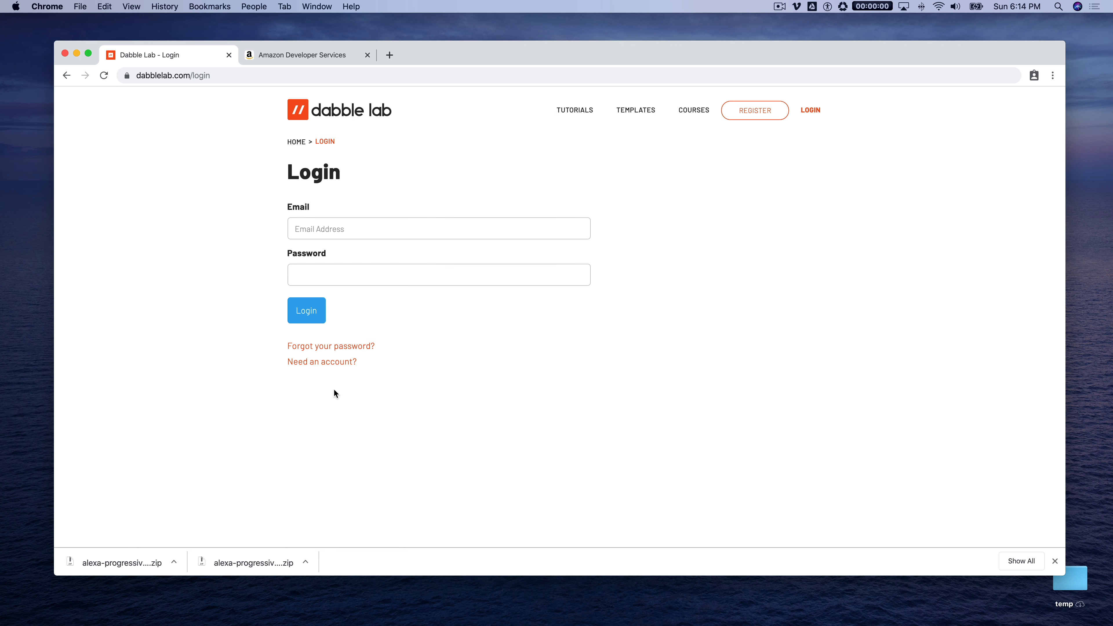
mouse_move(322, 361)
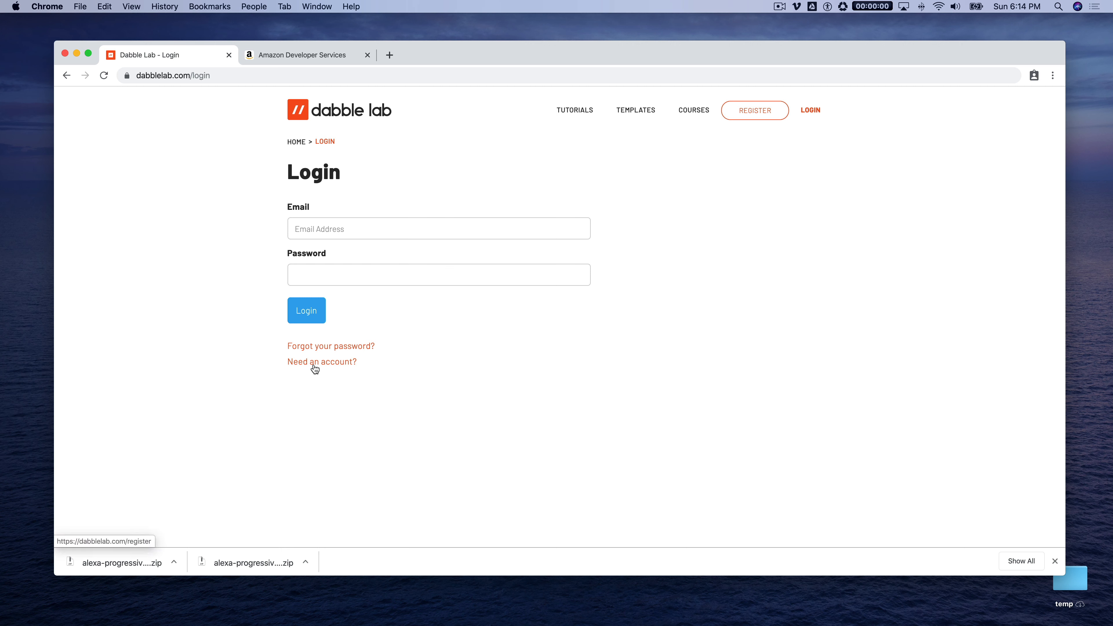
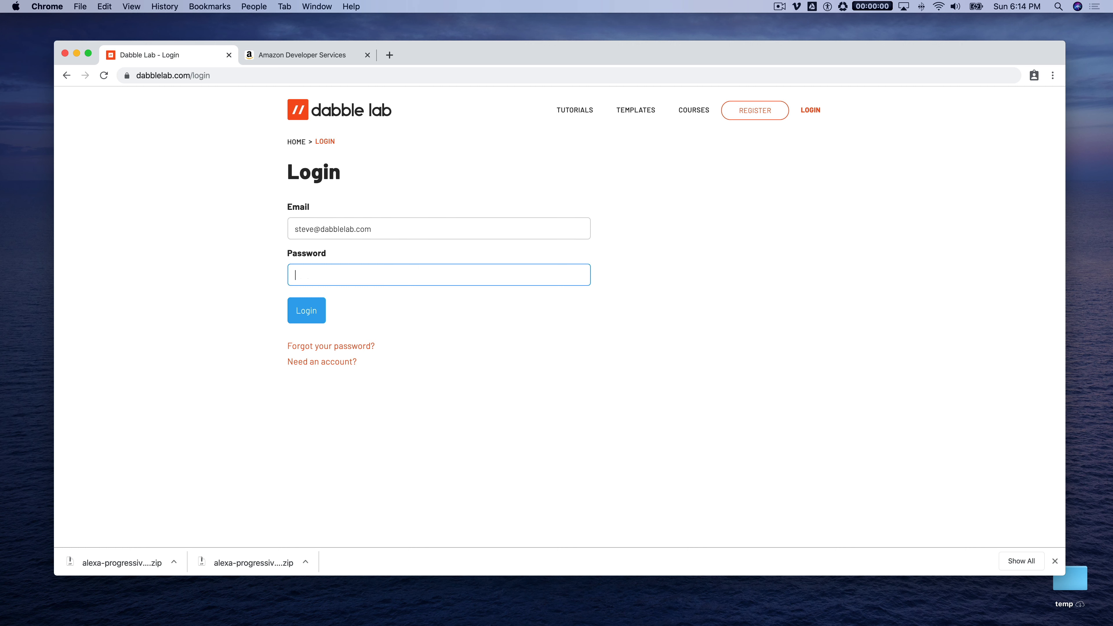
text(password)
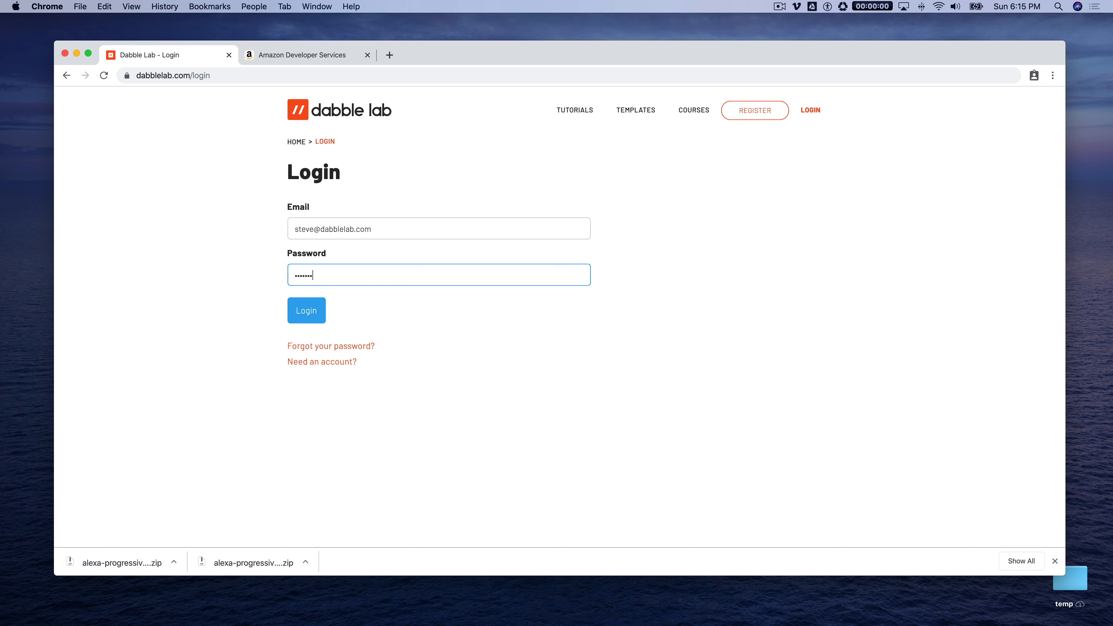
click(306, 310)
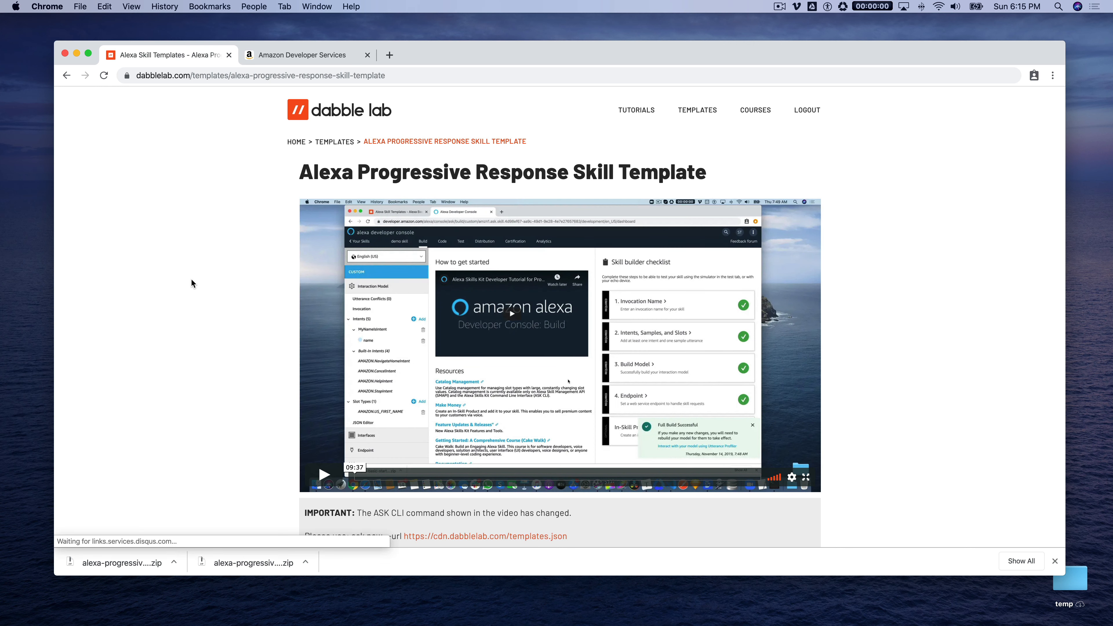
Download the Progressive Response template's source code zip from the bottom of the page
scroll(down, 3)
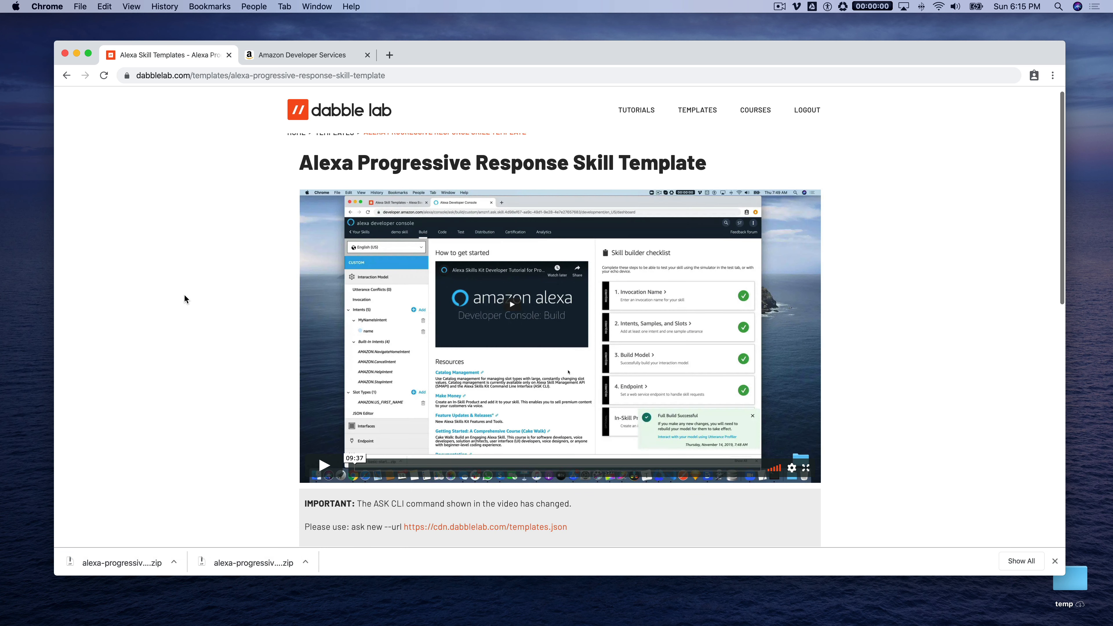
scroll(down, 3)
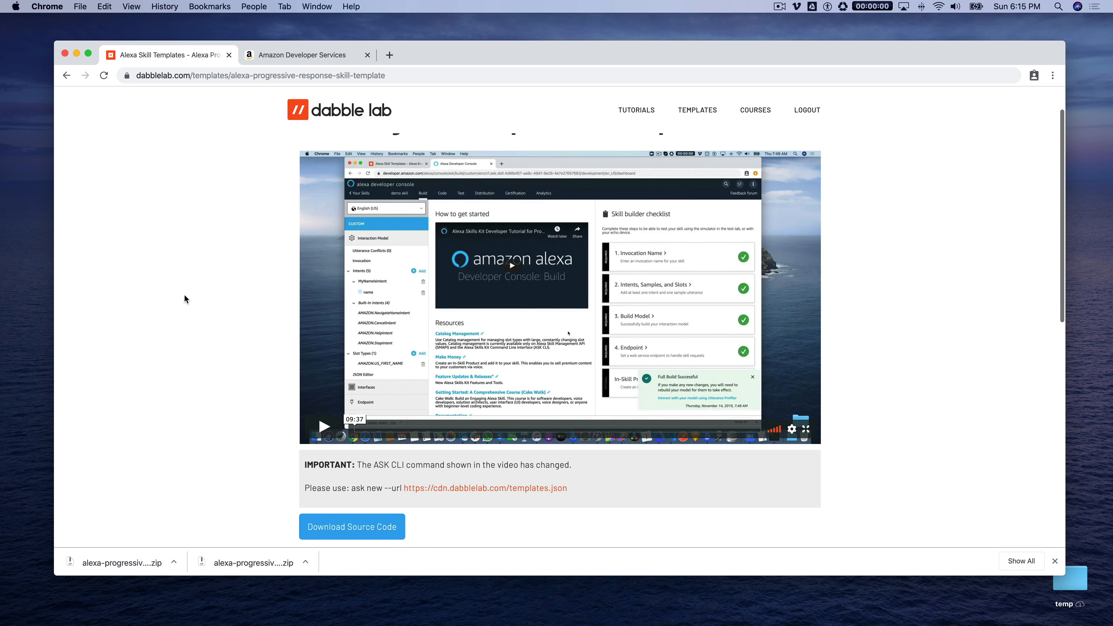
mouse_move(237, 306)
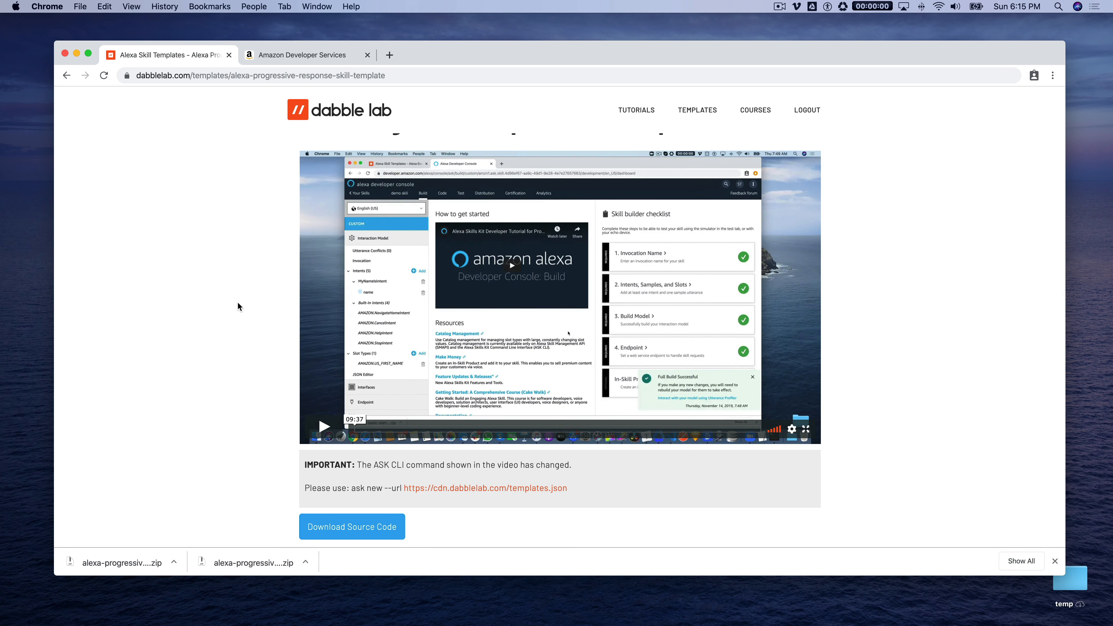
scroll(down, 3)
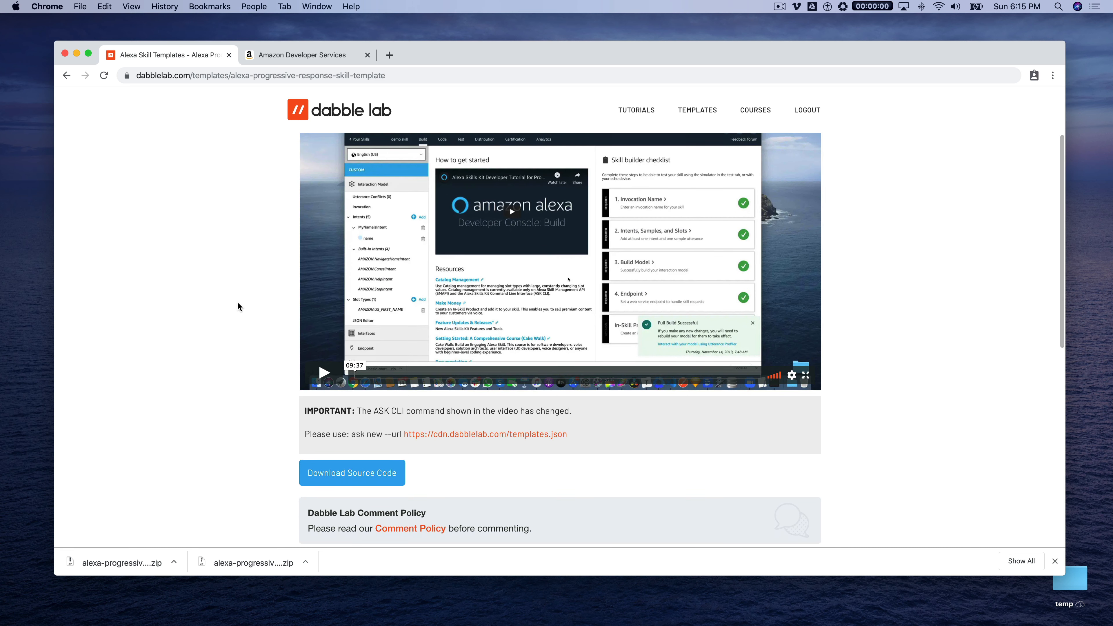
scroll(down, 3)
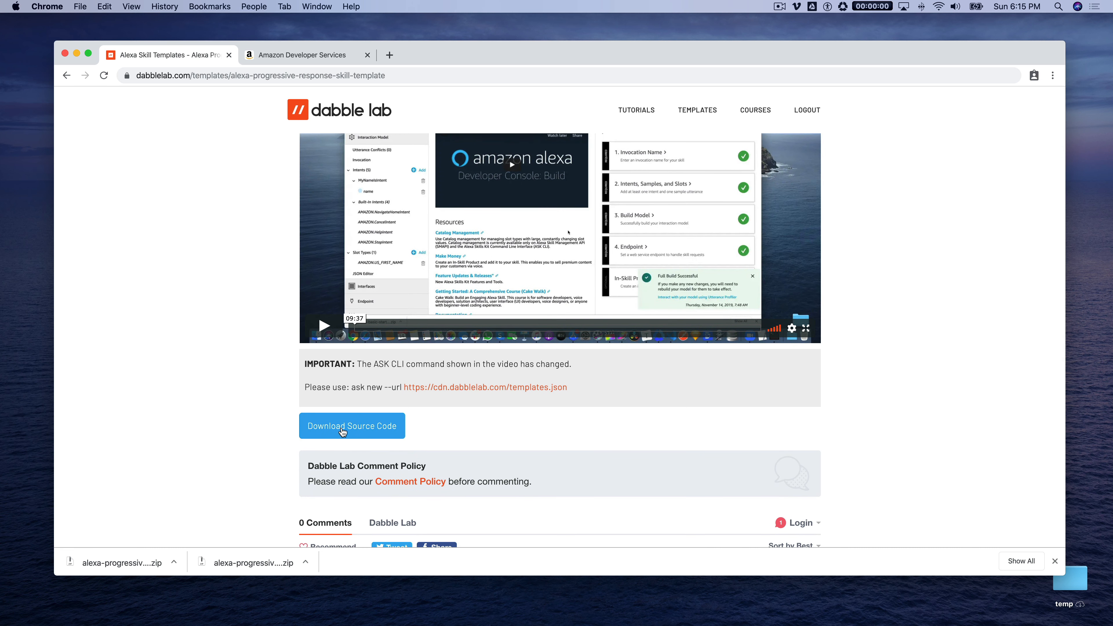
scroll(down, 3)
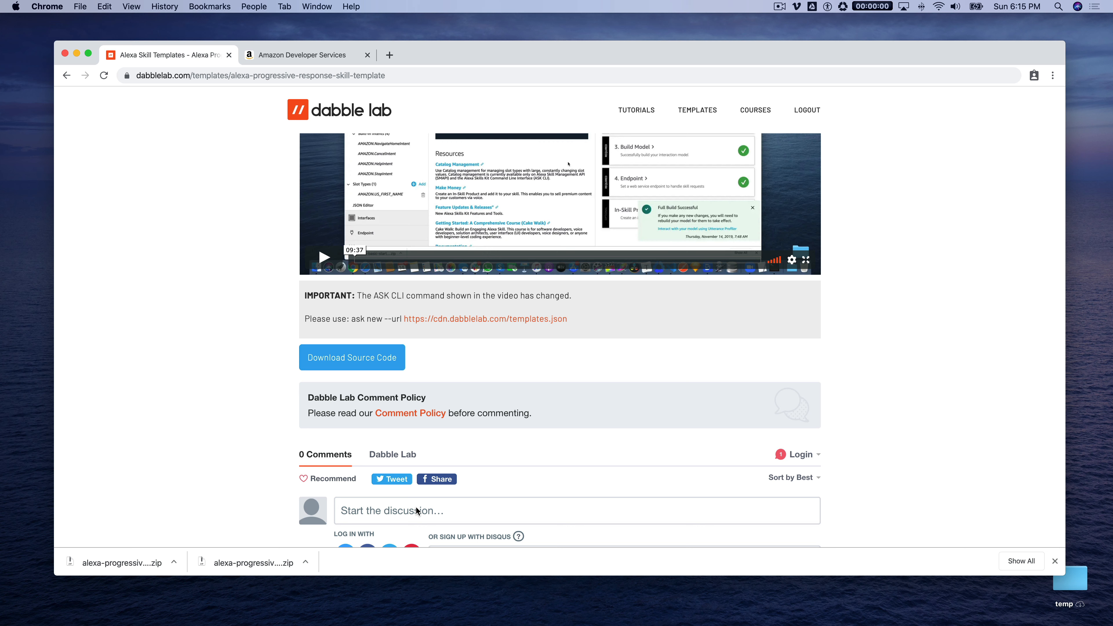
mouse_move(223, 419)
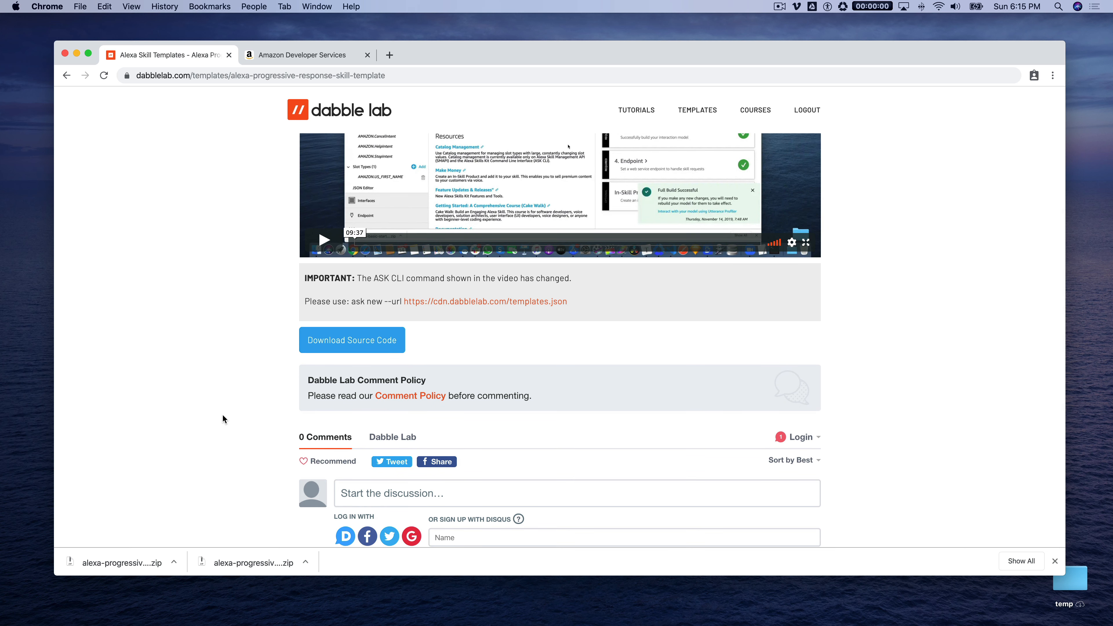
mouse_move(379, 347)
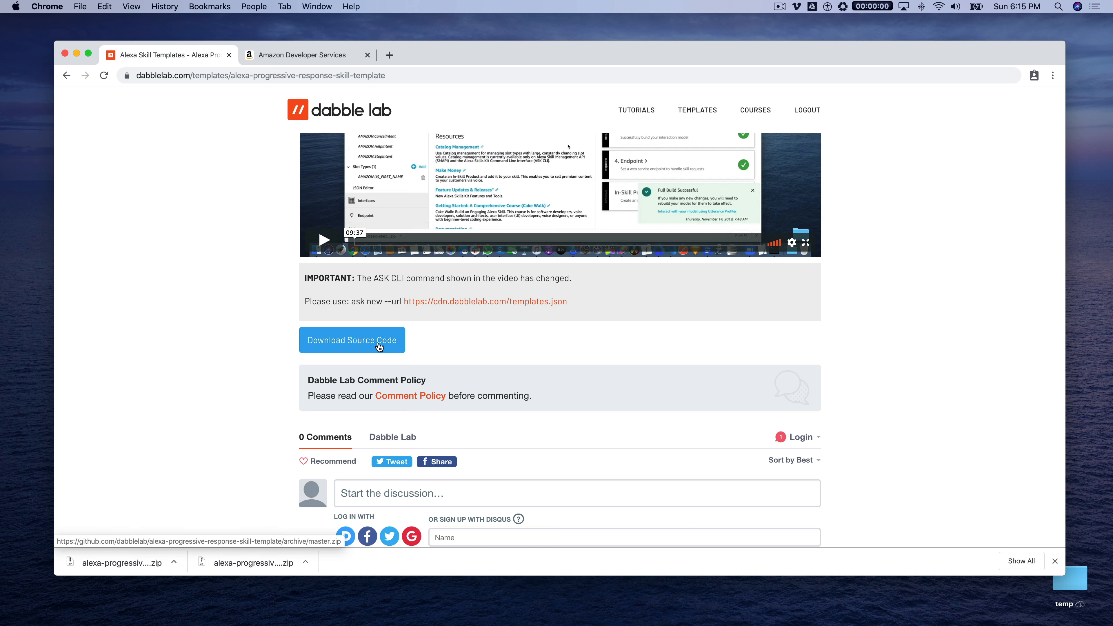
click(352, 339)
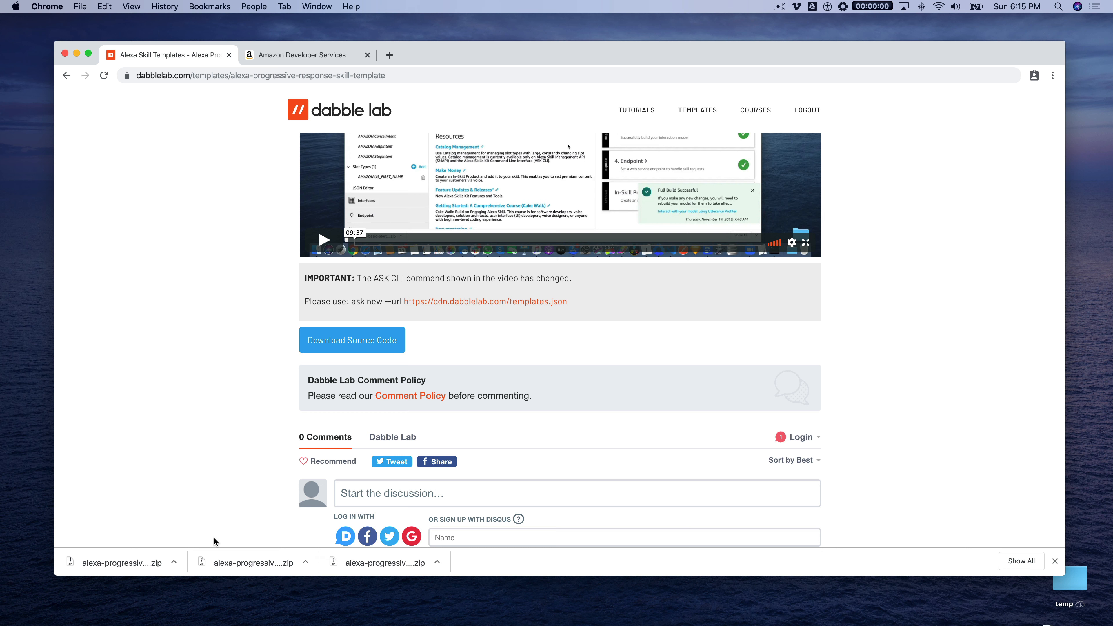
Reveal the downloaded archive in Downloads and expand its models and lambda folders
click(174, 562)
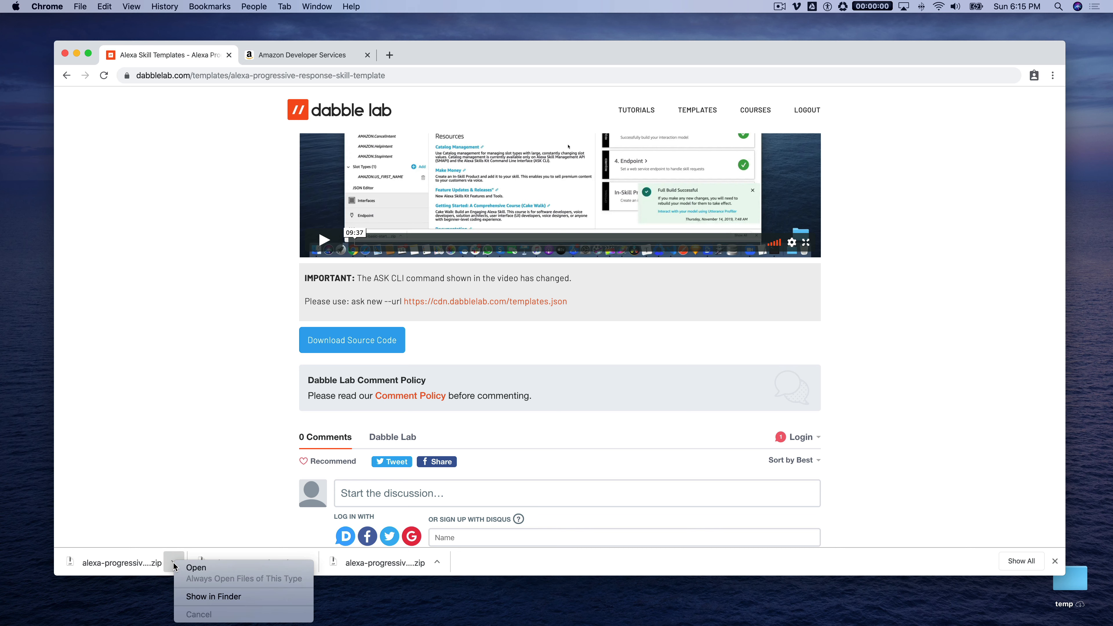
click(212, 597)
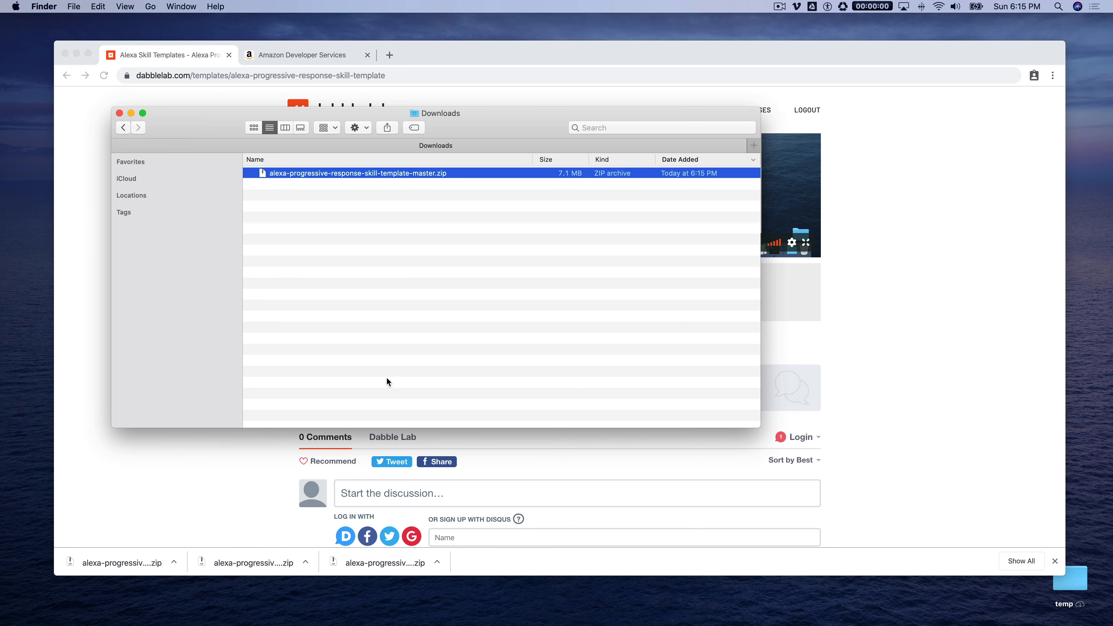
mouse_move(358, 177)
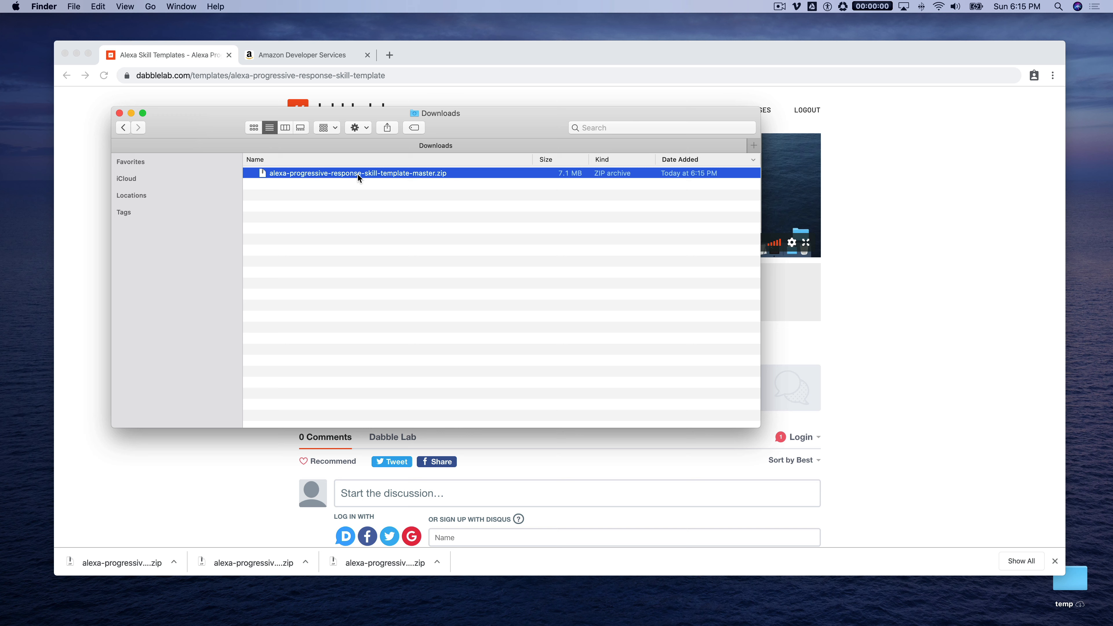
mouse_move(352, 189)
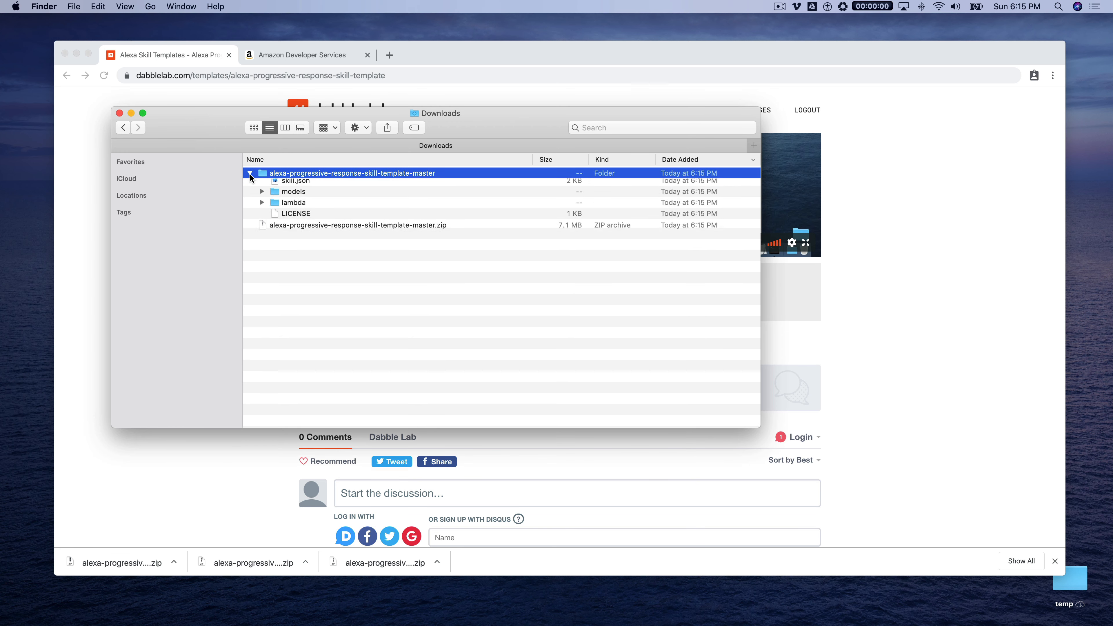
click(262, 190)
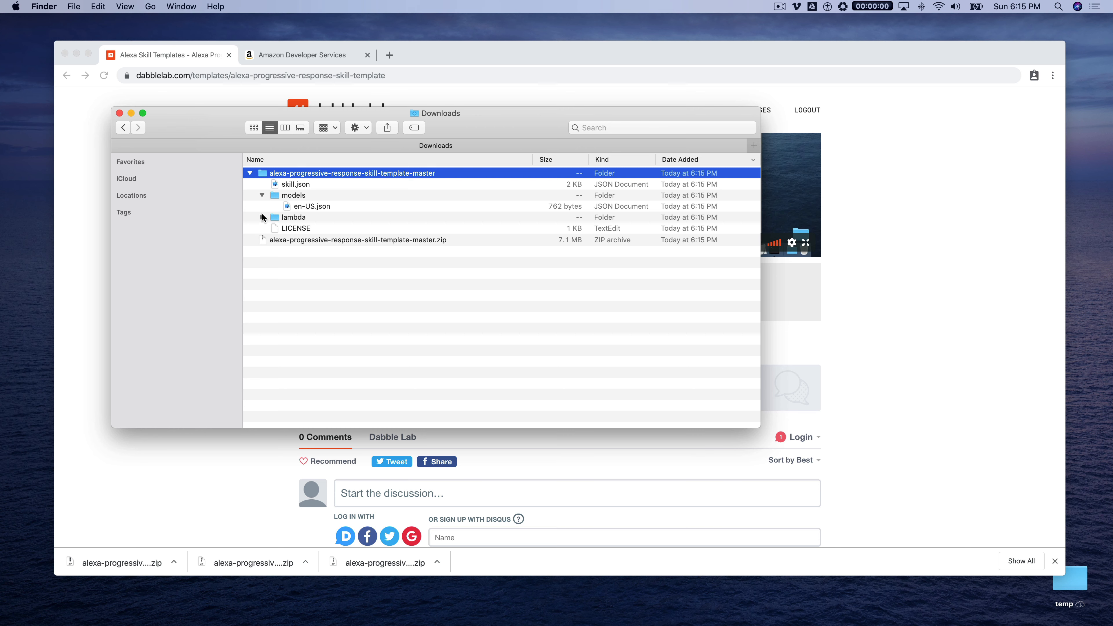
click(264, 218)
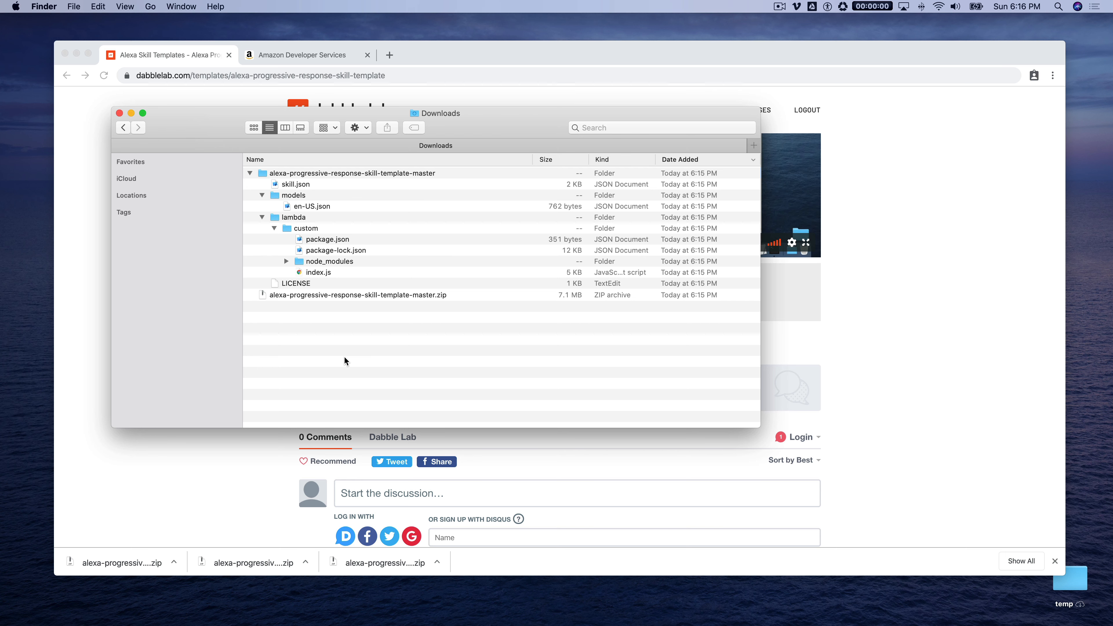
mouse_move(409, 316)
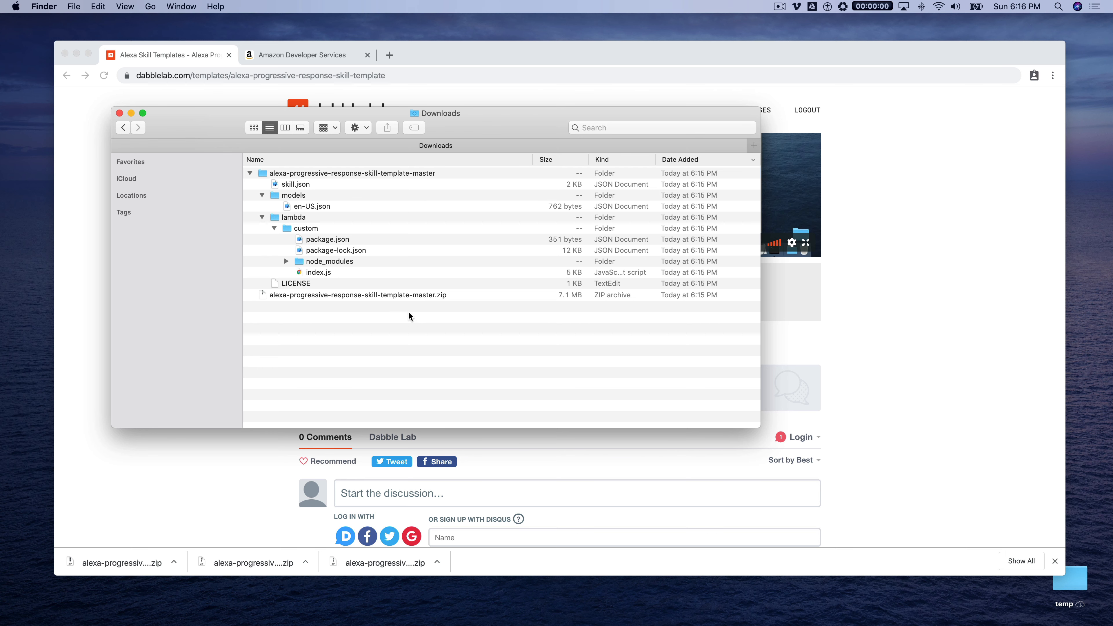
mouse_move(343, 214)
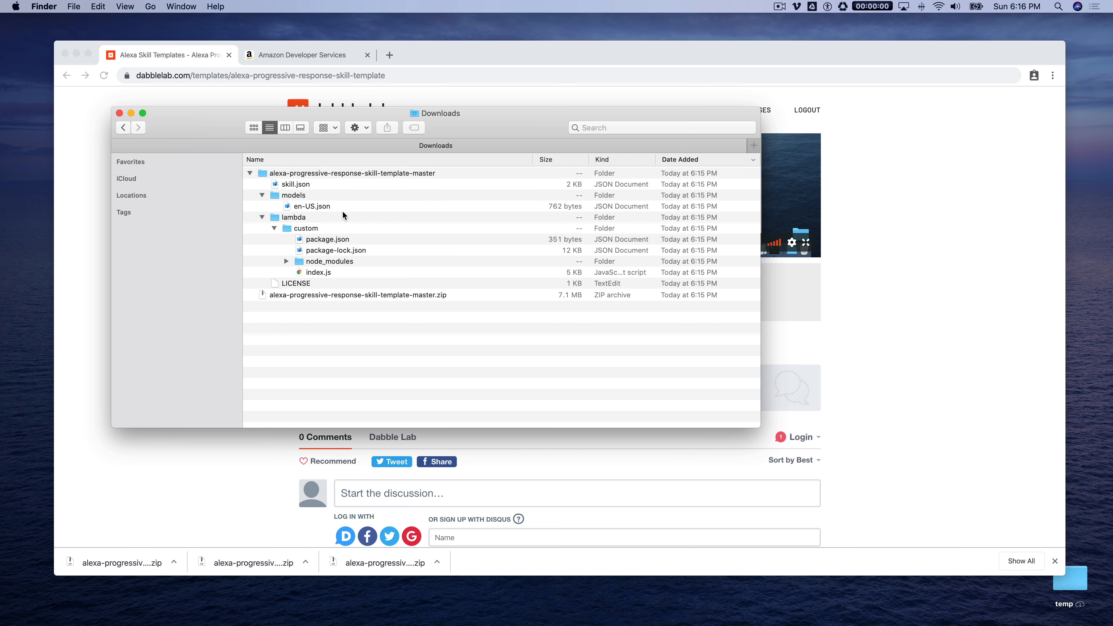
mouse_move(408, 185)
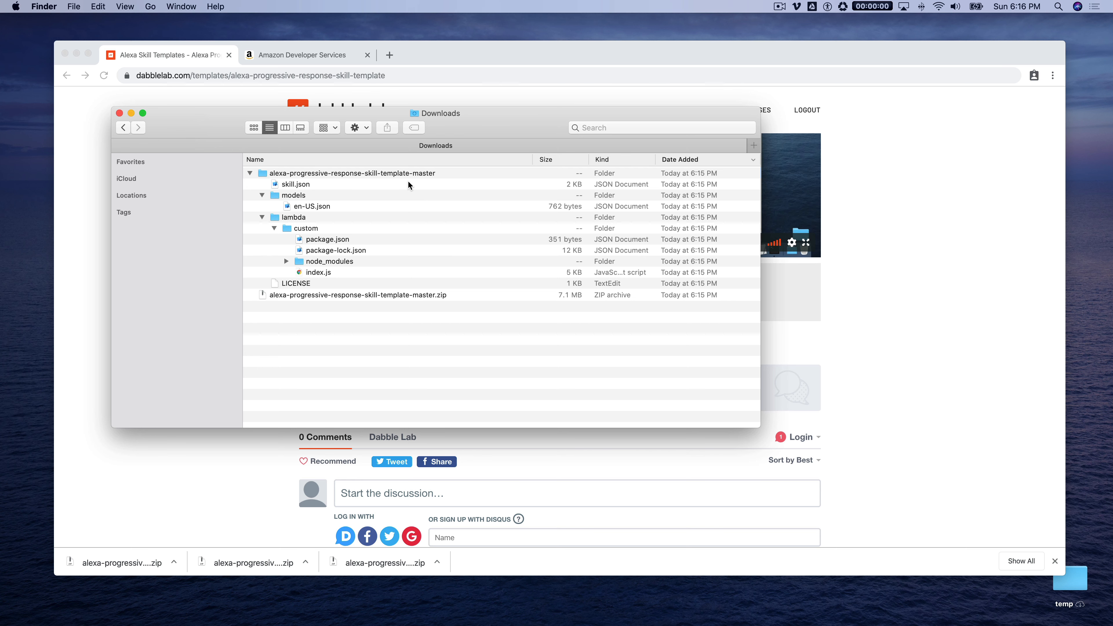
mouse_move(388, 218)
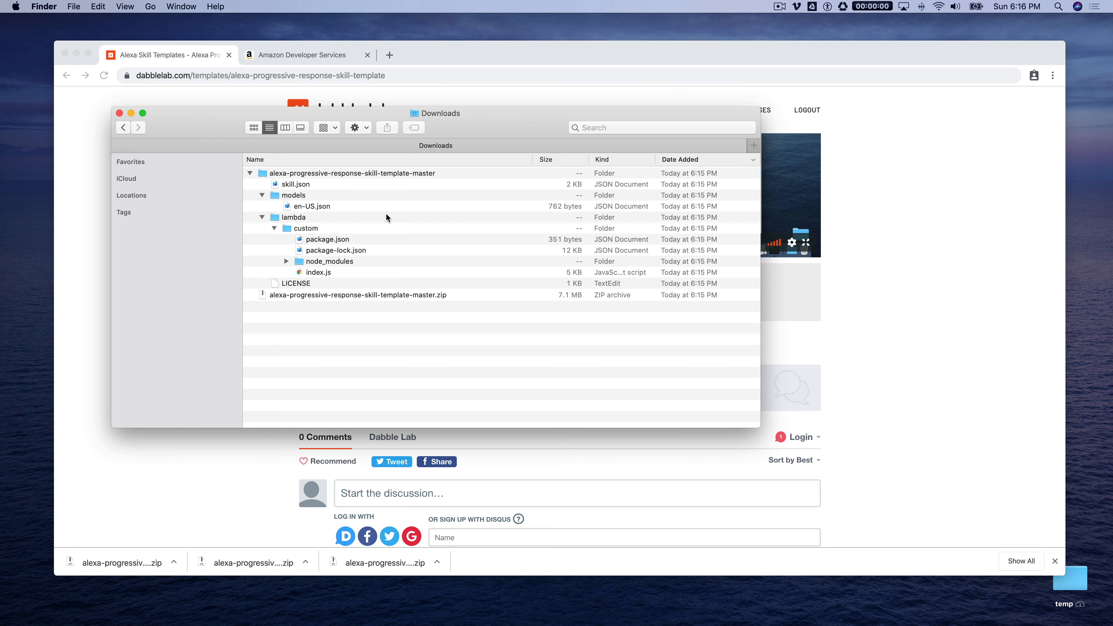
Reach the Alexa Developer Console from the Amazon Developer Services page
click(305, 55)
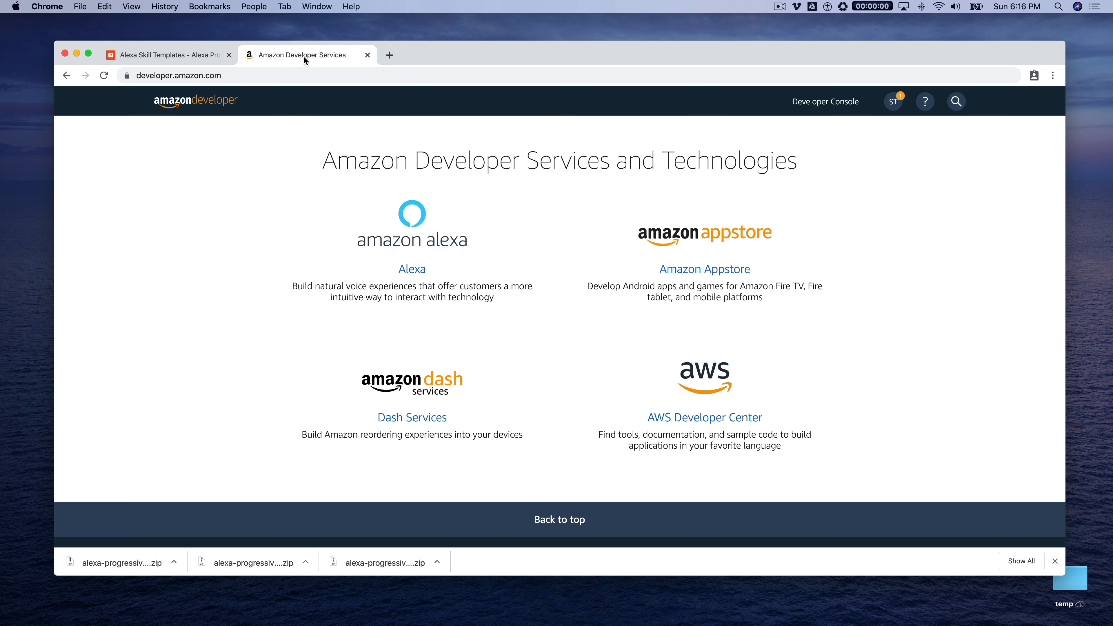
mouse_move(160, 91)
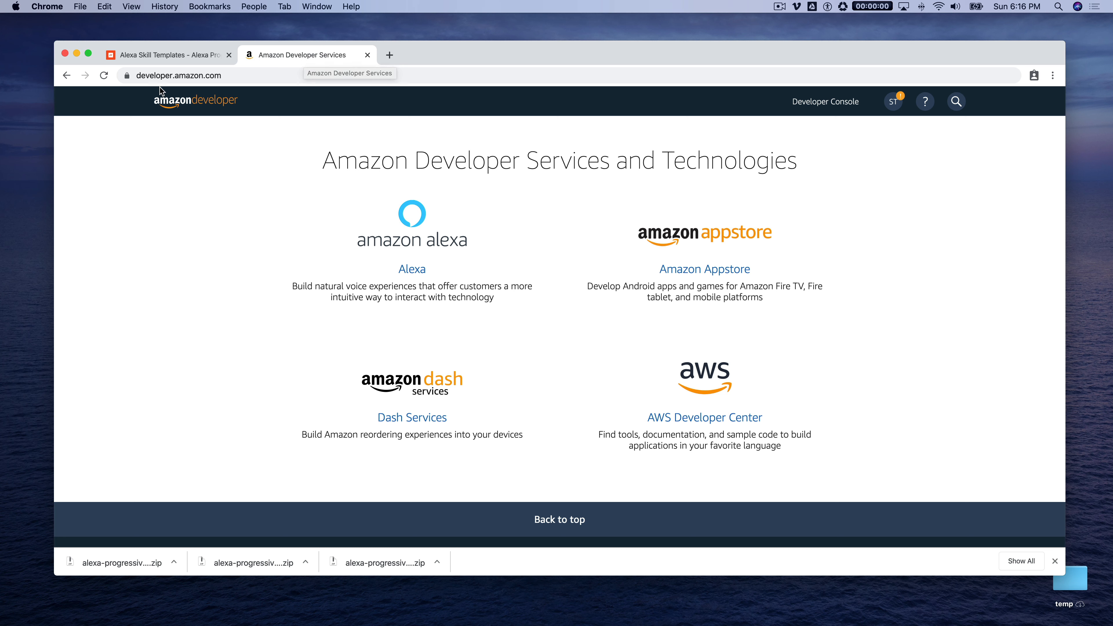
mouse_move(277, 192)
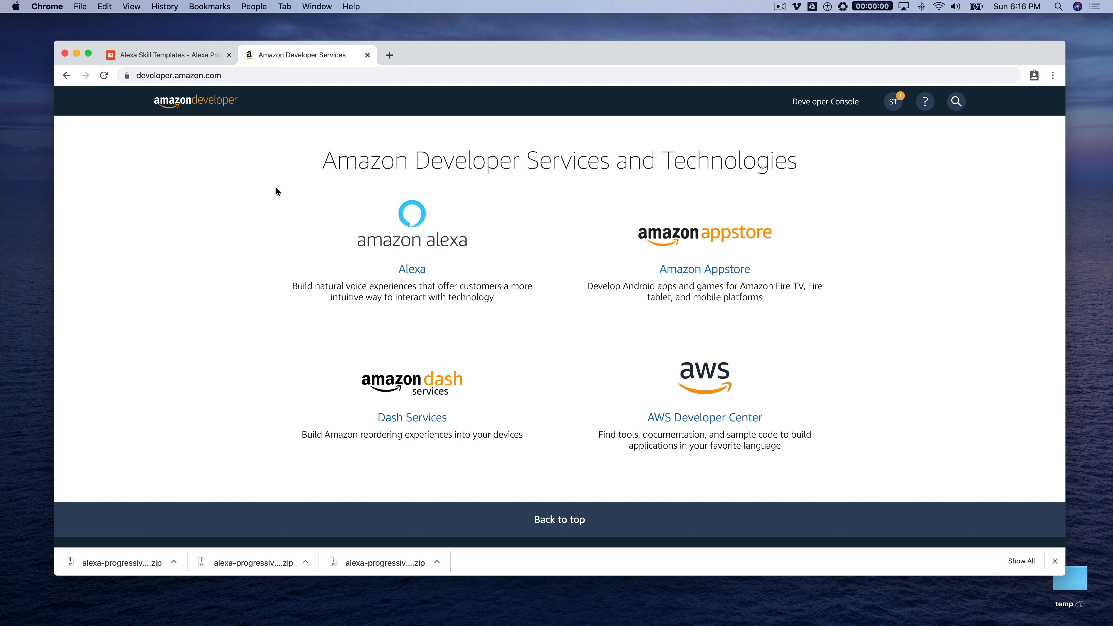
mouse_move(309, 192)
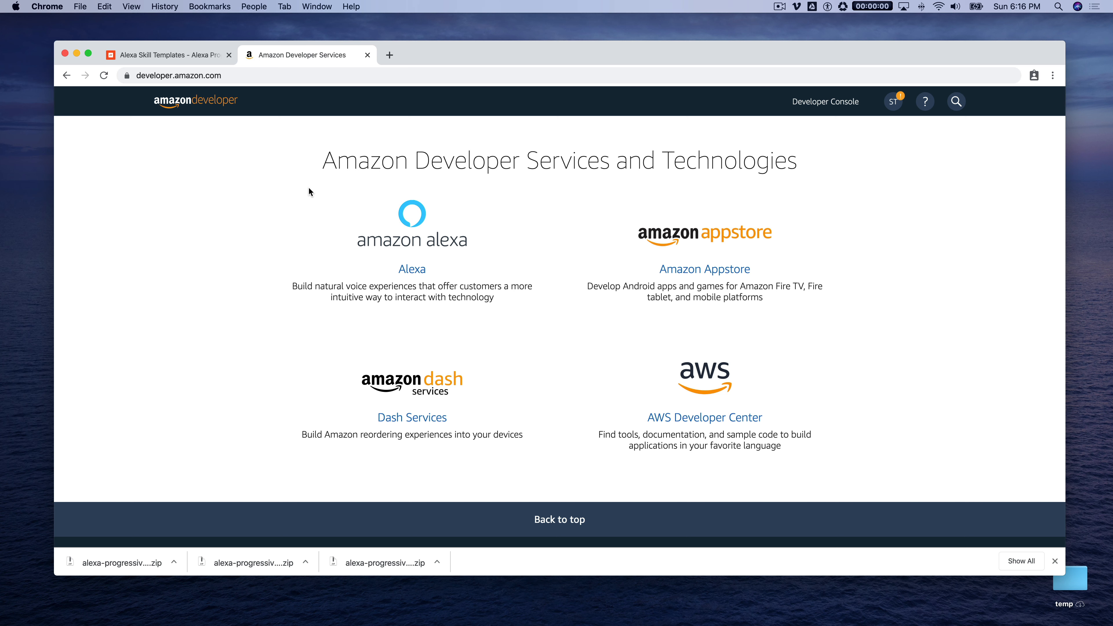
mouse_move(535, 230)
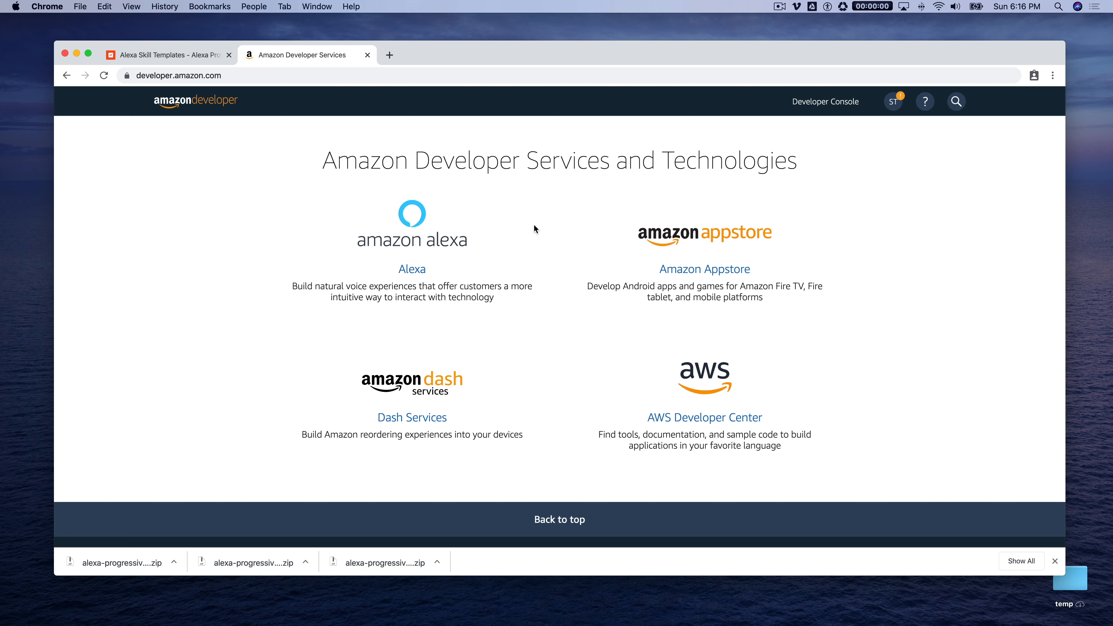
mouse_move(410, 269)
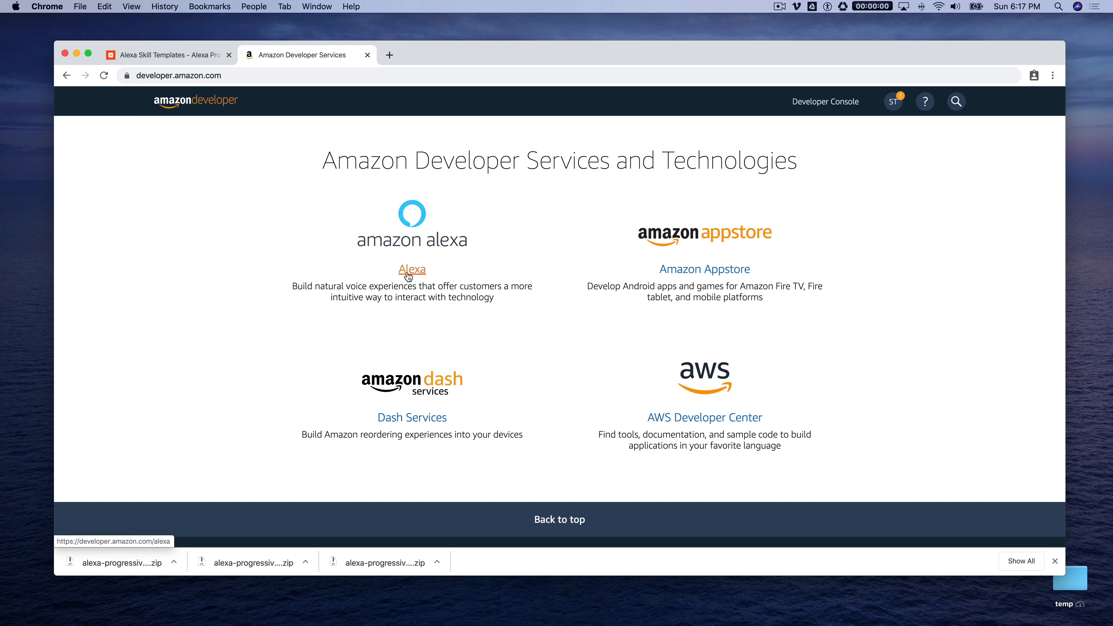
click(412, 269)
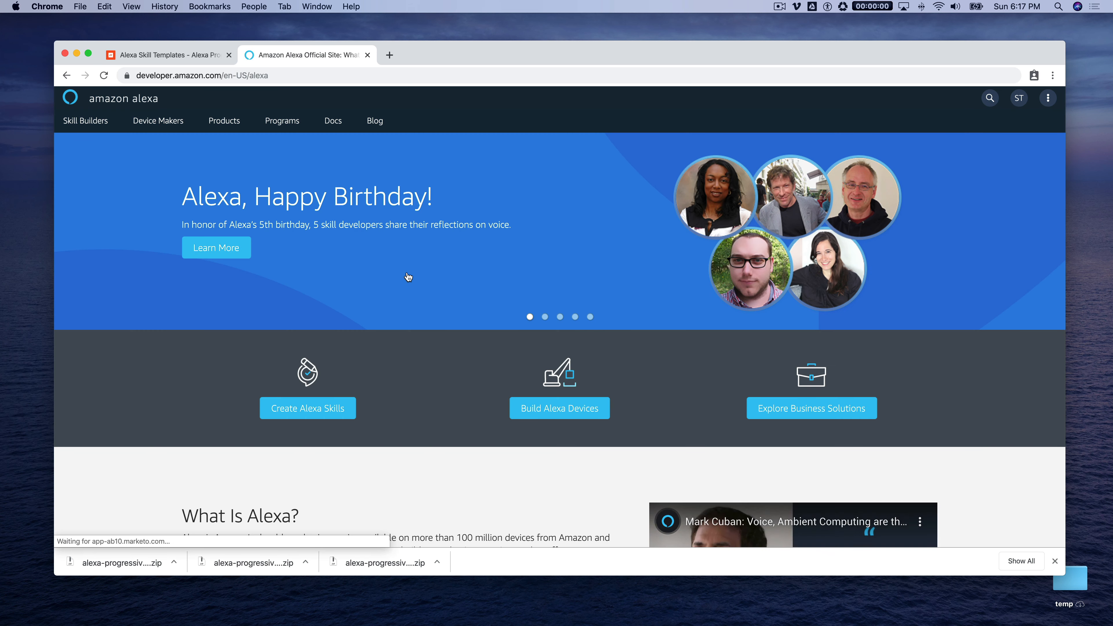
mouse_move(846, 206)
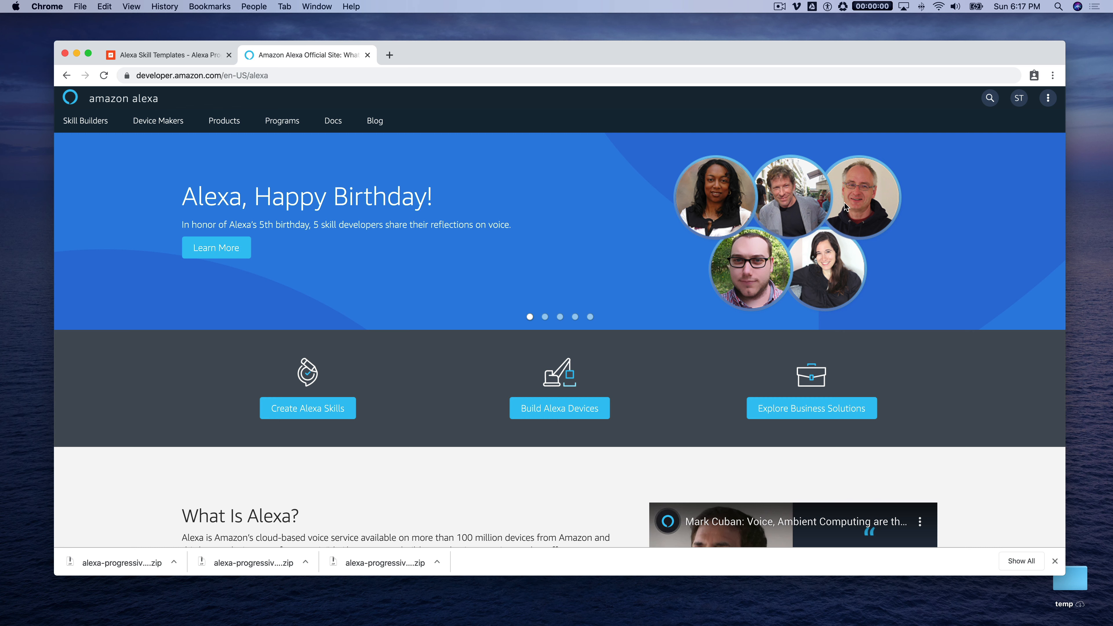
click(1047, 98)
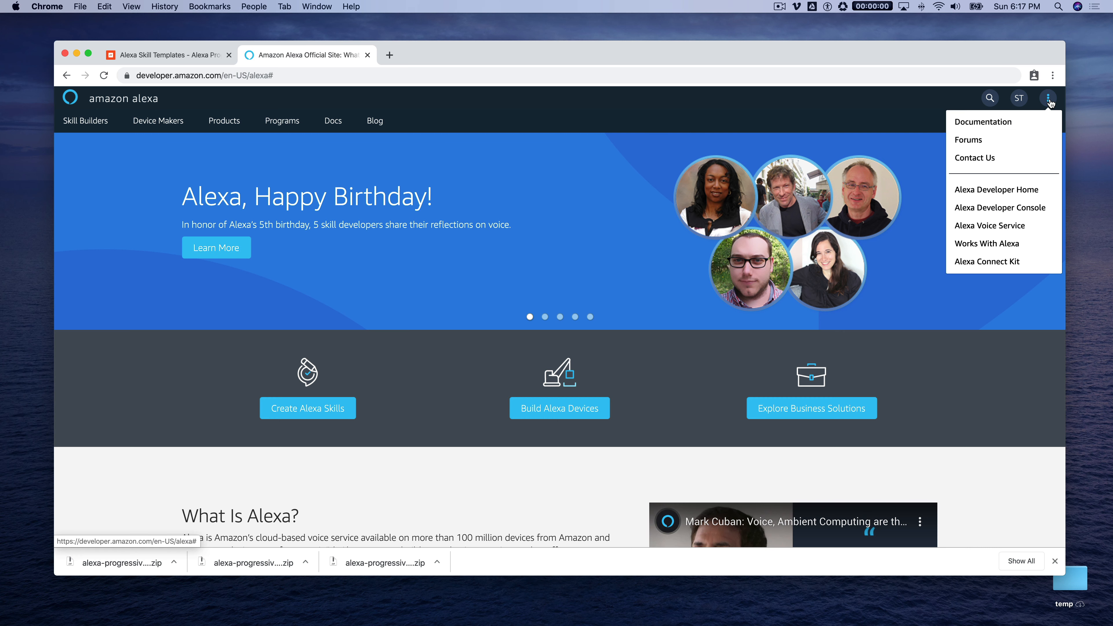
mouse_move(999, 207)
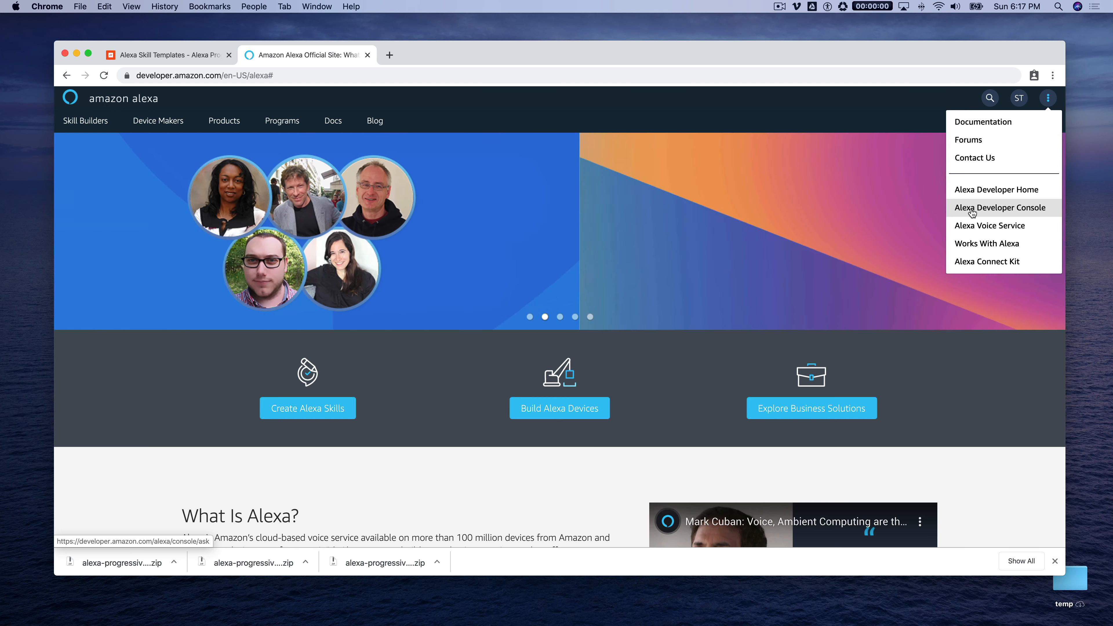
click(1001, 207)
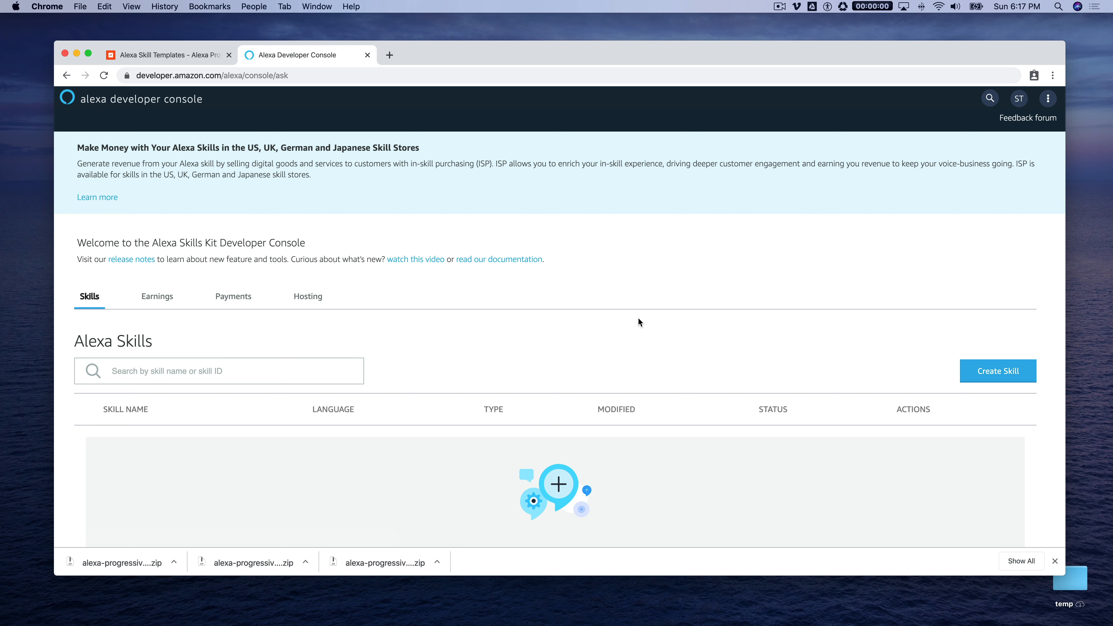
Create a new skill named 'demo skill' with Custom model and Alexa-Hosted Node.js hosting
scroll(down, 3)
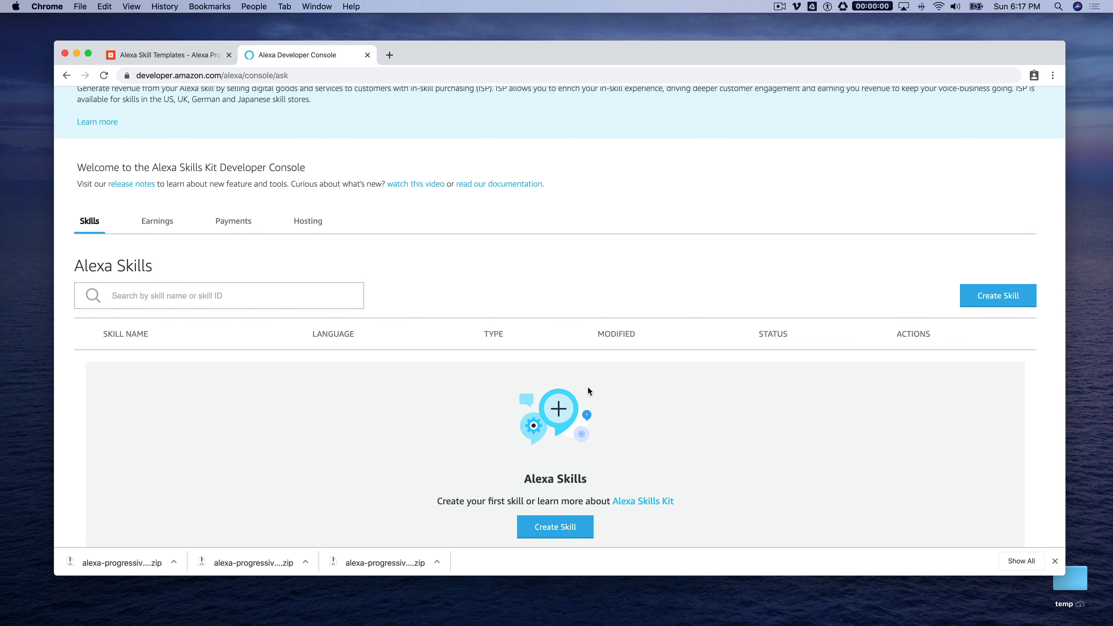
mouse_move(997, 295)
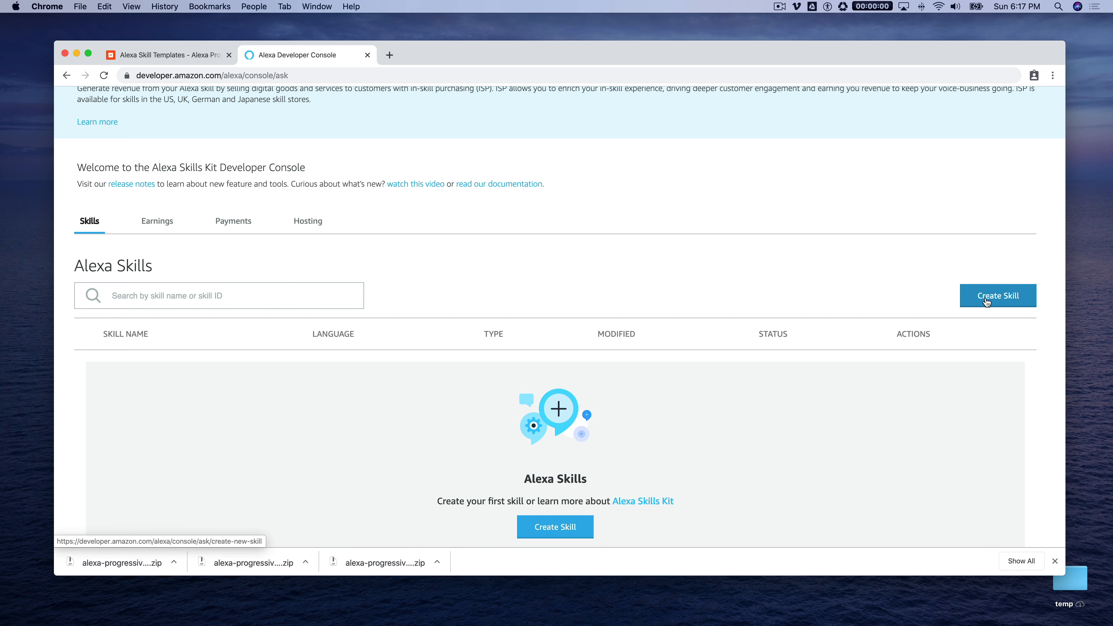
click(996, 295)
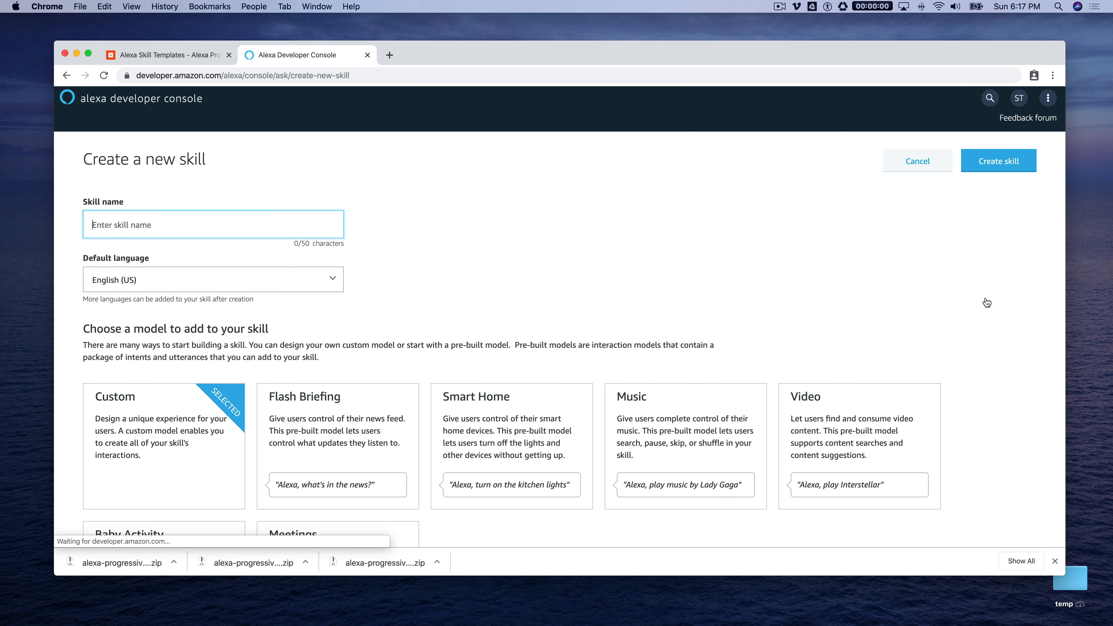
text(d)
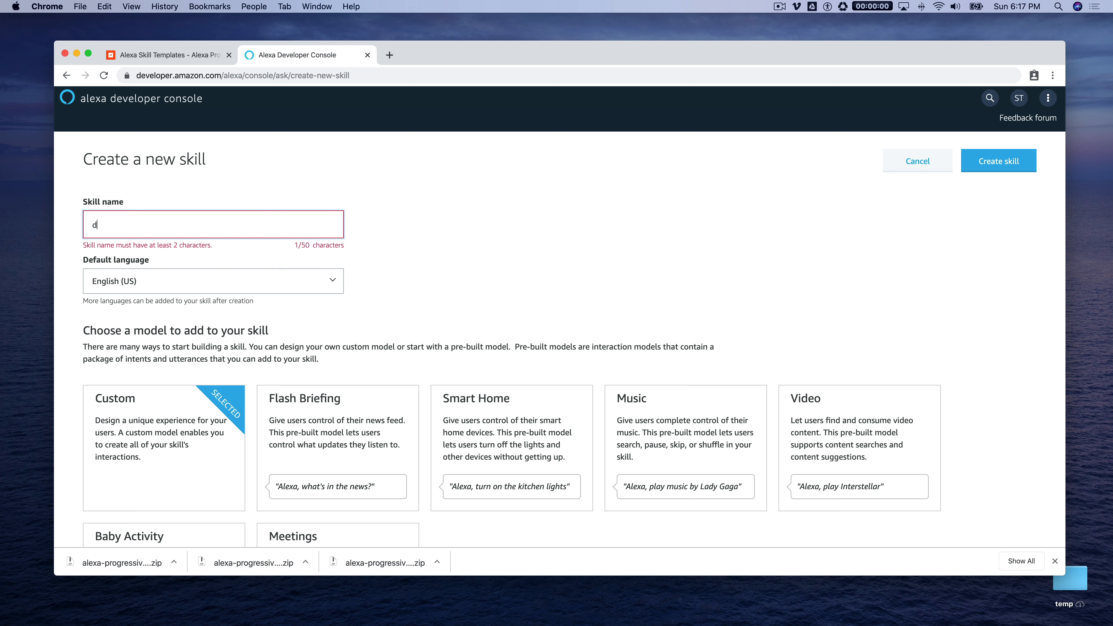
text(emo skill)
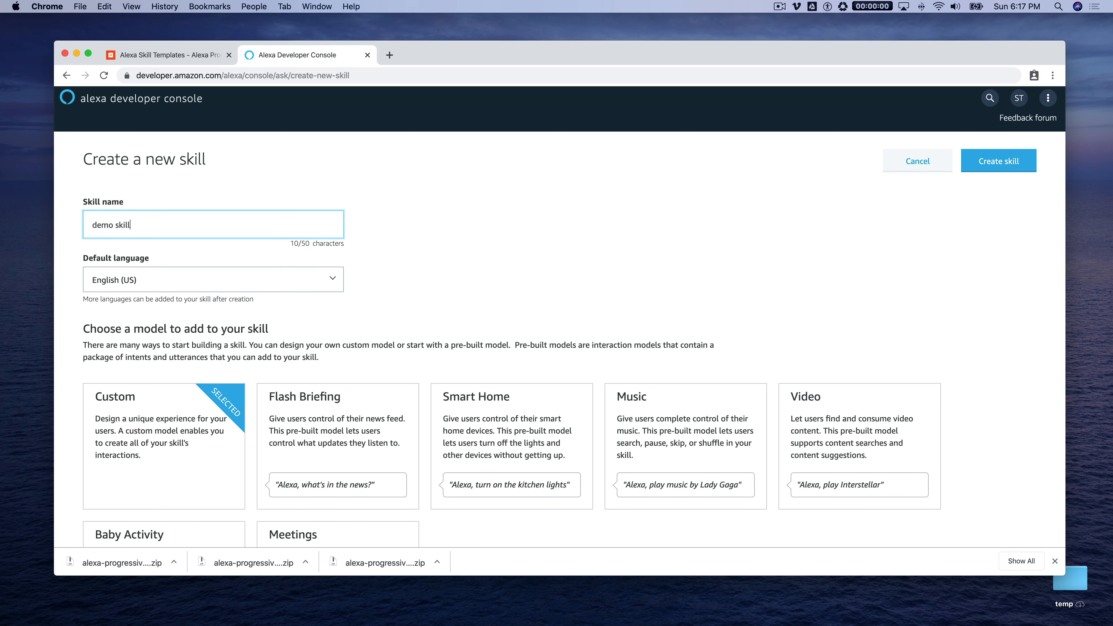
scroll(down, 3)
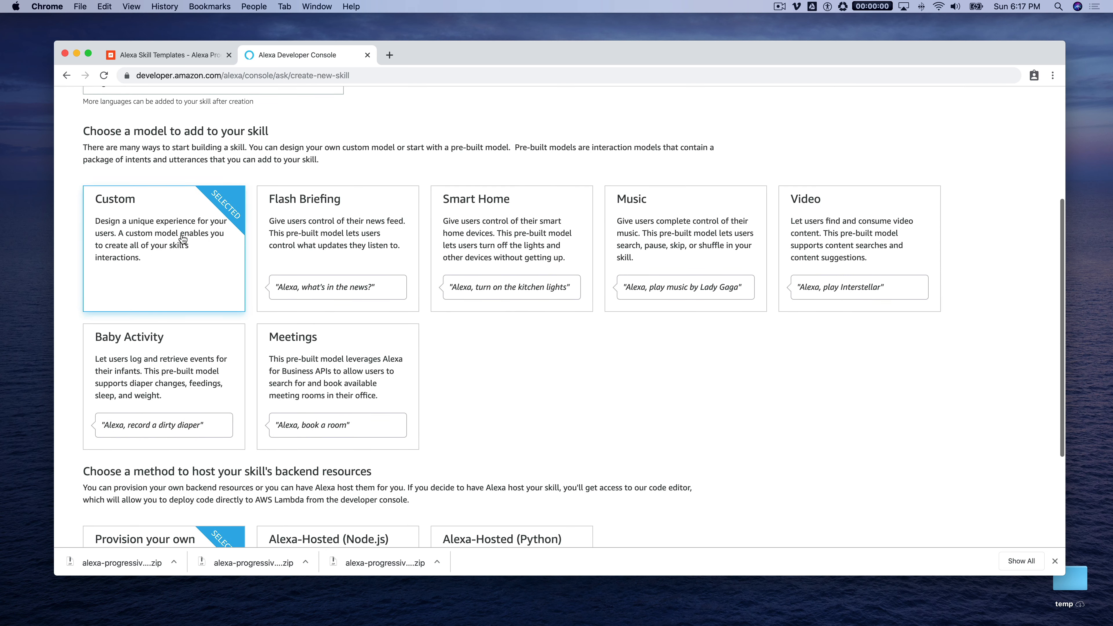
scroll(down, 3)
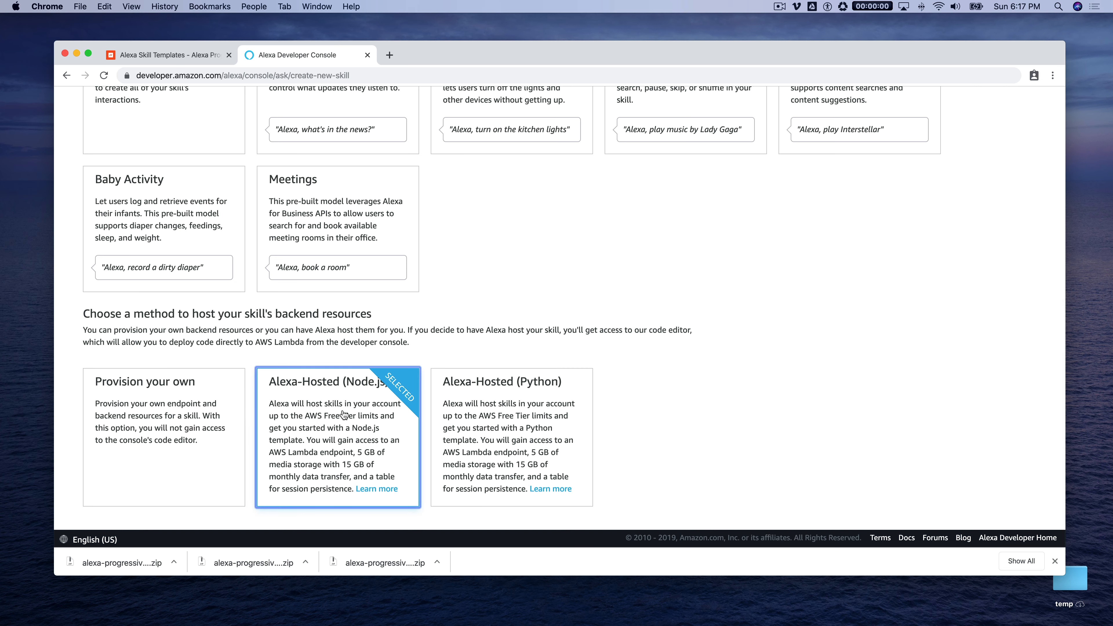
mouse_move(653, 293)
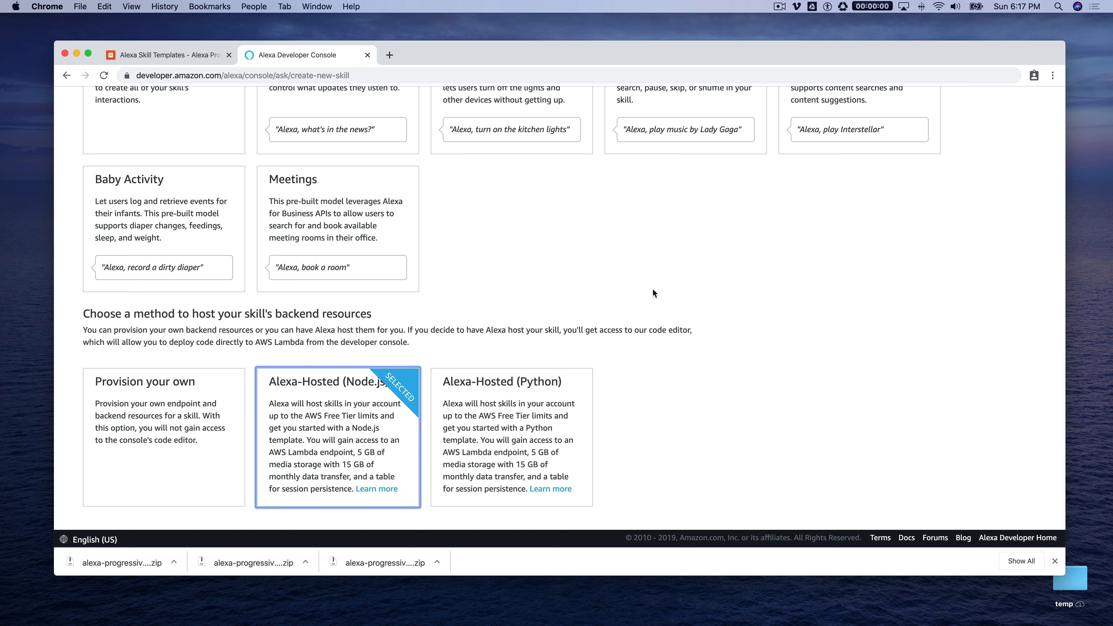
scroll(up, 3)
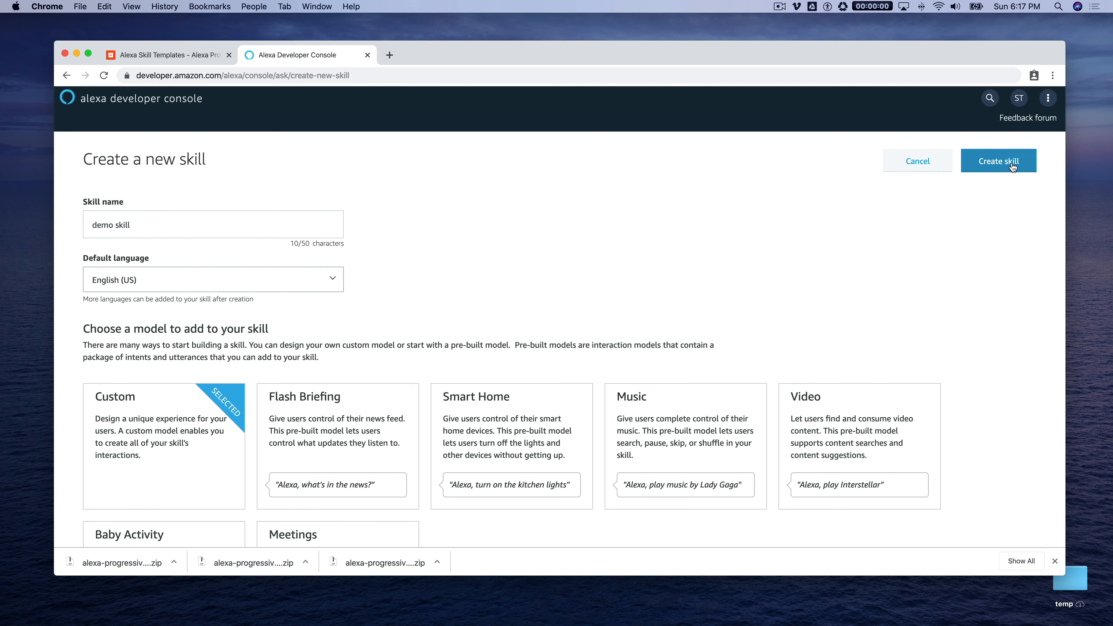
click(998, 160)
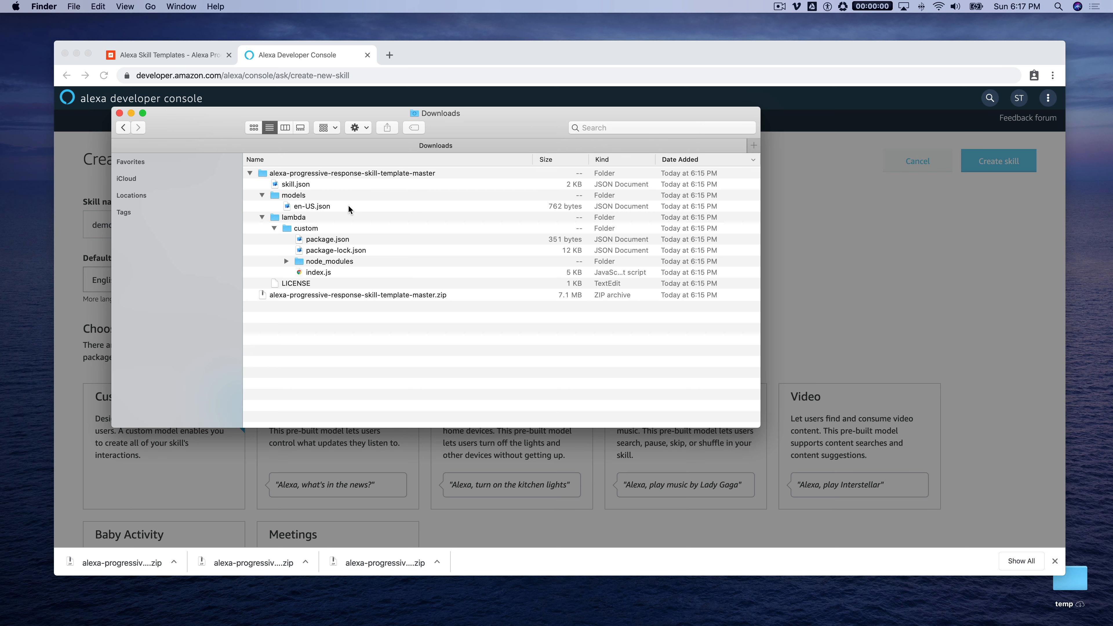
click(312, 205)
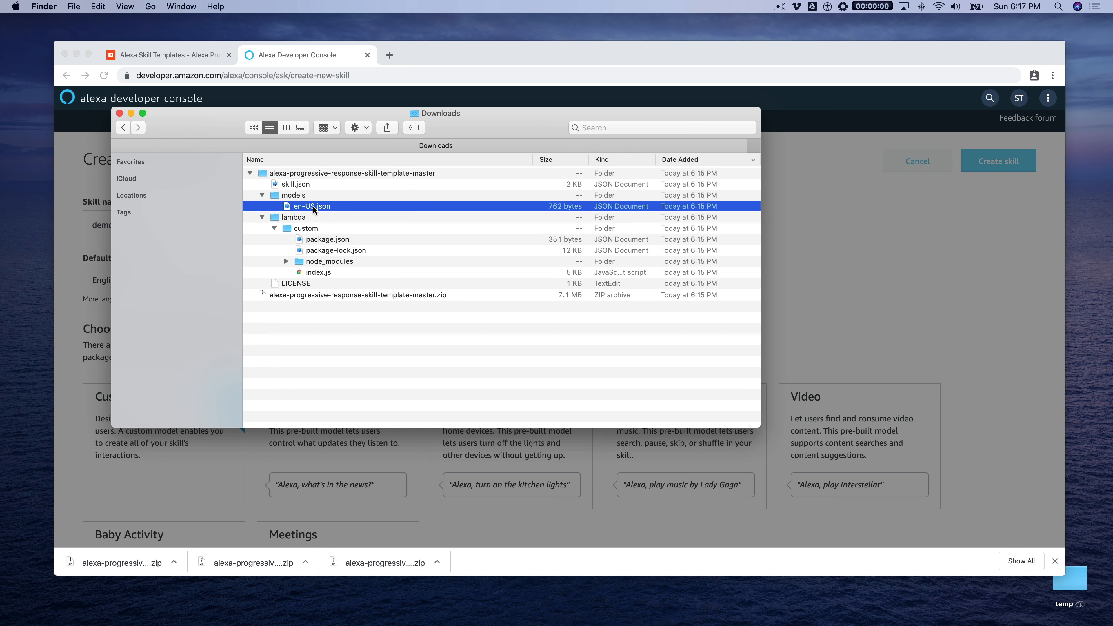
mouse_move(342, 210)
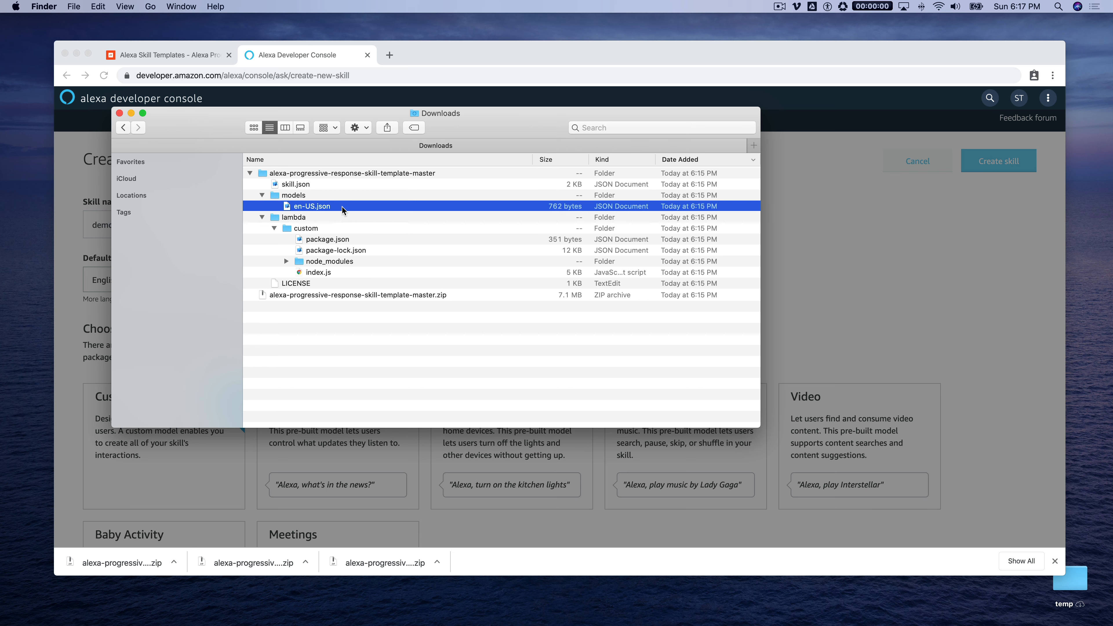
mouse_move(301, 214)
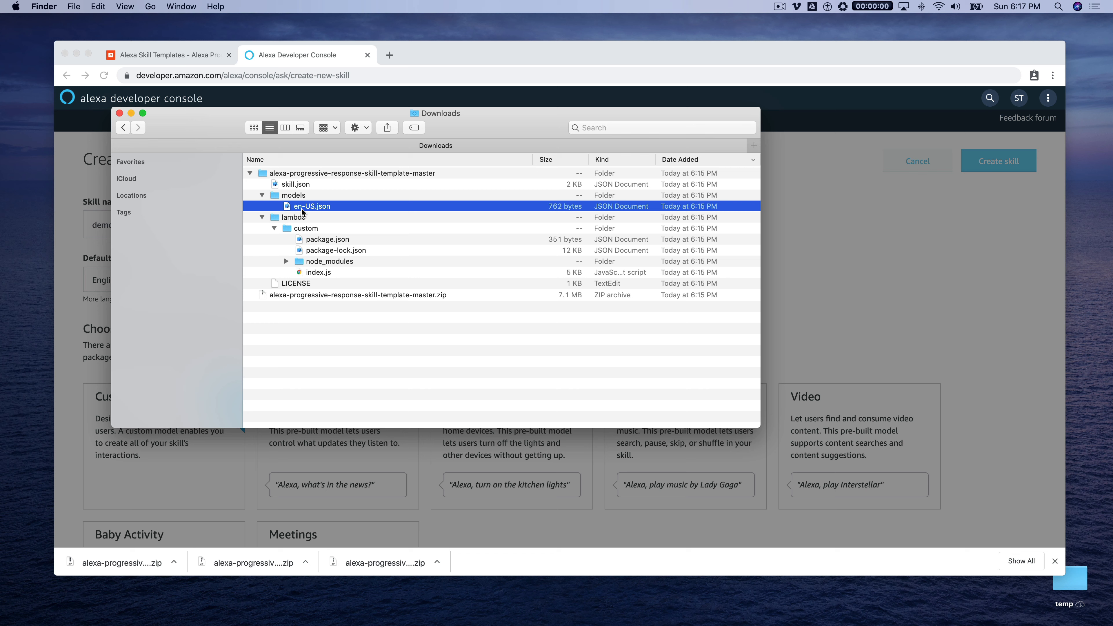
mouse_move(331, 212)
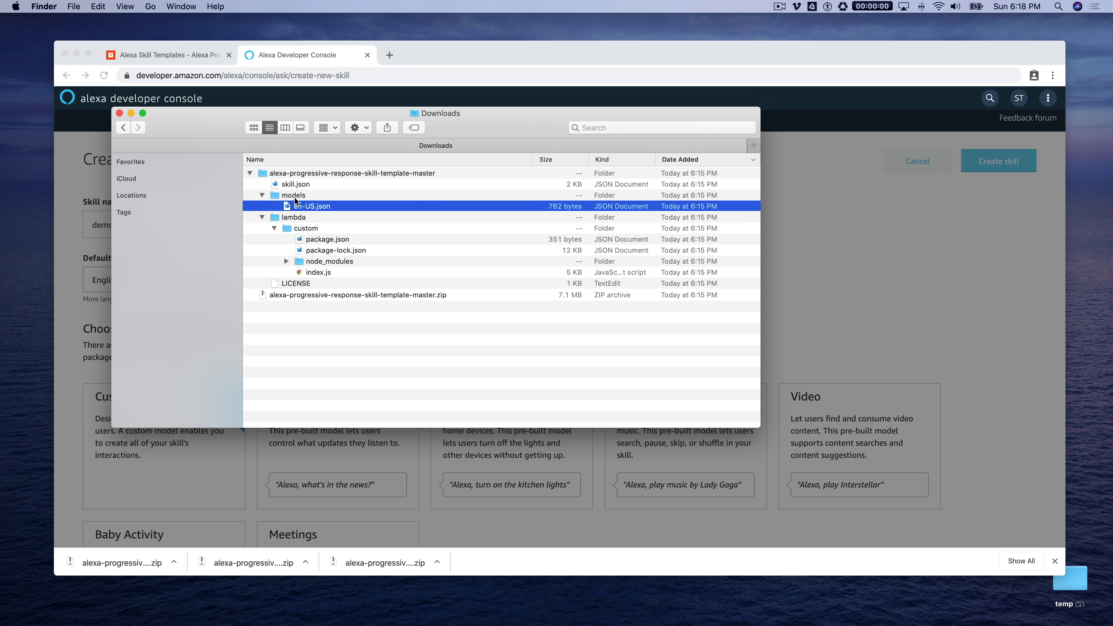
mouse_move(289, 291)
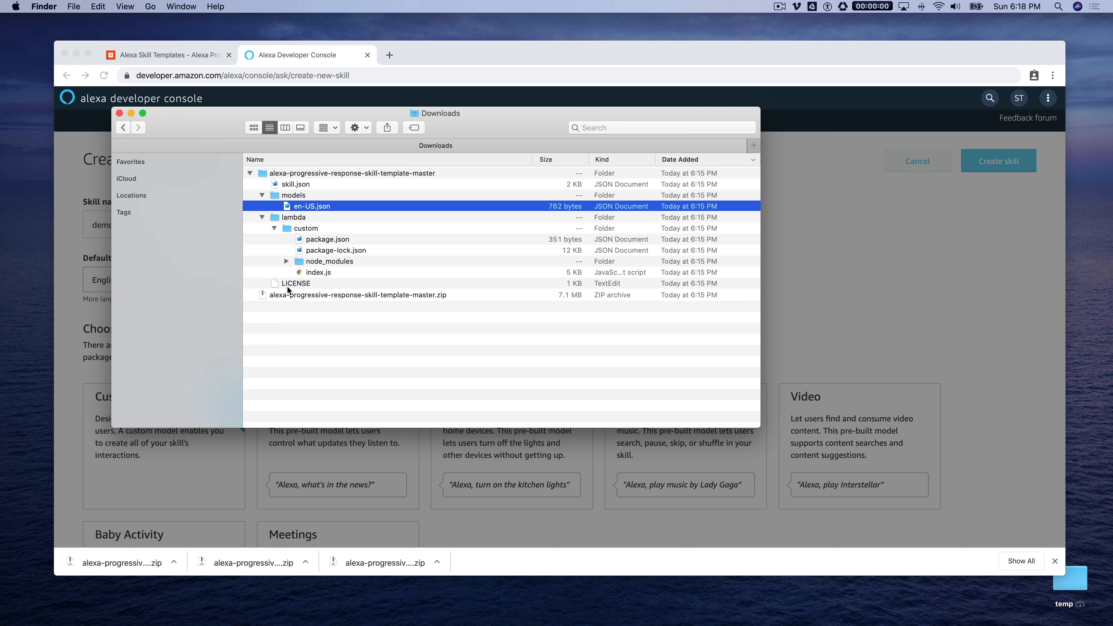
click(285, 261)
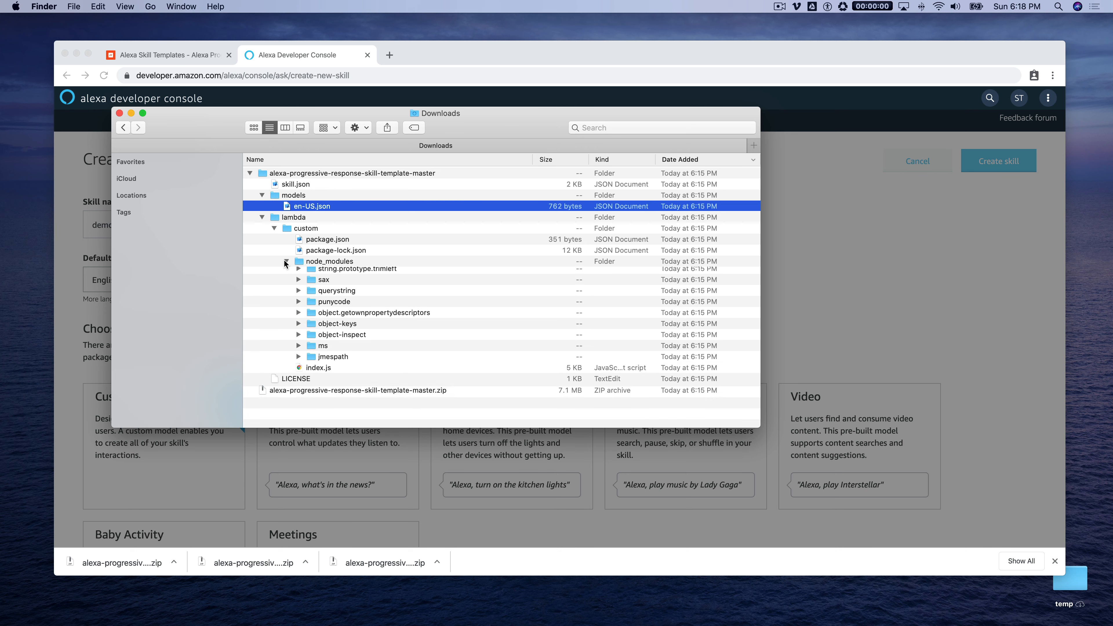
click(286, 262)
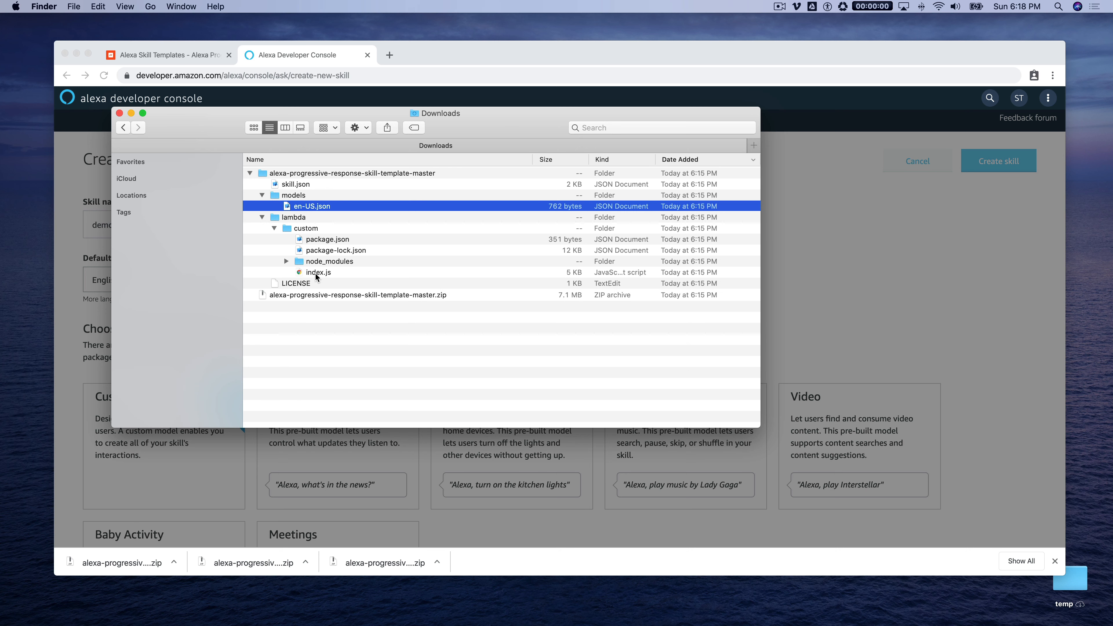
click(318, 272)
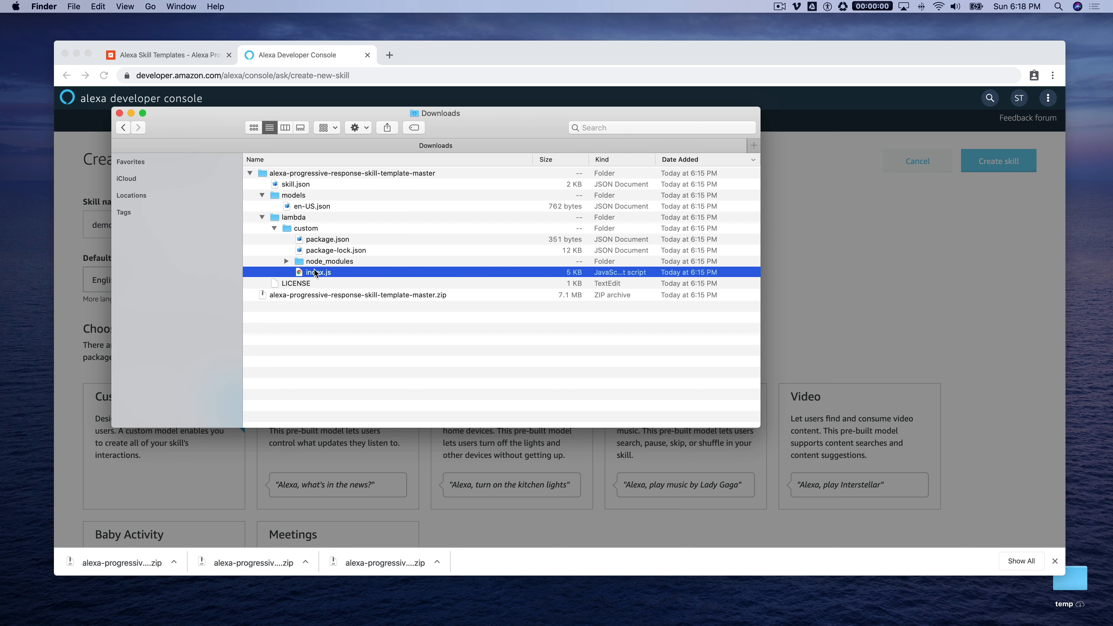
mouse_move(344, 275)
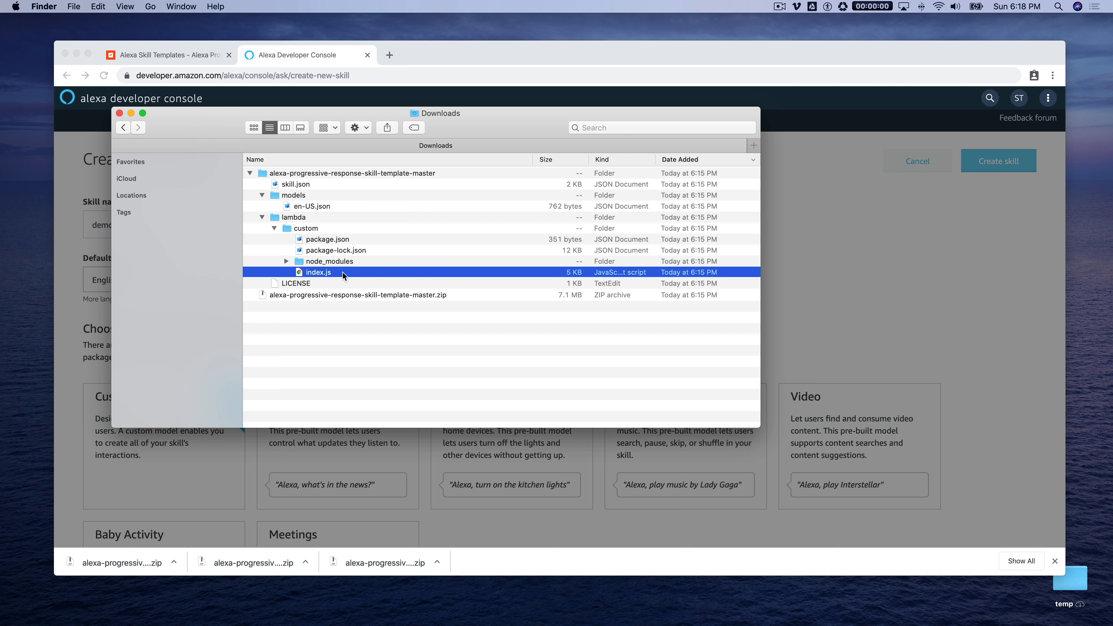
mouse_move(347, 241)
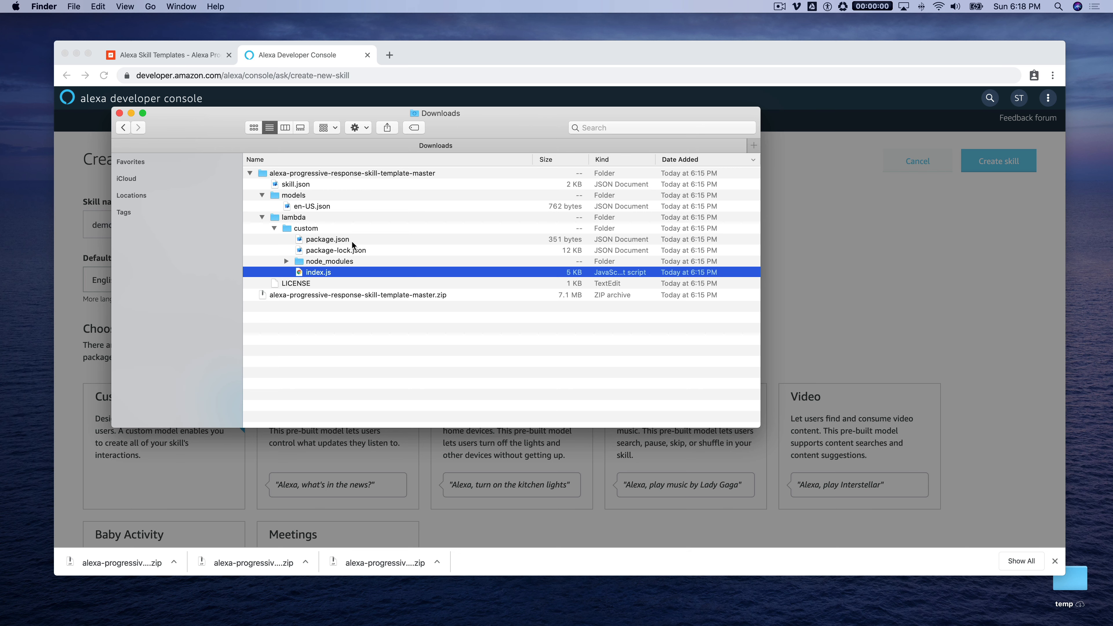
click(327, 240)
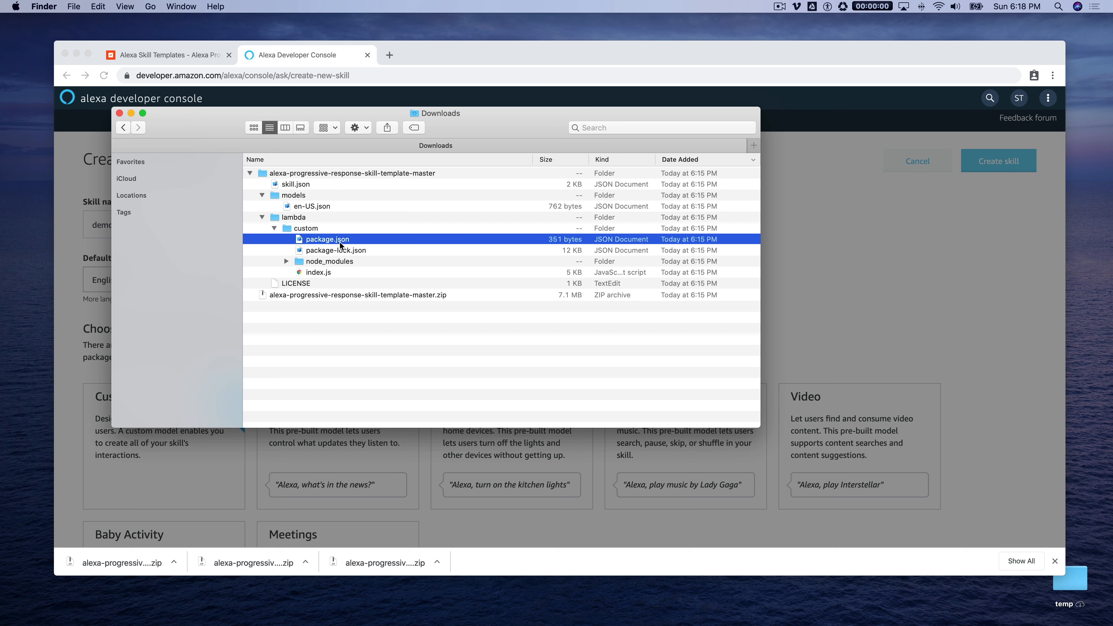
click(997, 160)
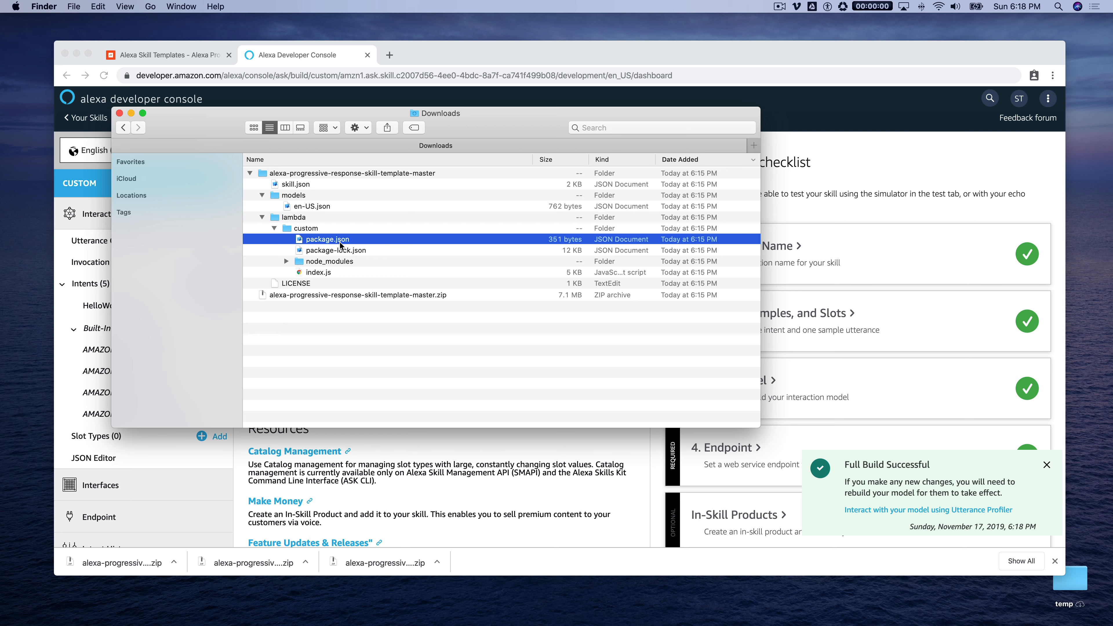
mouse_move(903, 190)
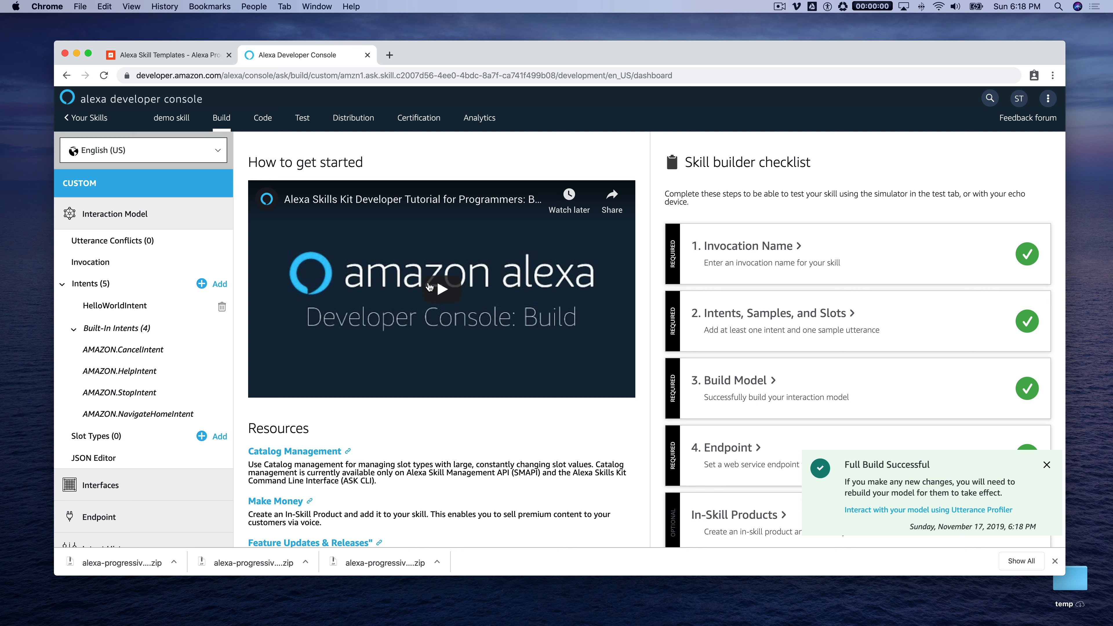
mouse_move(93, 458)
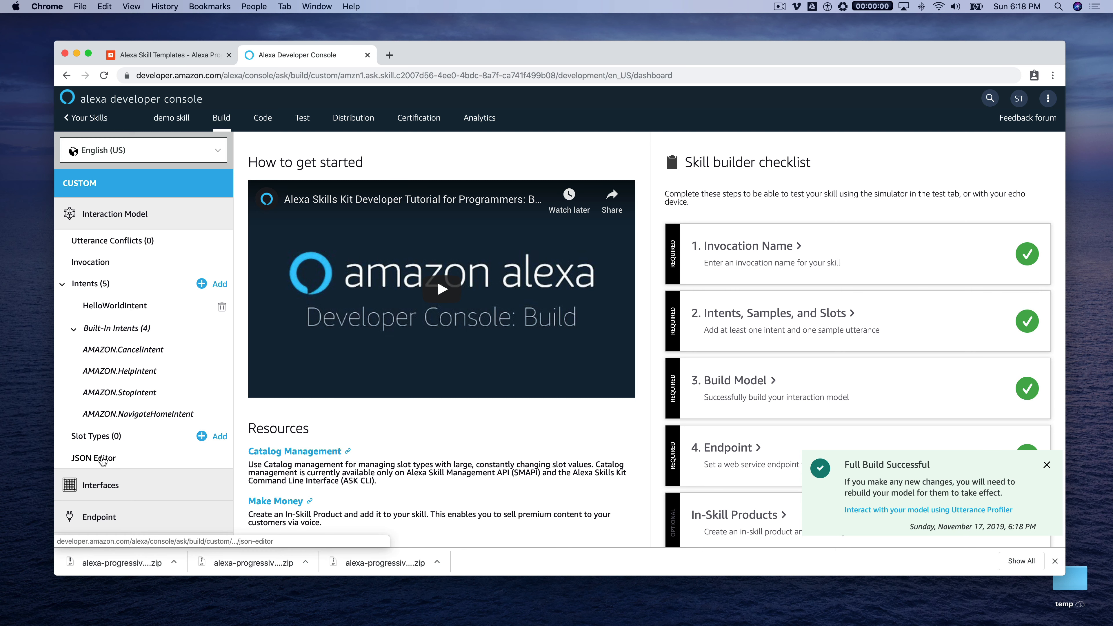
Load the template JSON into the JSON Editor, note invocation 'template nine', save and build the model
click(93, 458)
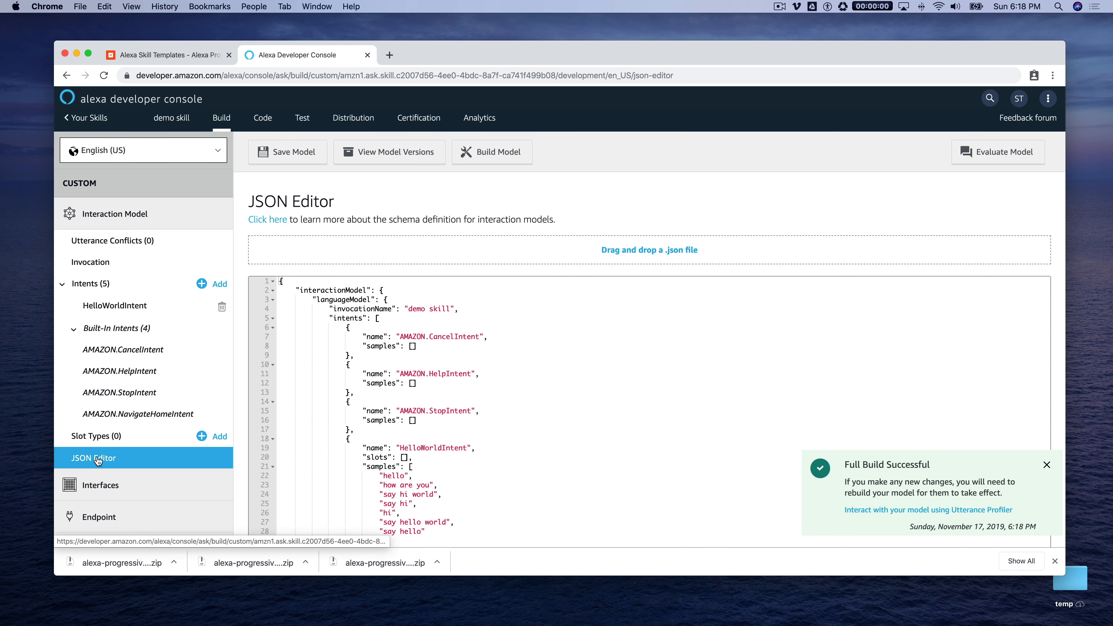
mouse_move(549, 314)
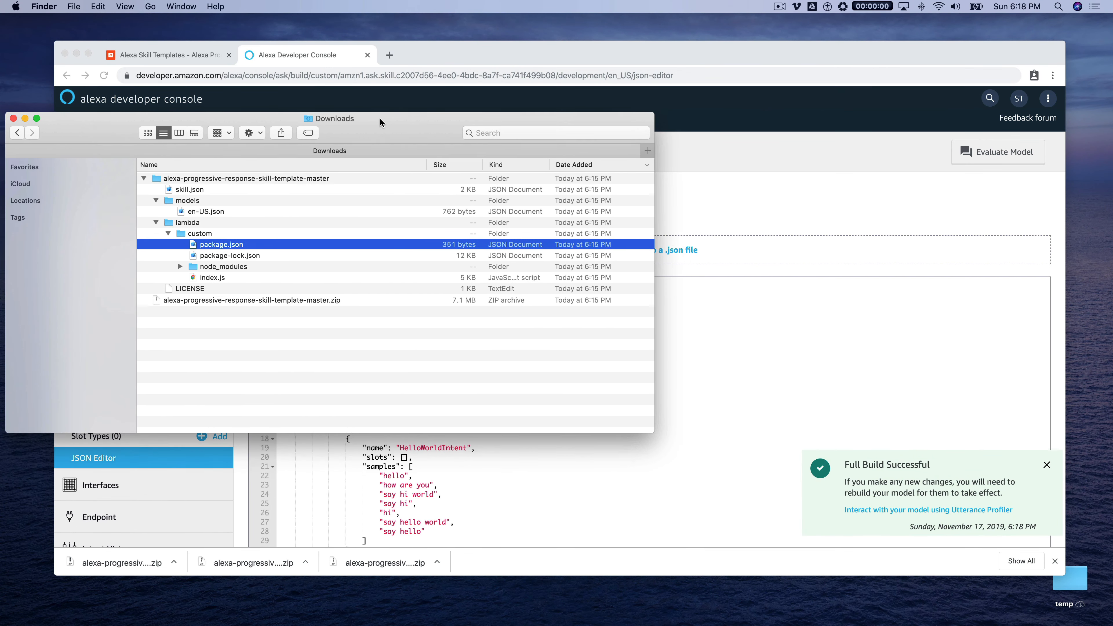
click(206, 211)
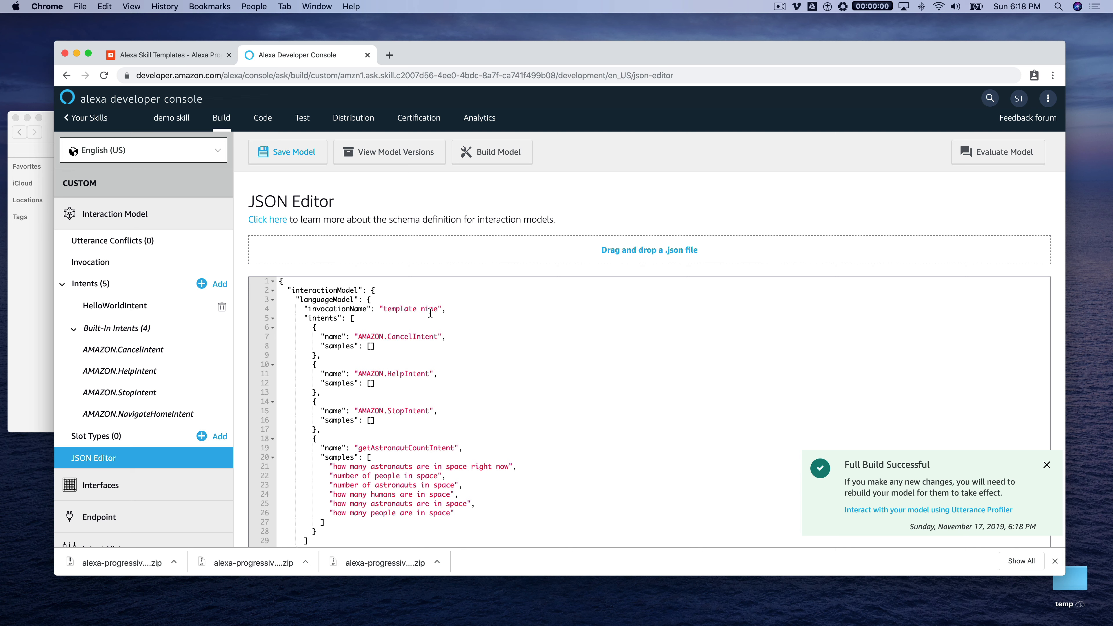
mouse_move(430, 310)
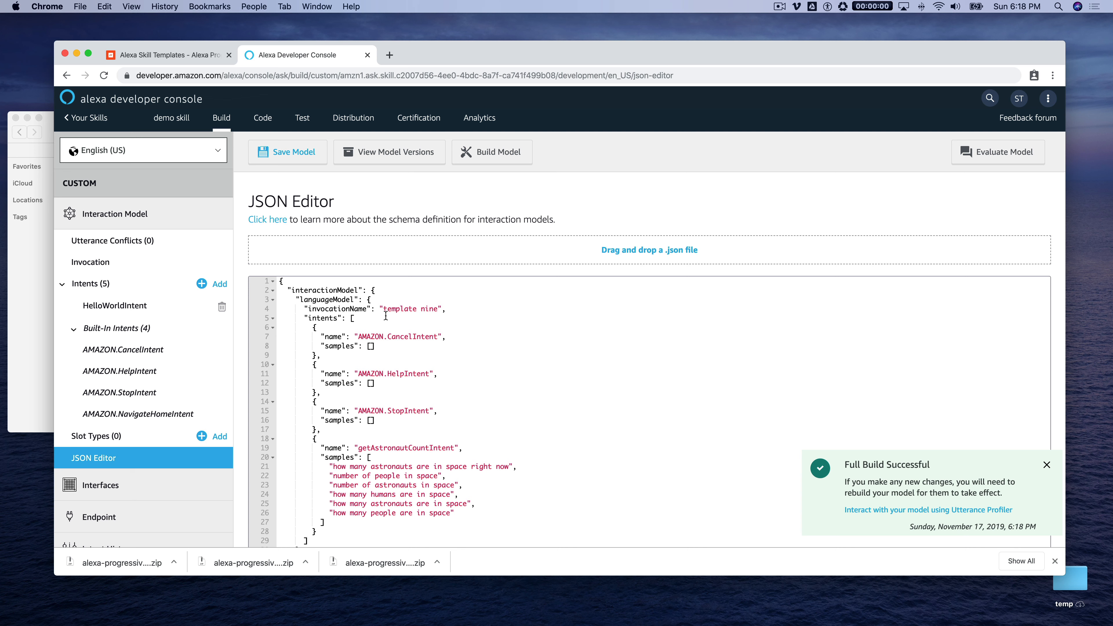
double_click(411, 308)
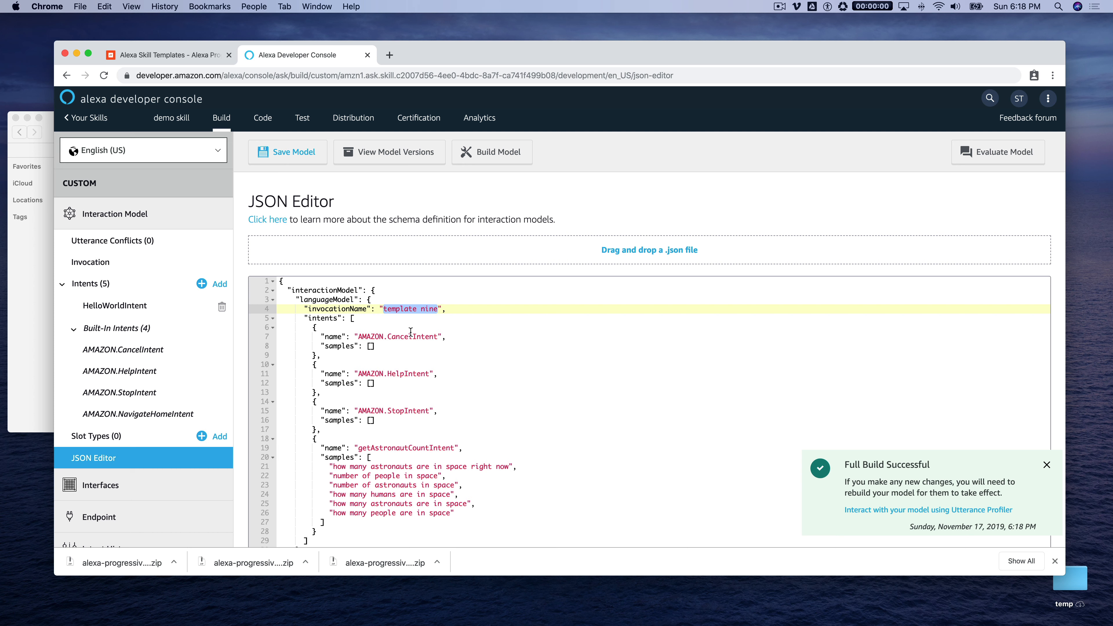
mouse_move(297, 180)
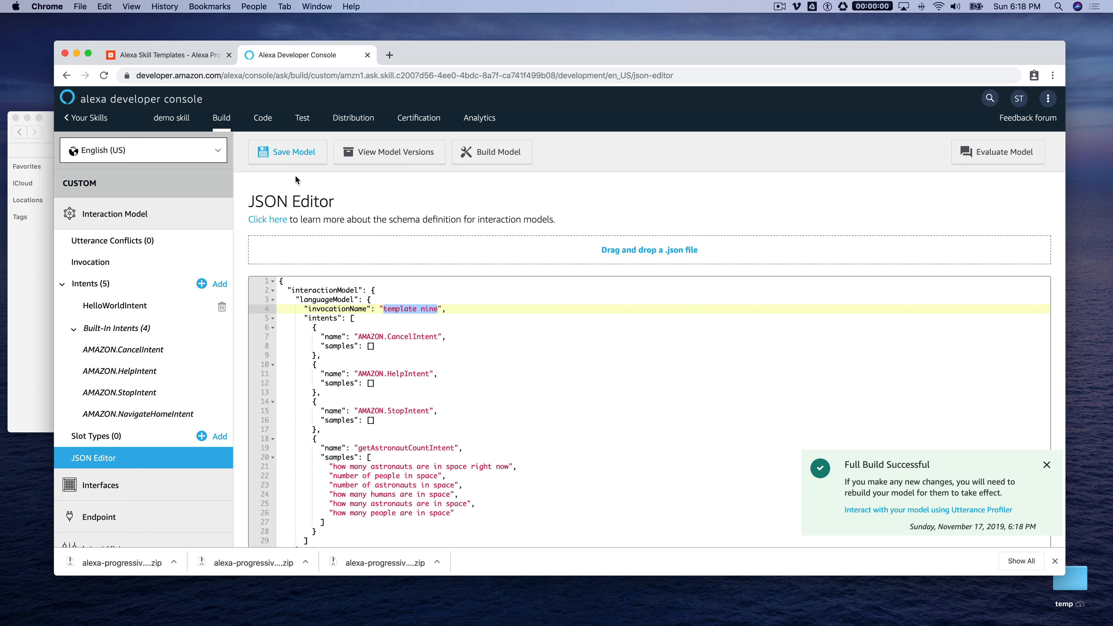
click(287, 151)
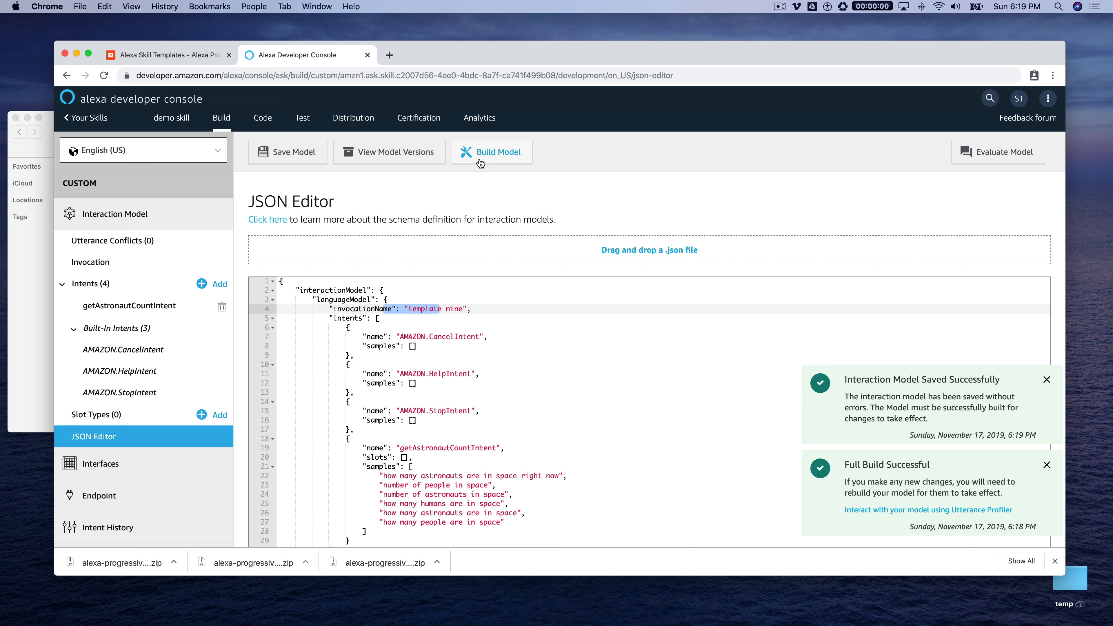
click(491, 151)
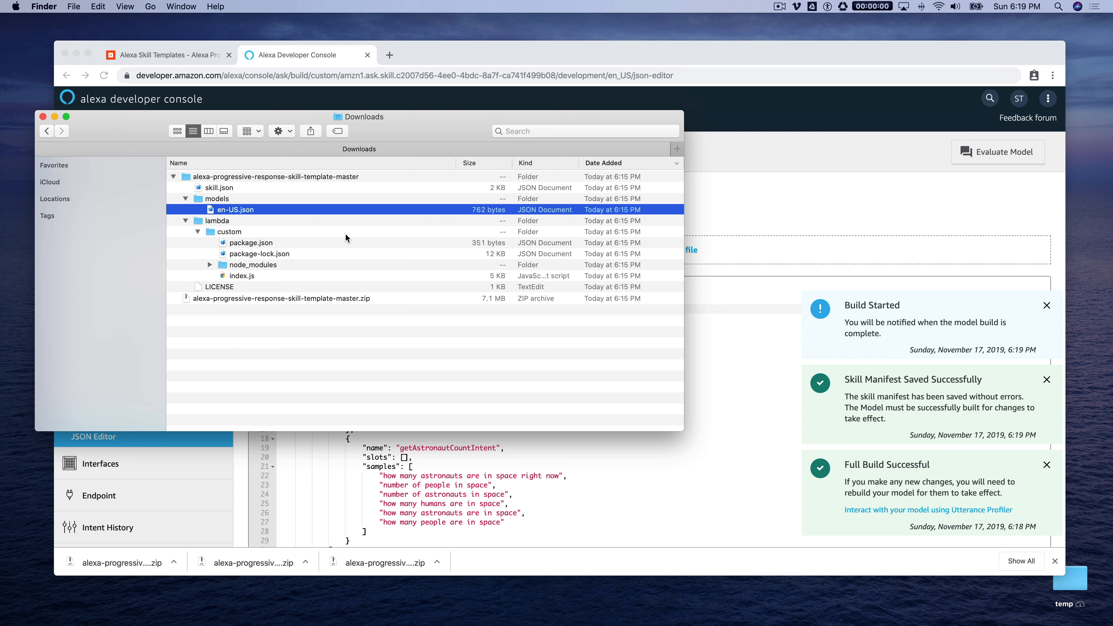
Open the template's index.js from Finder with Visual Studio Code
click(242, 276)
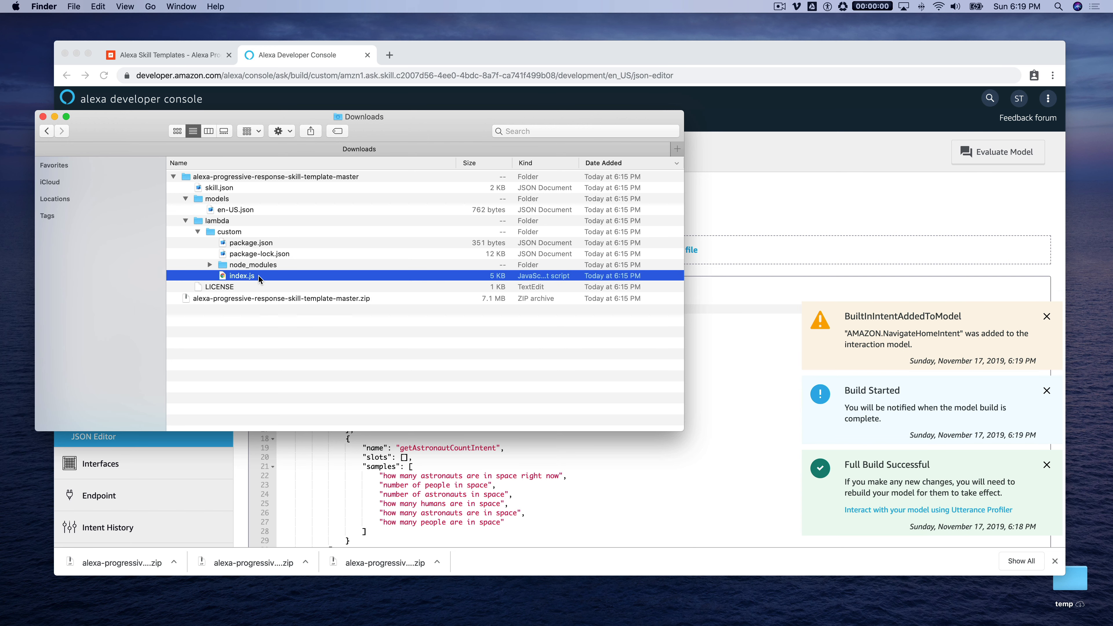
right_click(241, 275)
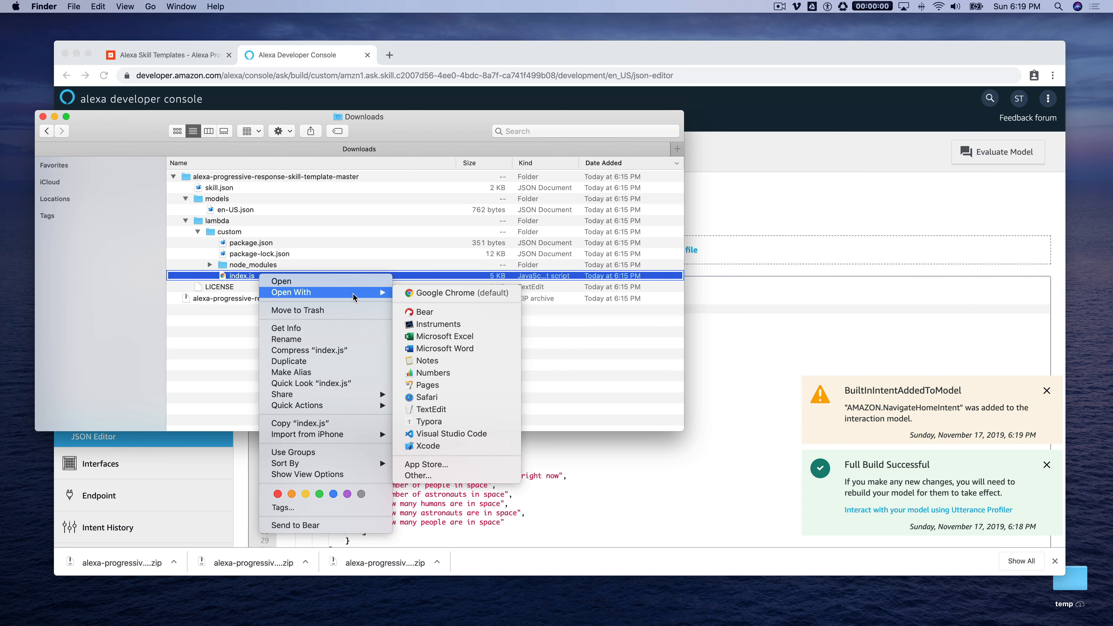
mouse_move(426, 396)
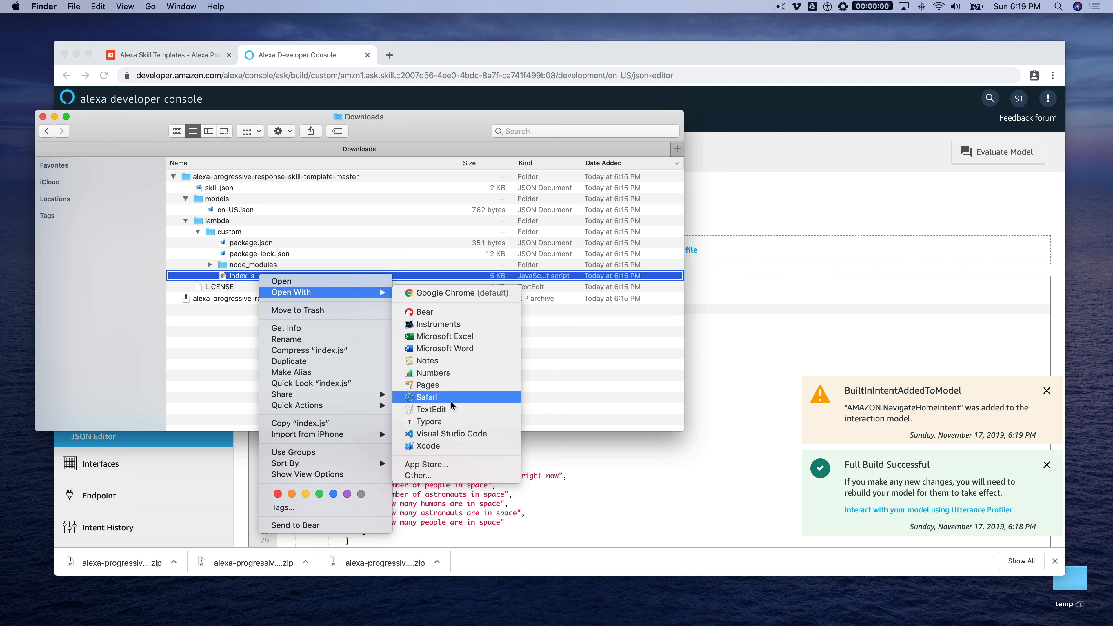
mouse_move(431, 409)
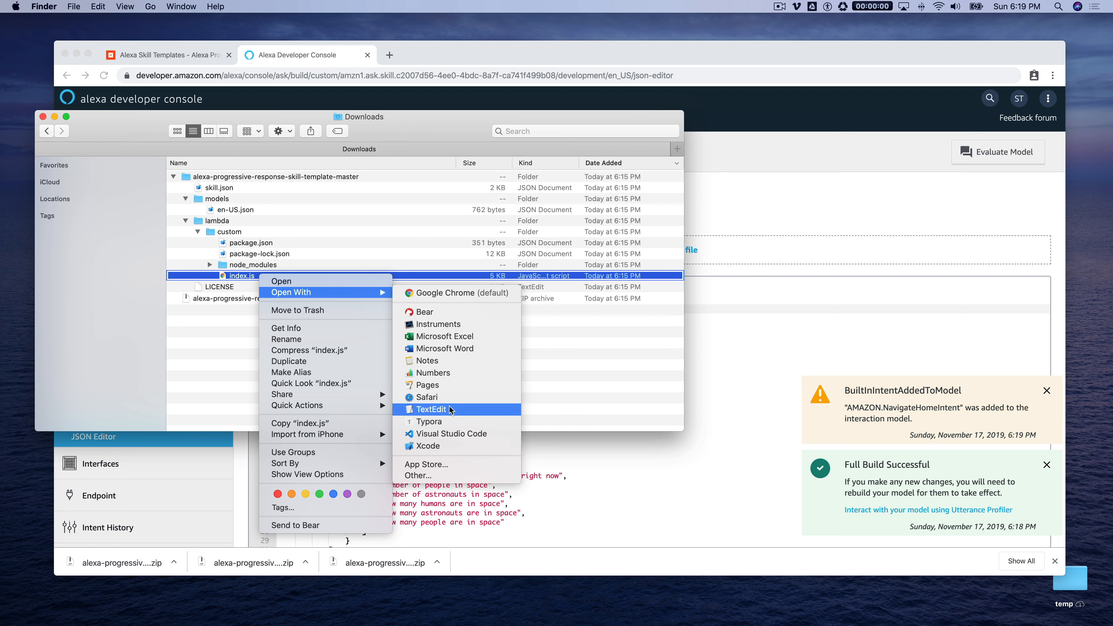
mouse_move(452, 434)
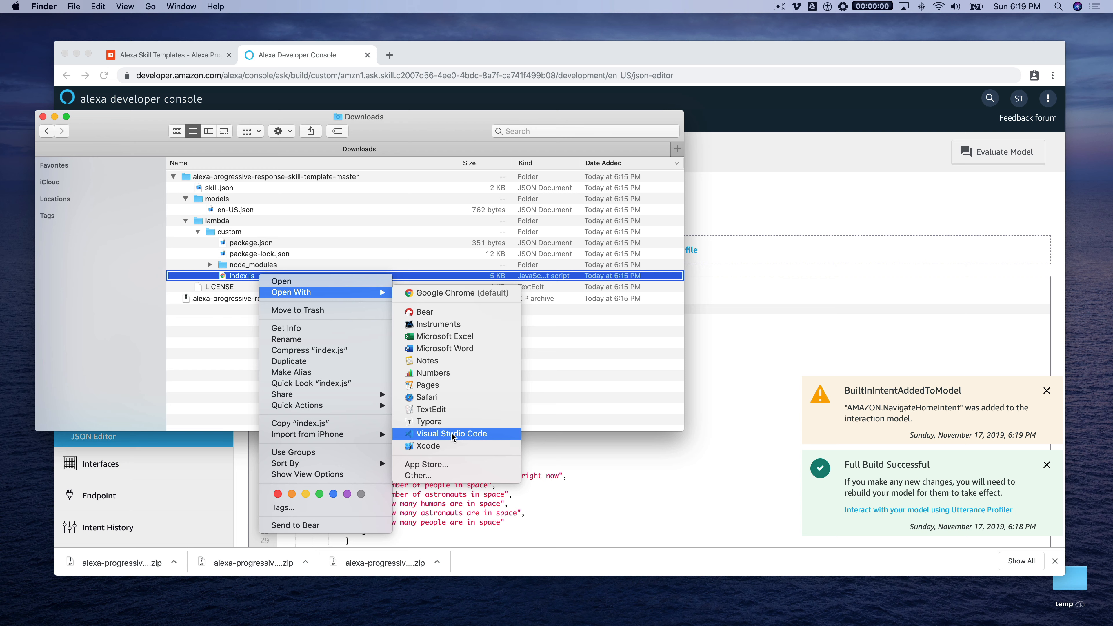
click(452, 433)
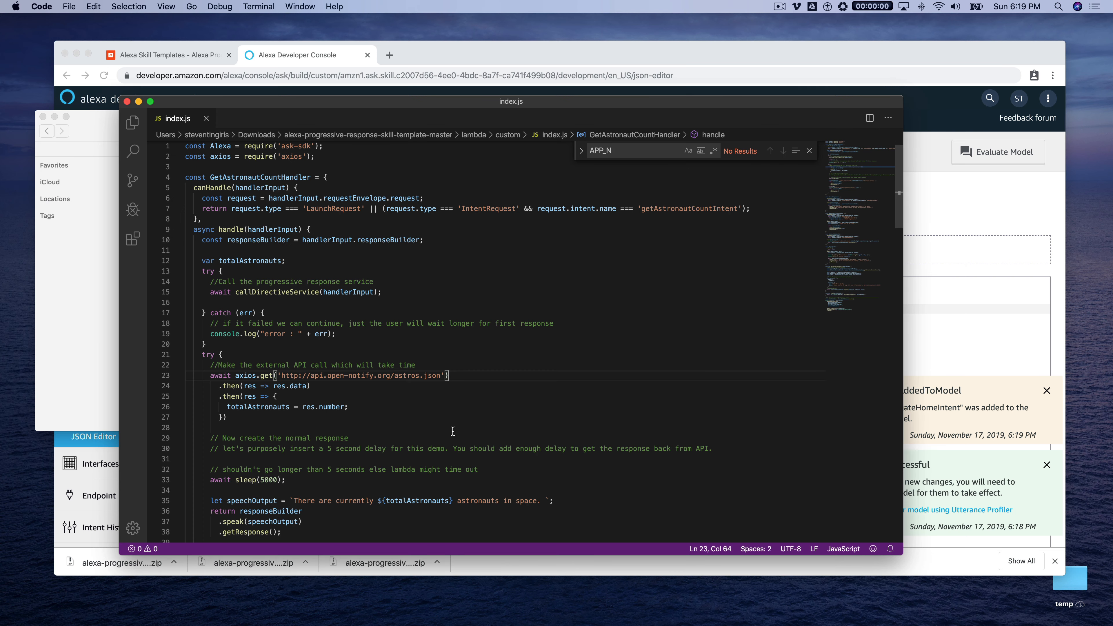
click(509, 303)
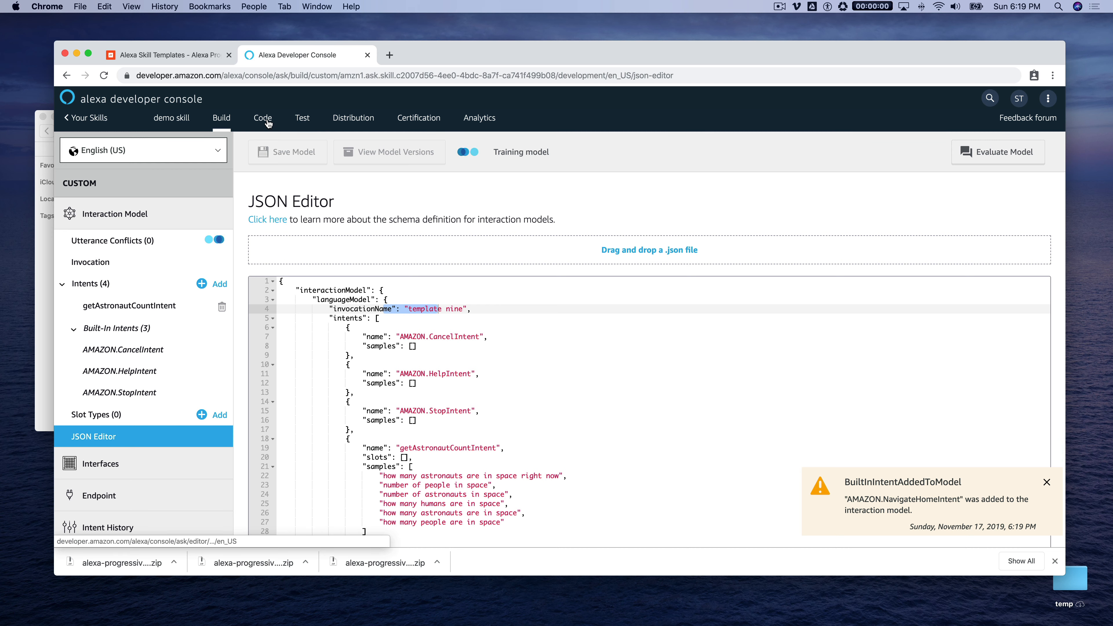
Paste the template astronaut-count code over index.js in the Code editor and save it
click(239, 117)
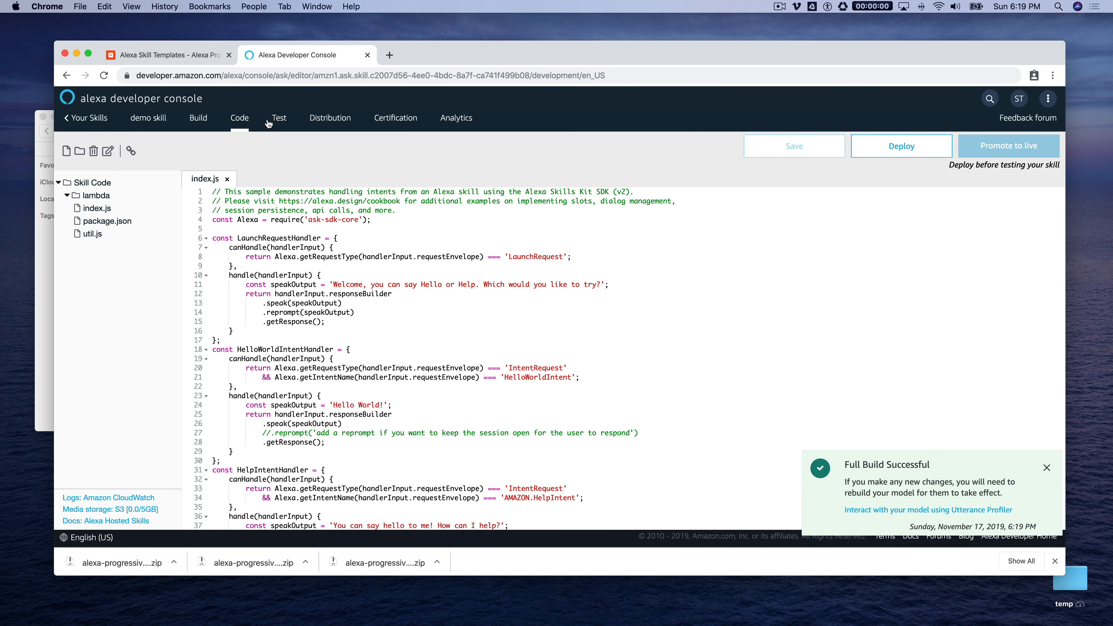
mouse_move(212, 189)
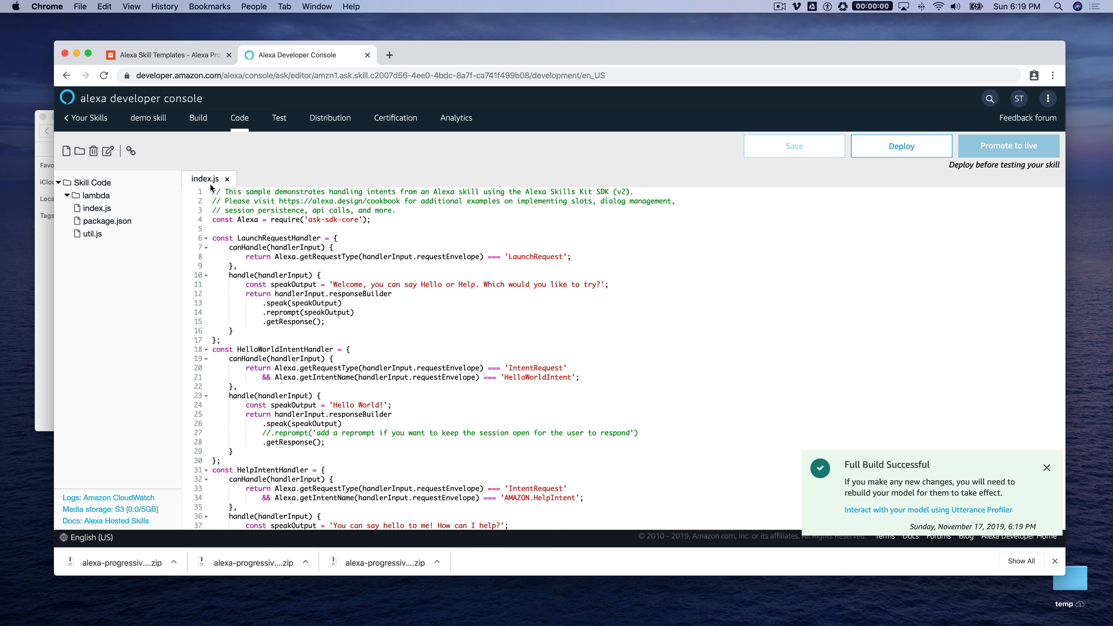
mouse_move(96, 208)
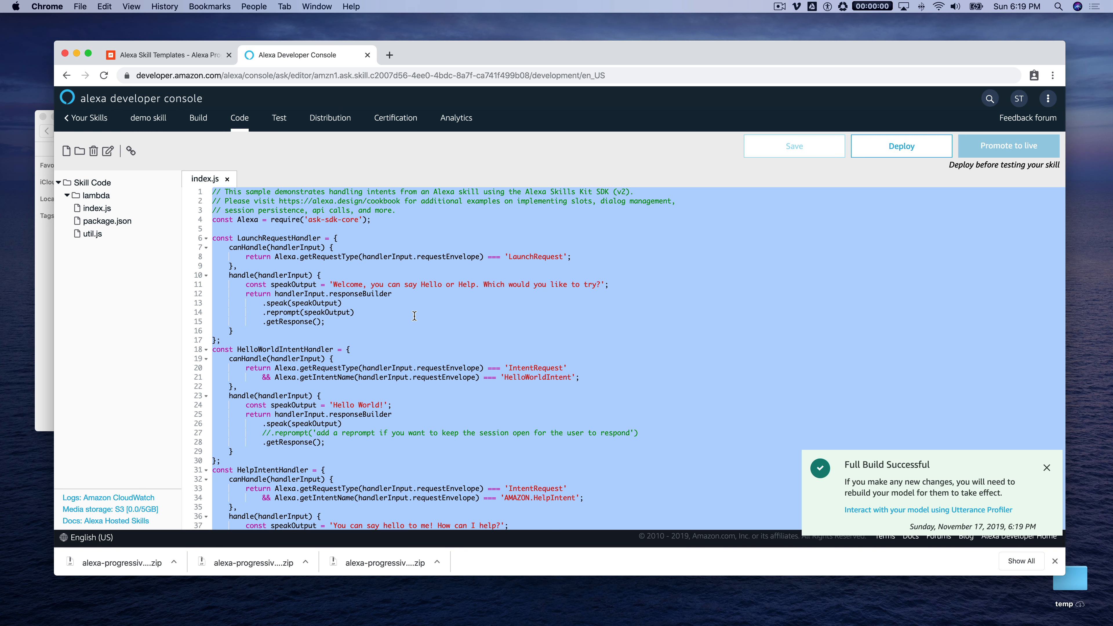
right_click(300, 279)
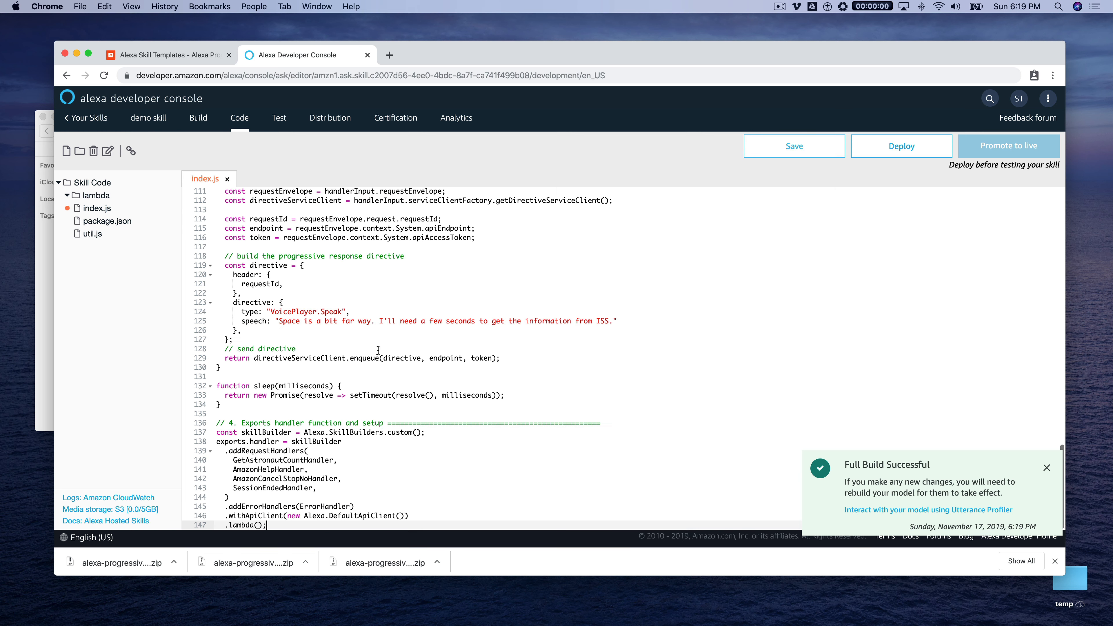
scroll(up, 3)
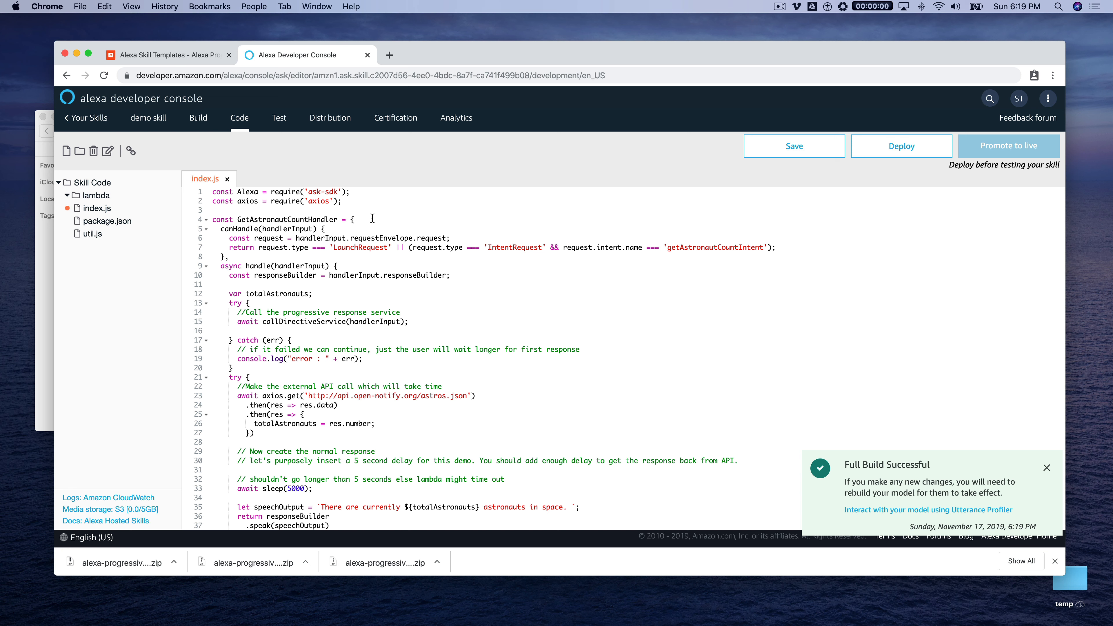
click(793, 146)
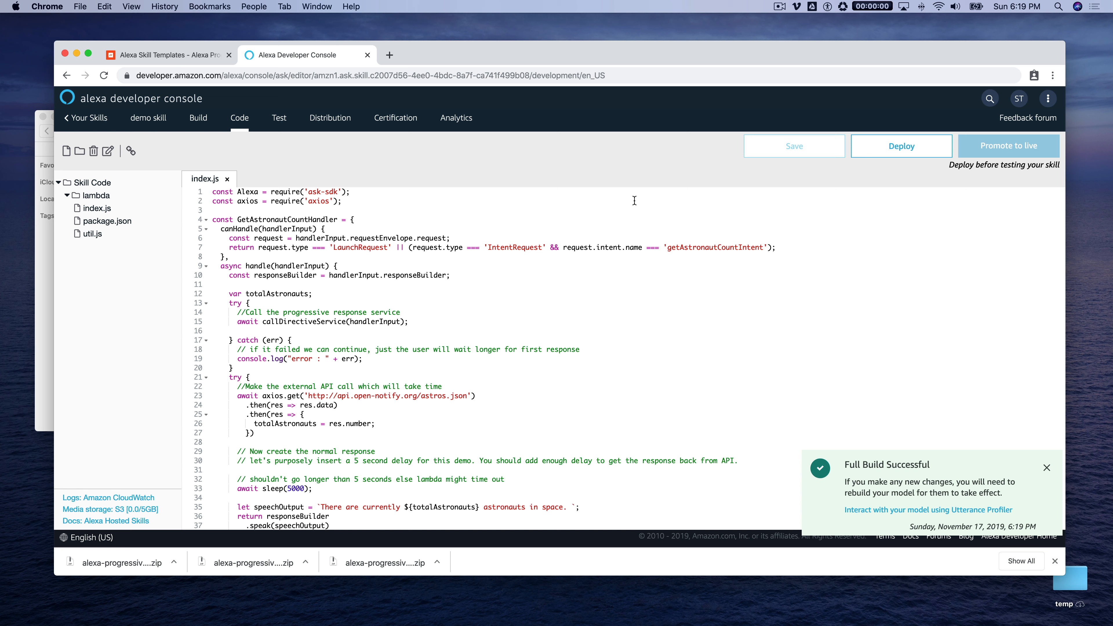
mouse_move(143, 214)
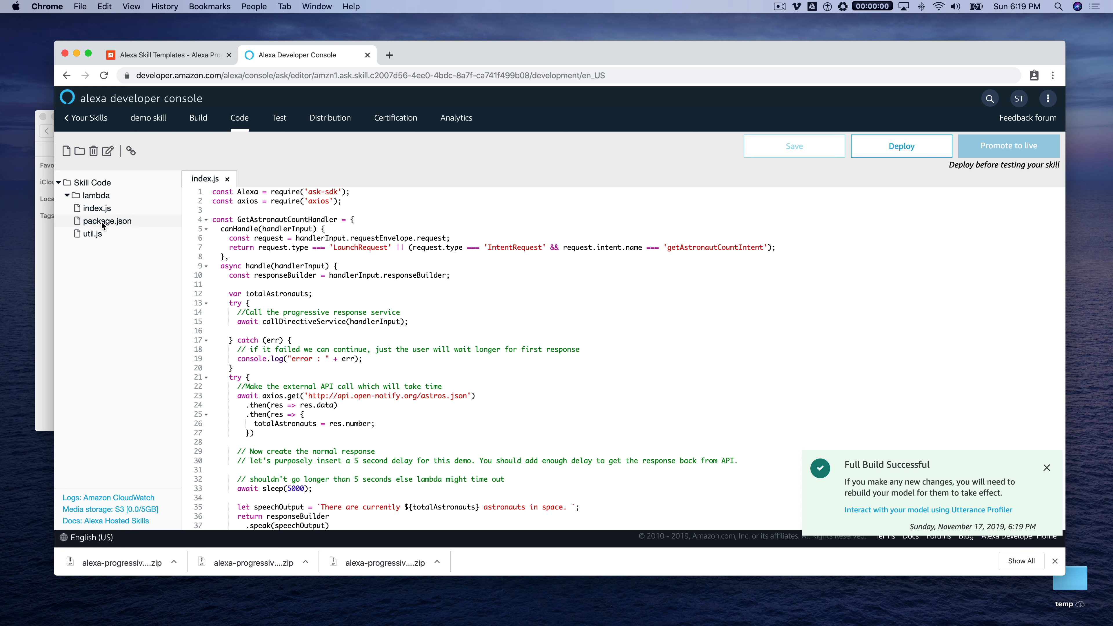
click(107, 221)
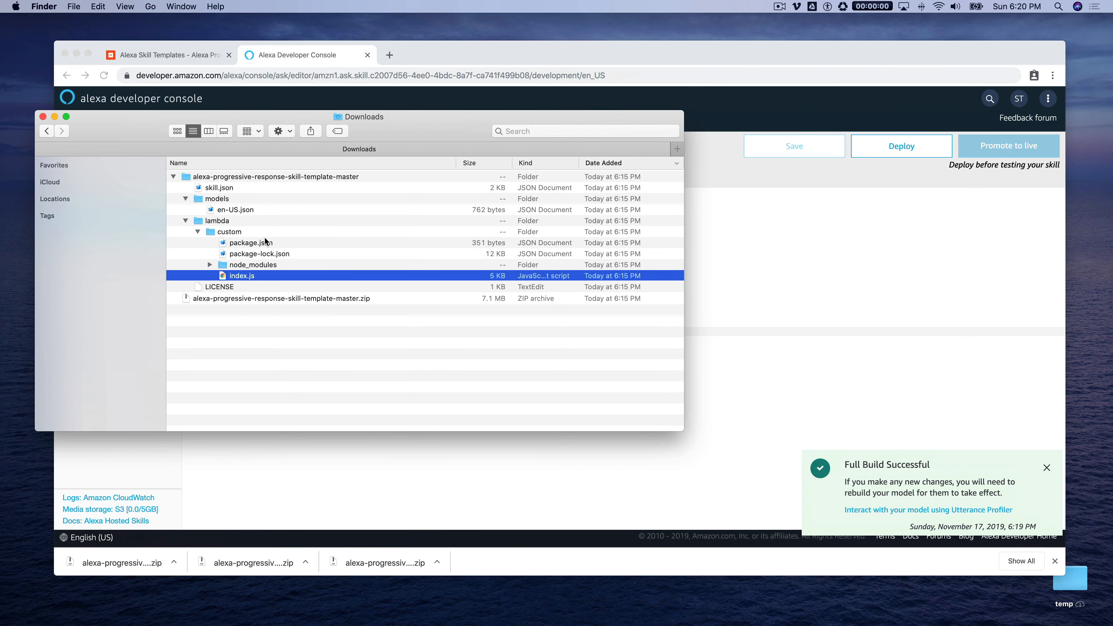
Open the template's lambda/custom/package.json in Visual Studio Code for copying
click(250, 242)
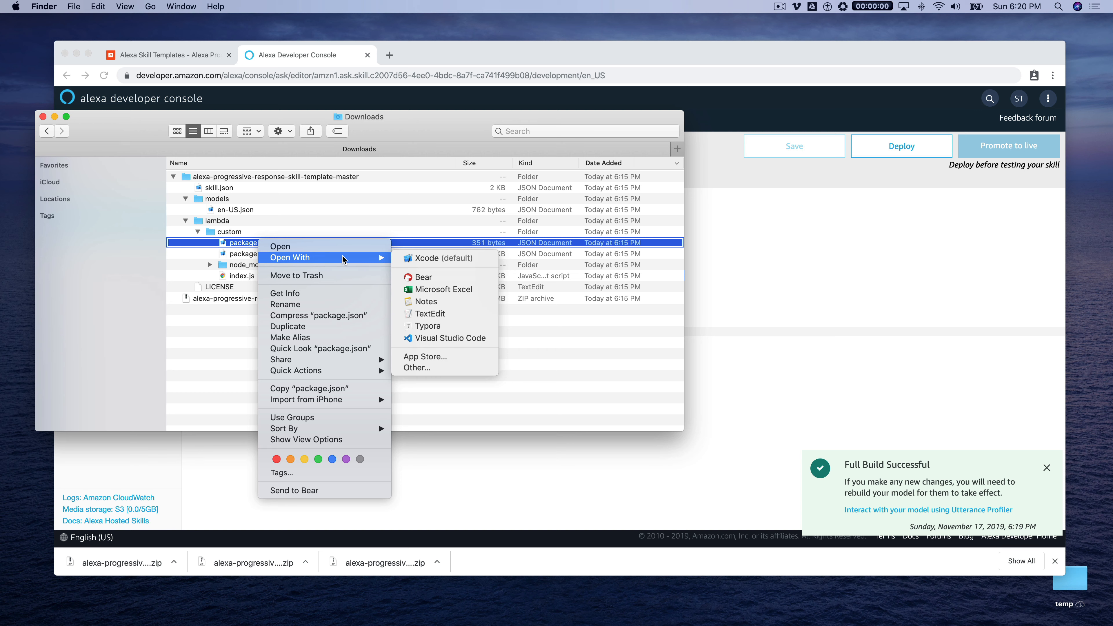
click(450, 337)
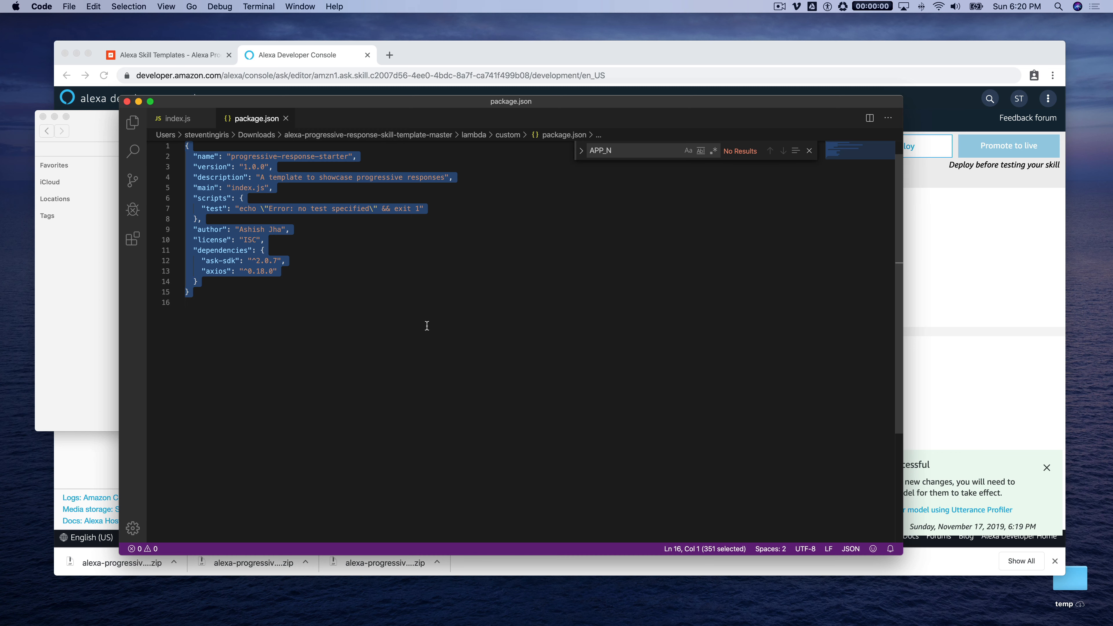
mouse_move(134, 123)
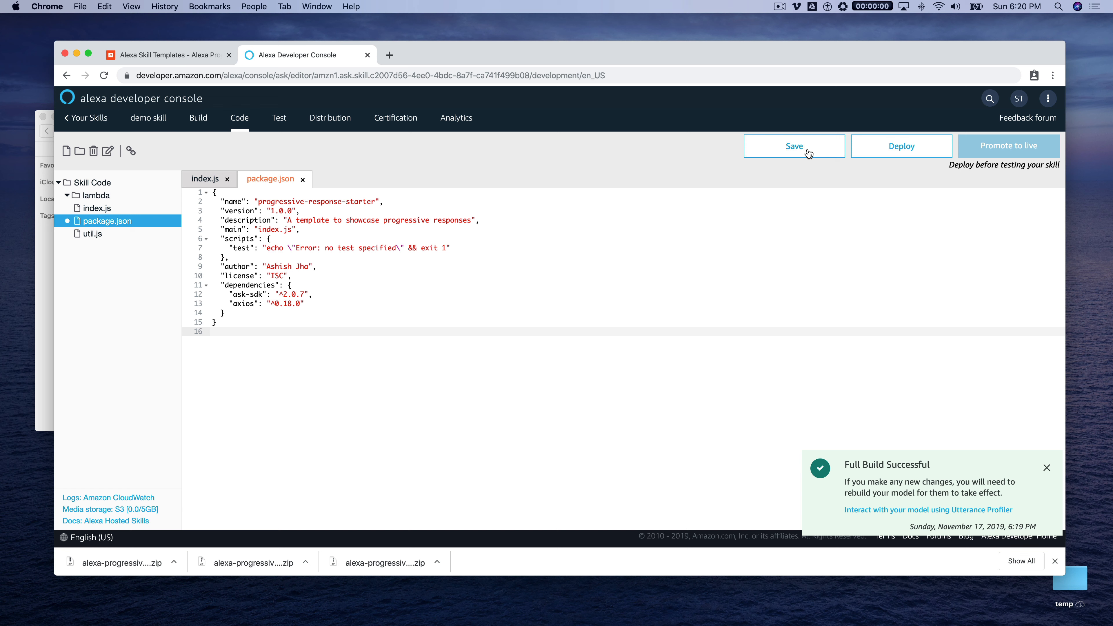
Save the pasted package.json with ask-sdk and axios dependencies, then deploy the skill code
click(793, 145)
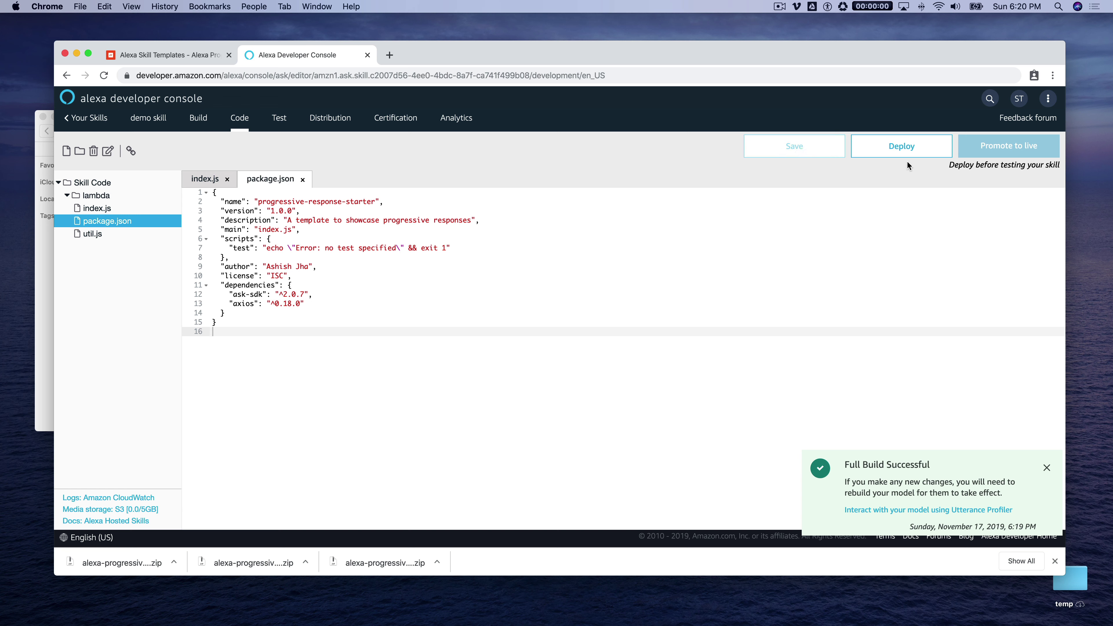
mouse_move(459, 323)
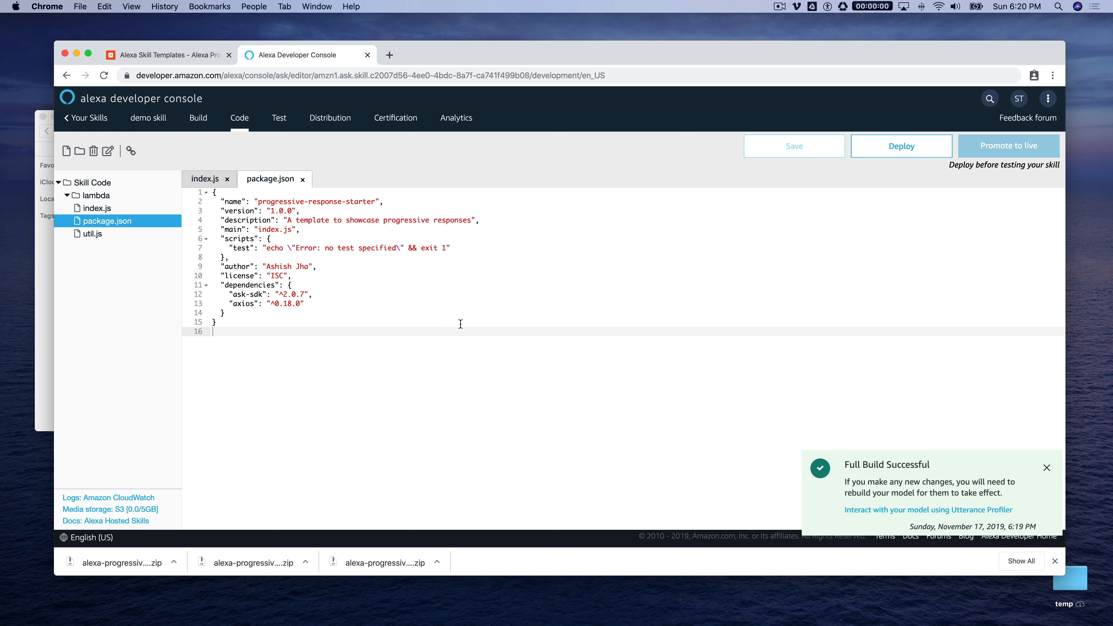
double_click(243, 304)
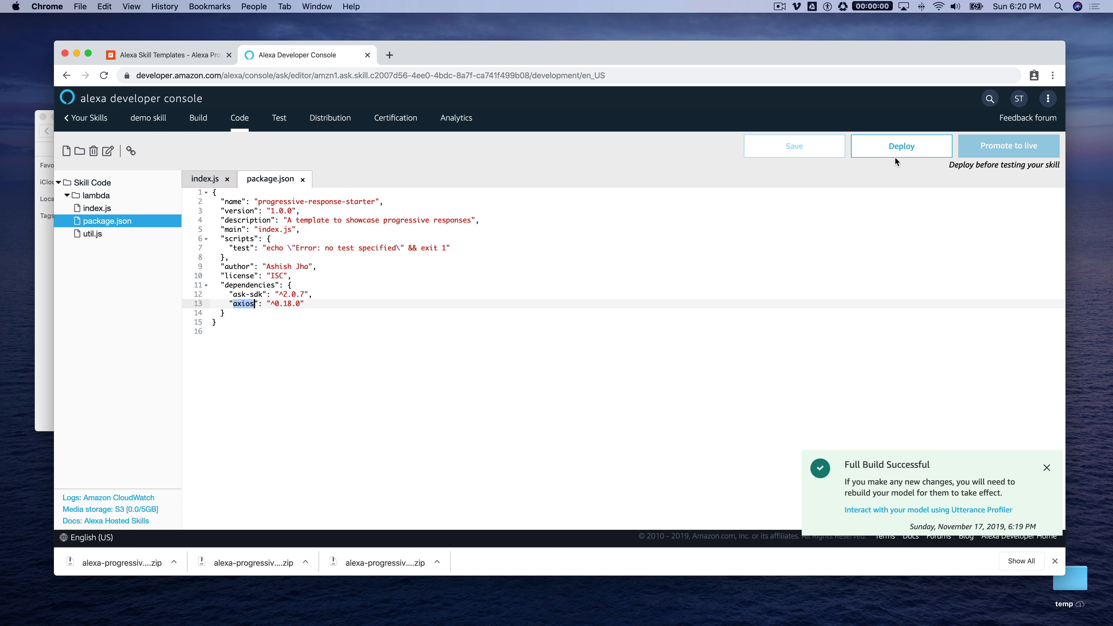
click(901, 145)
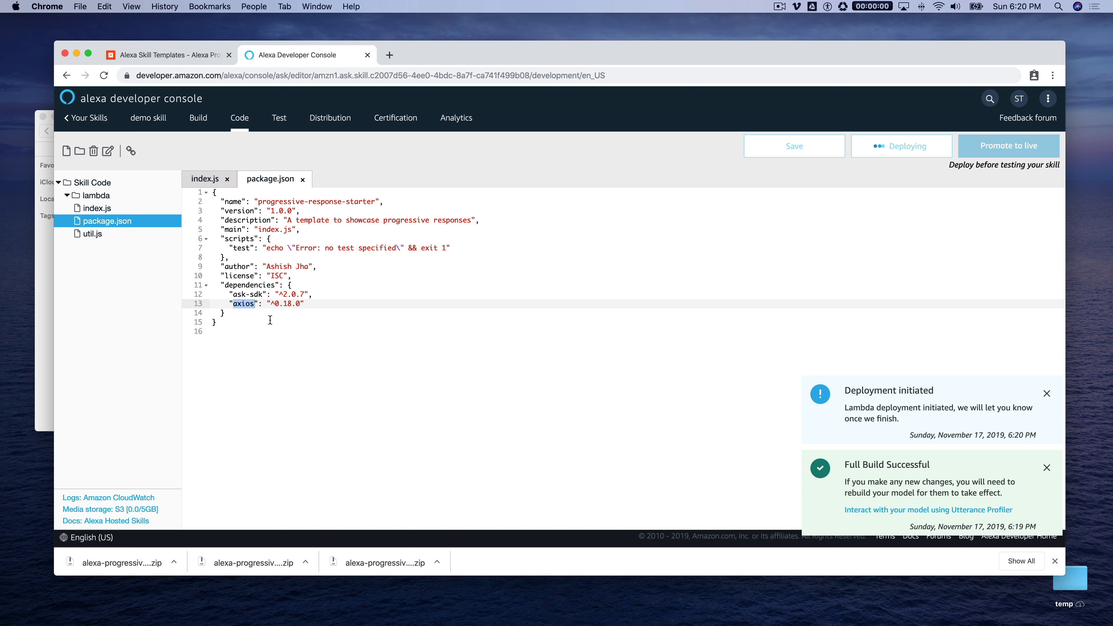
mouse_move(340, 319)
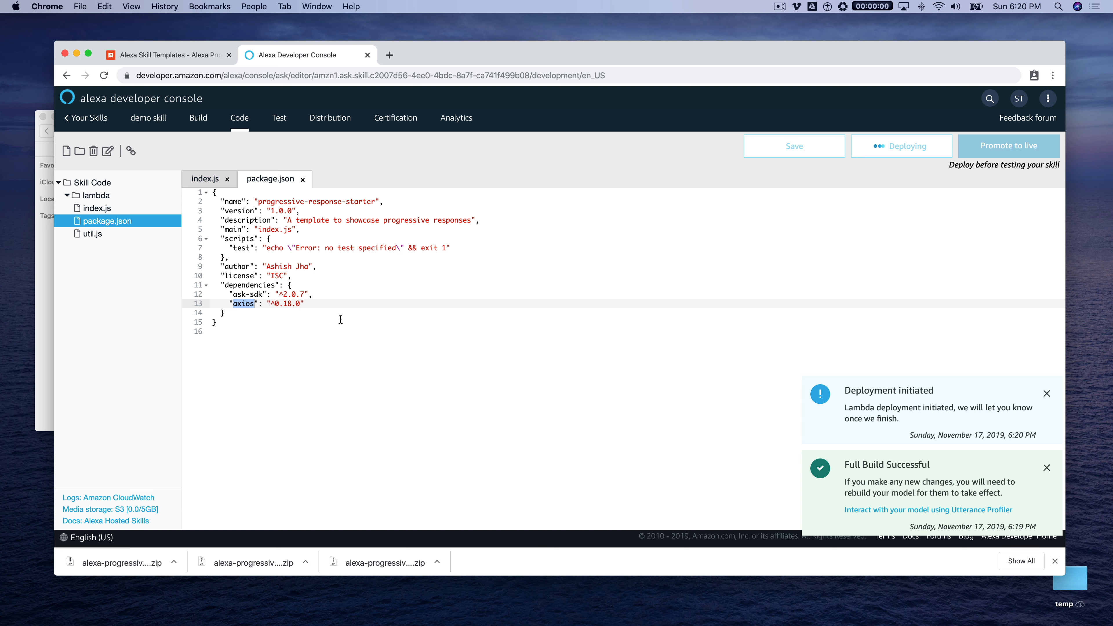
Wait on the Deploying status and return focus to the code editor
click(1046, 393)
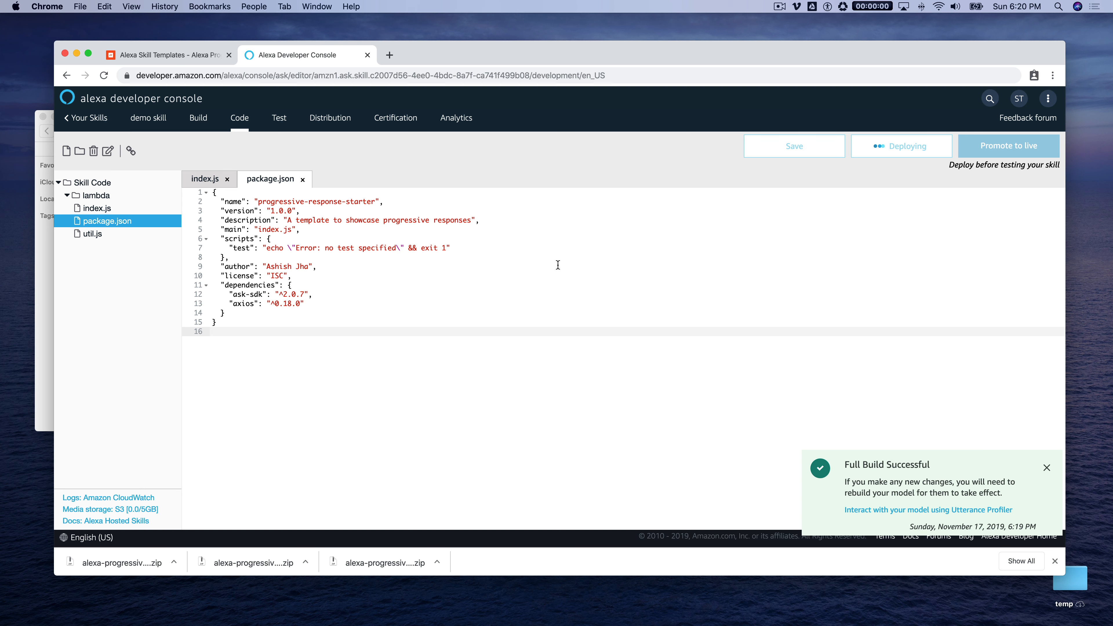
mouse_move(408, 207)
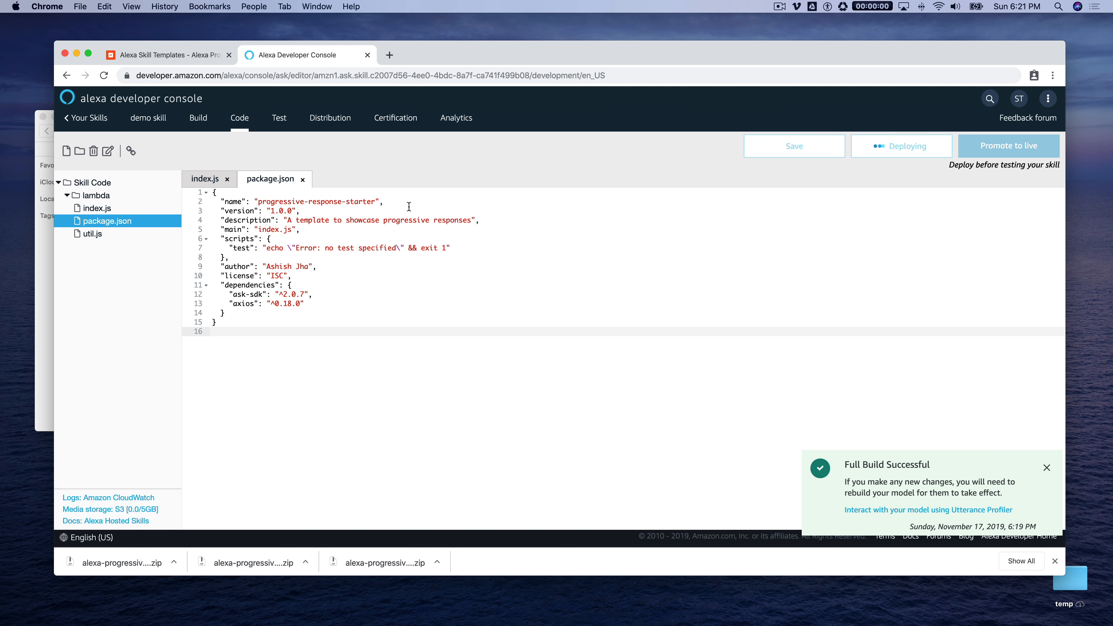
mouse_move(203, 179)
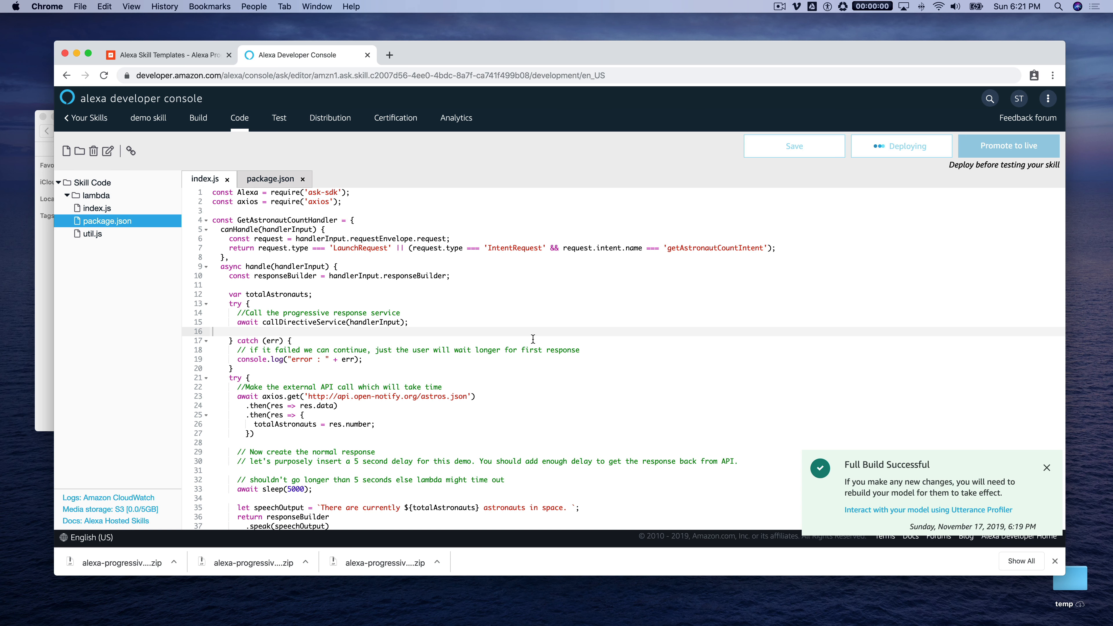
Review index.js and highlight the open-notify astronaut API URL
scroll(down, 3)
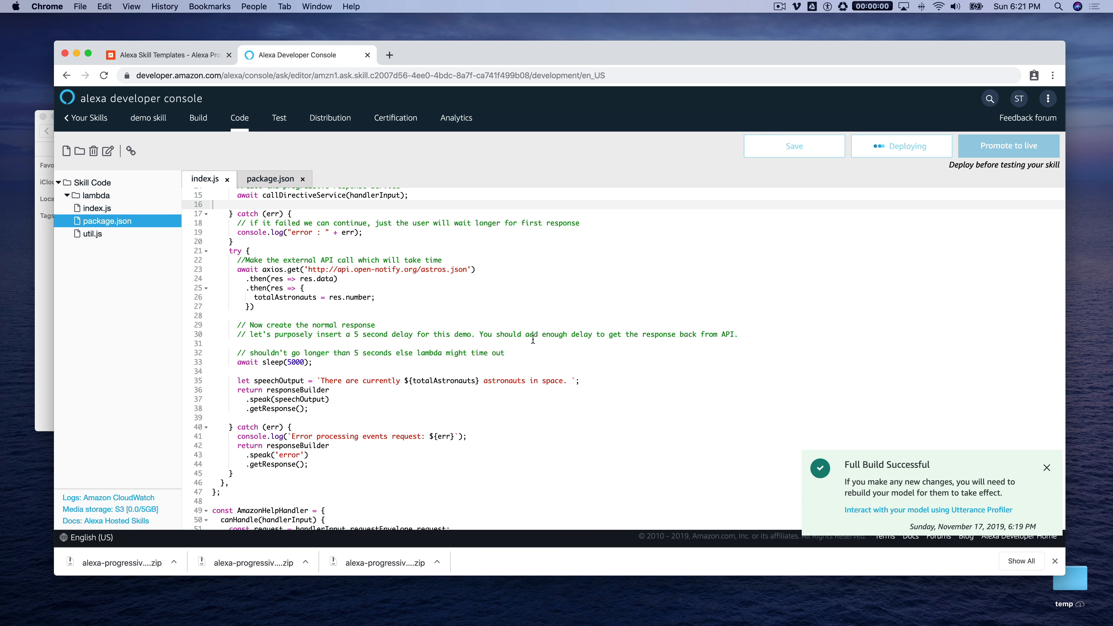
scroll(up, 3)
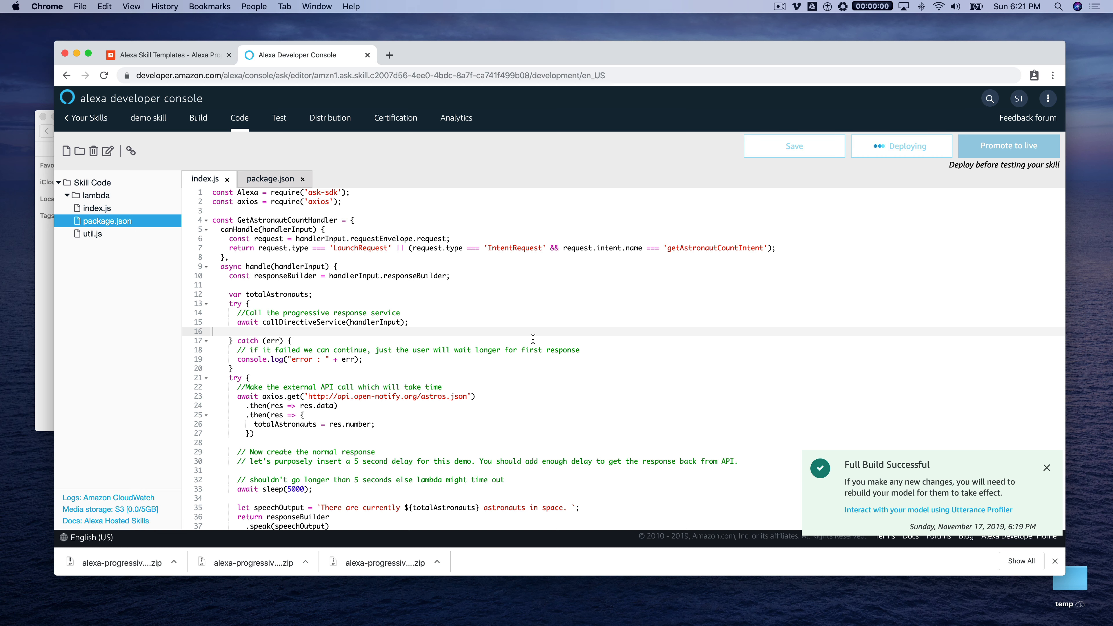
scroll(down, 3)
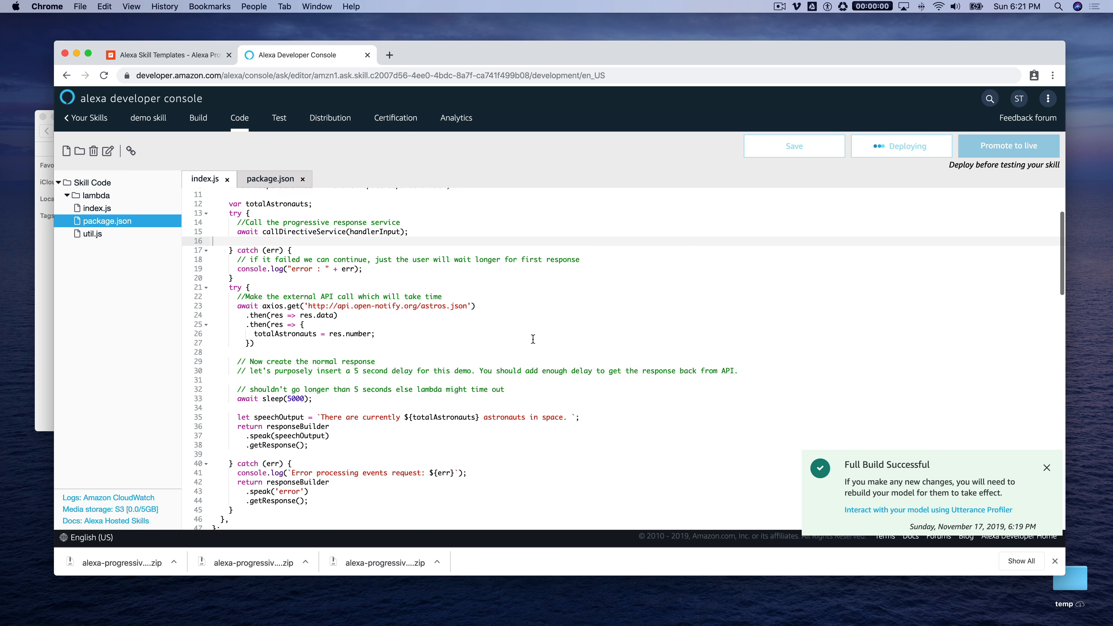
scroll(up, 3)
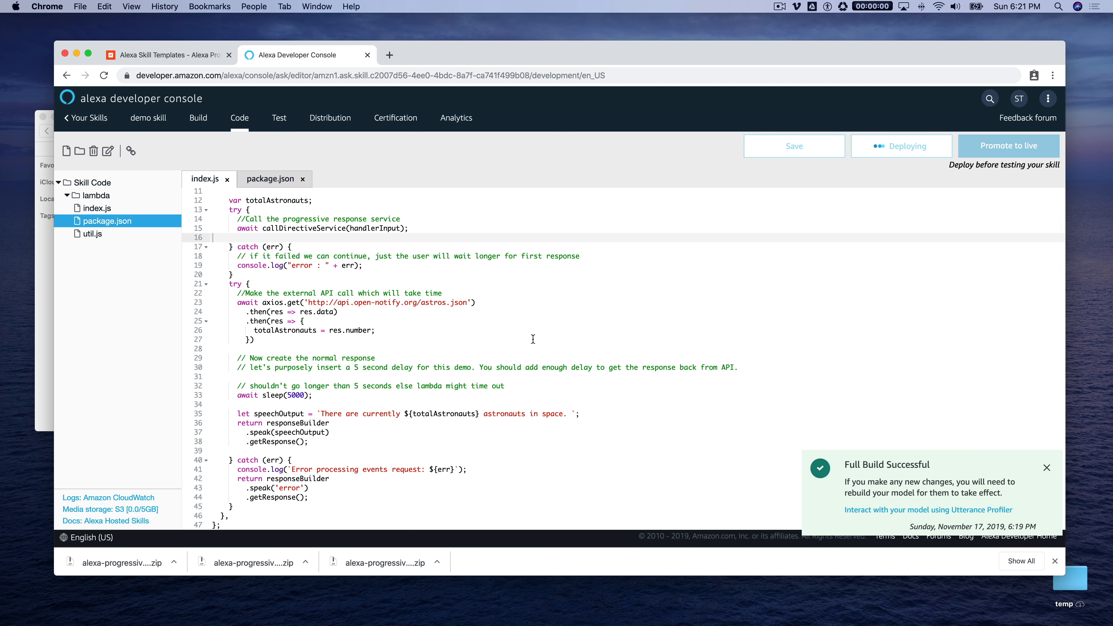
click(306, 303)
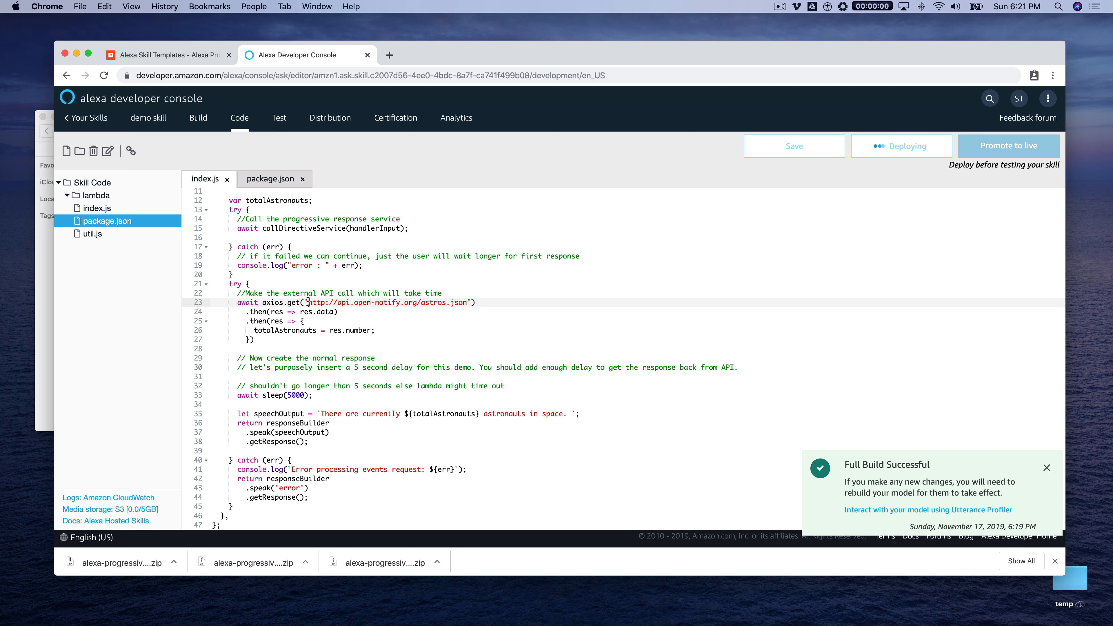
double_click(386, 302)
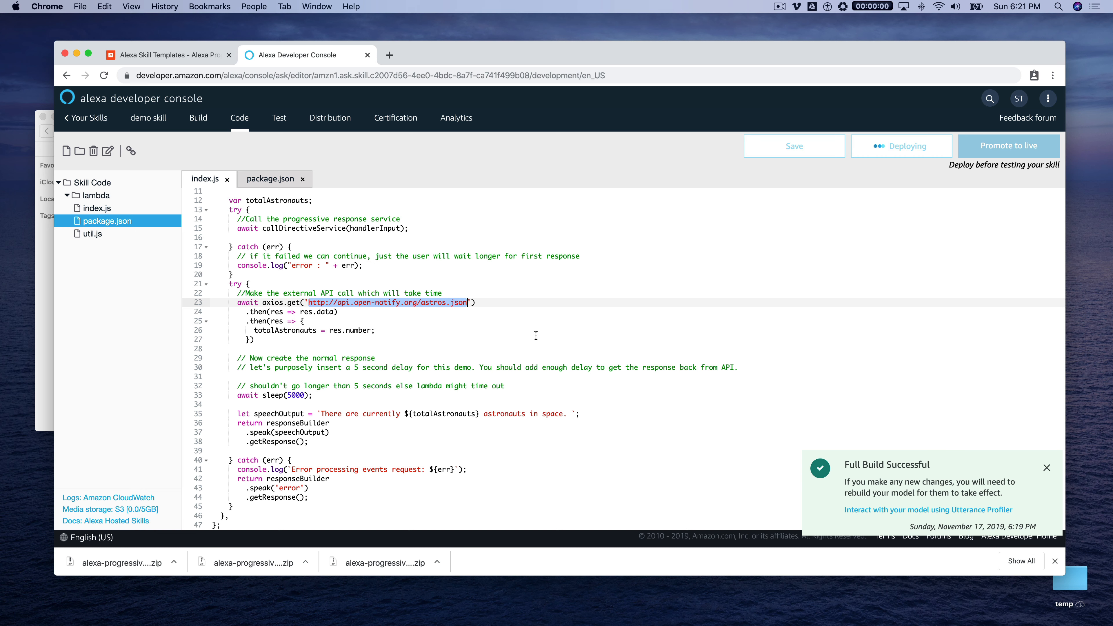
scroll(down, 3)
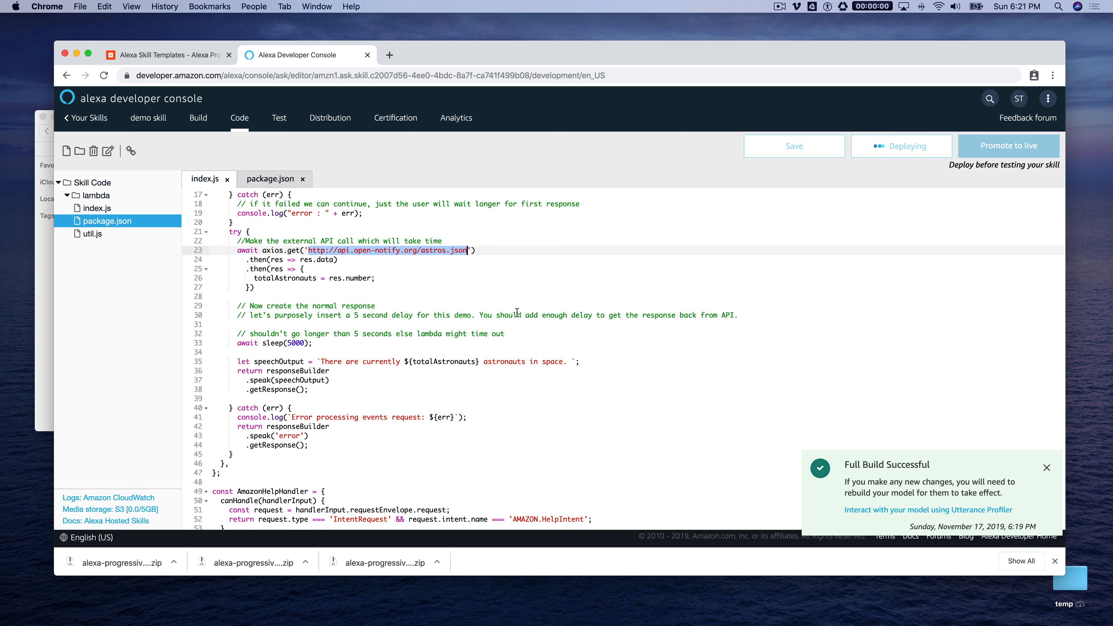
mouse_move(487, 279)
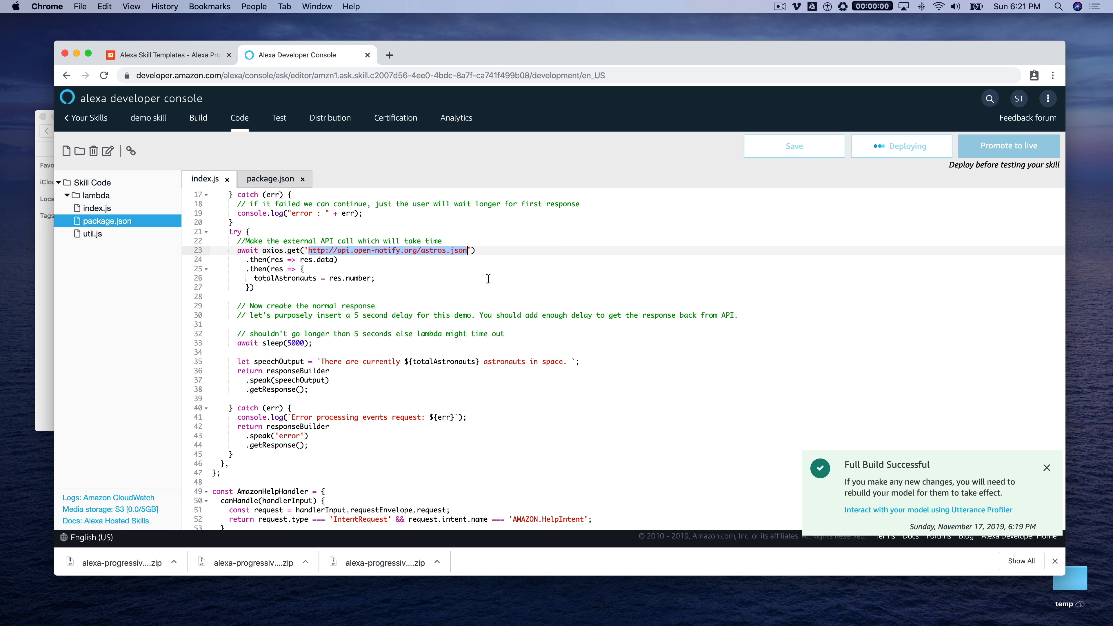
scroll(down, 3)
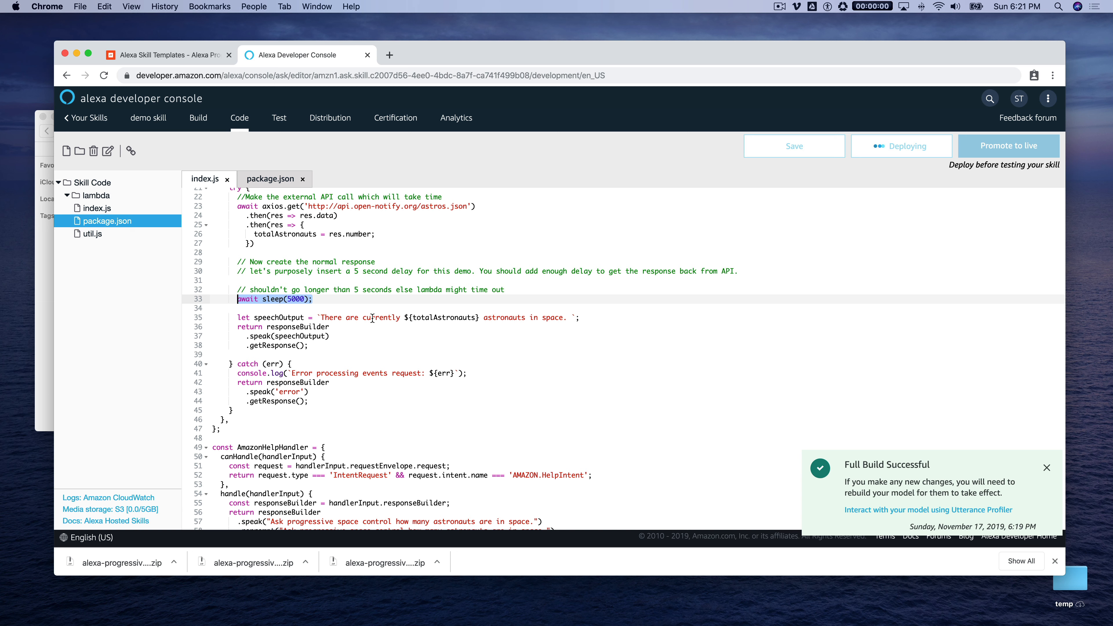
mouse_move(364, 284)
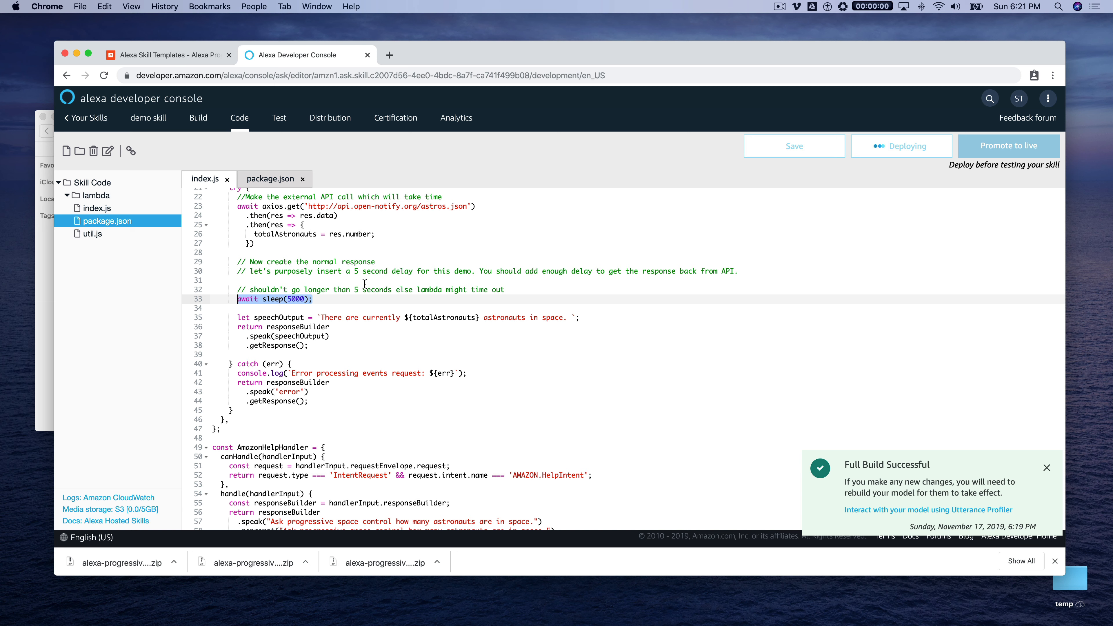
Deploy the code successfully, inspect the callDirectiveService function, then head to the Test page
click(900, 145)
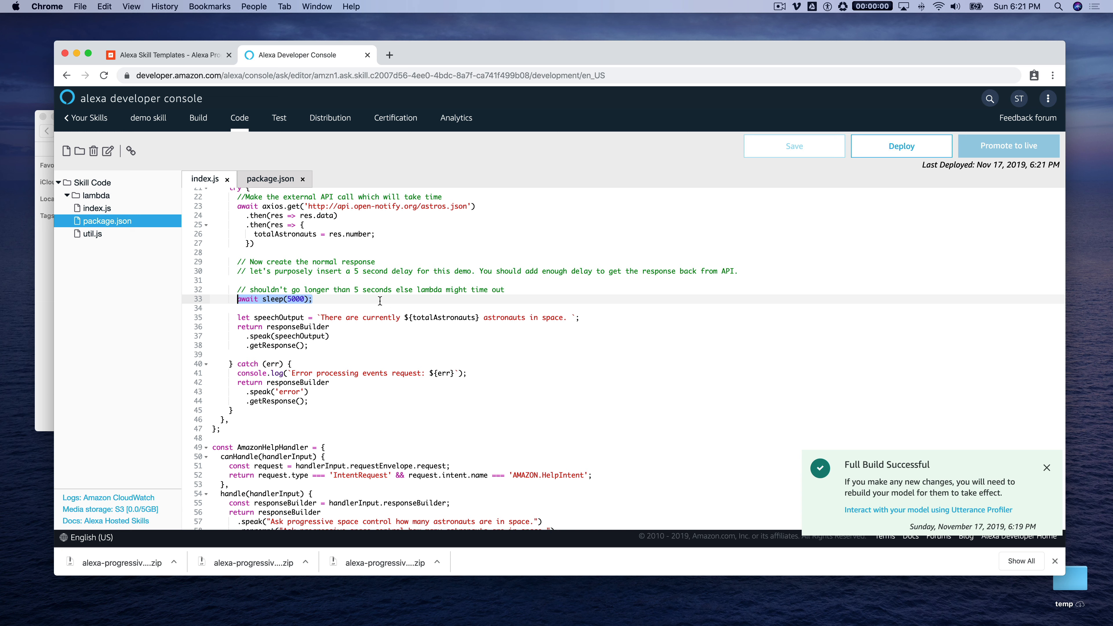
mouse_move(411, 292)
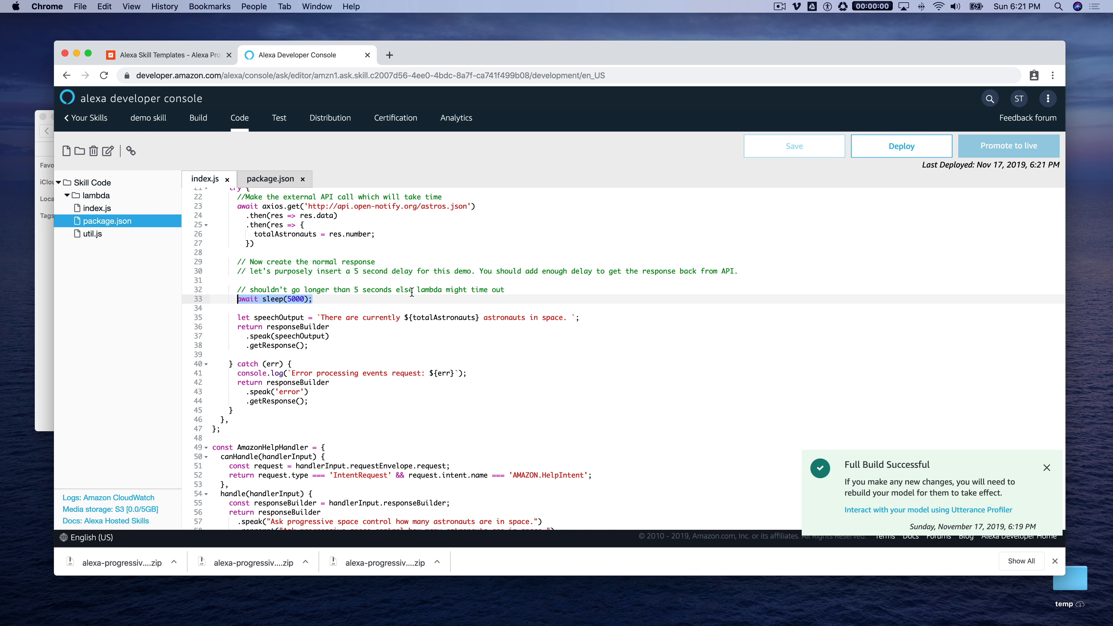
click(900, 146)
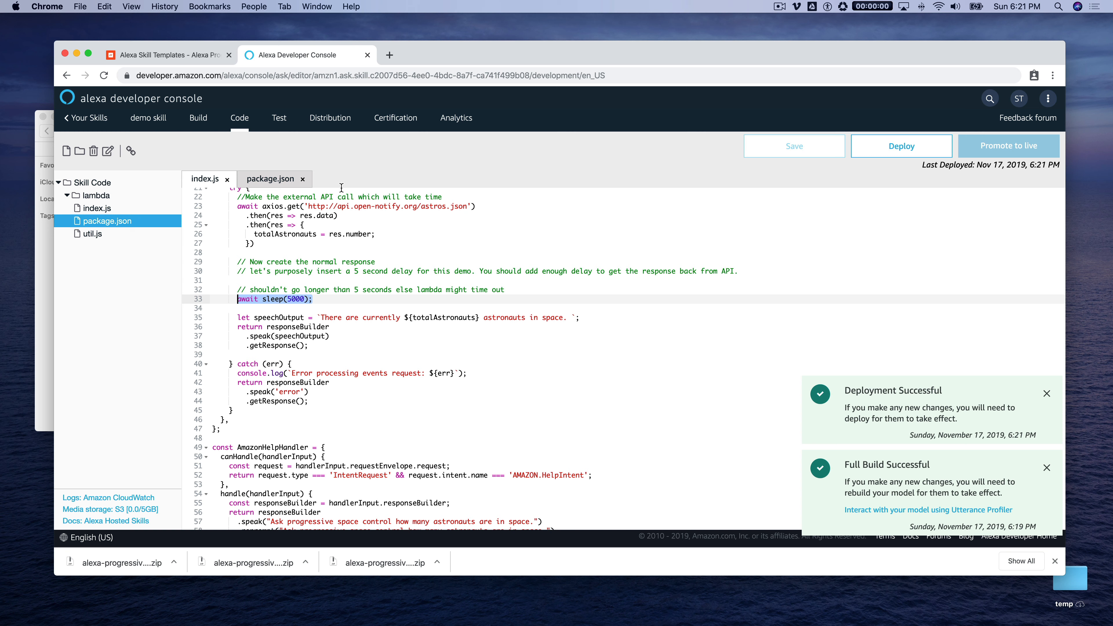
scroll(down, 3)
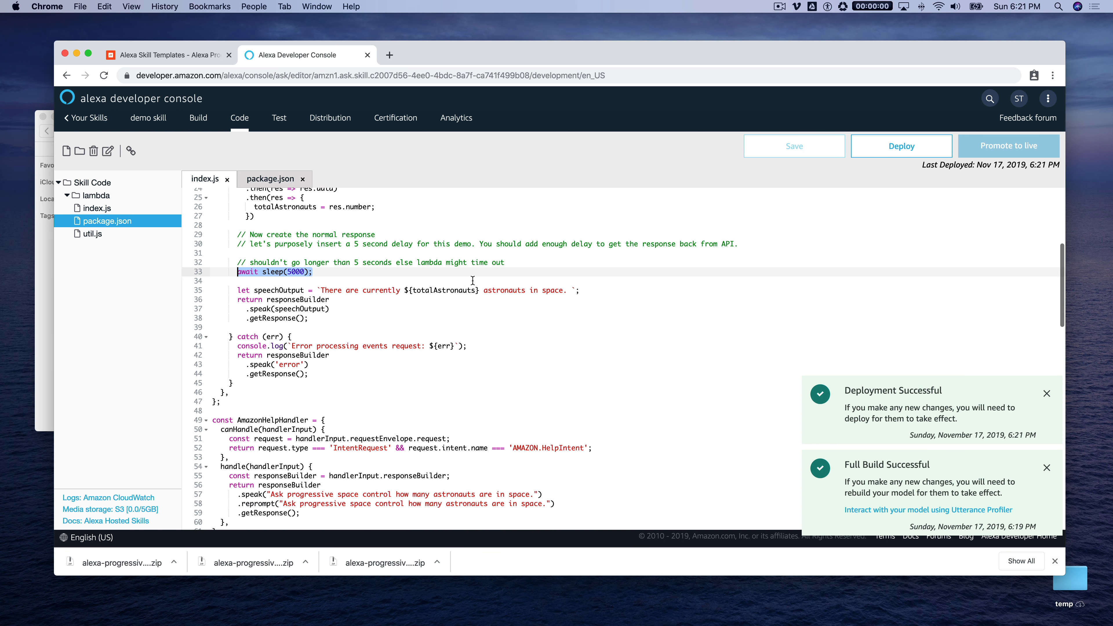
scroll(down, 3)
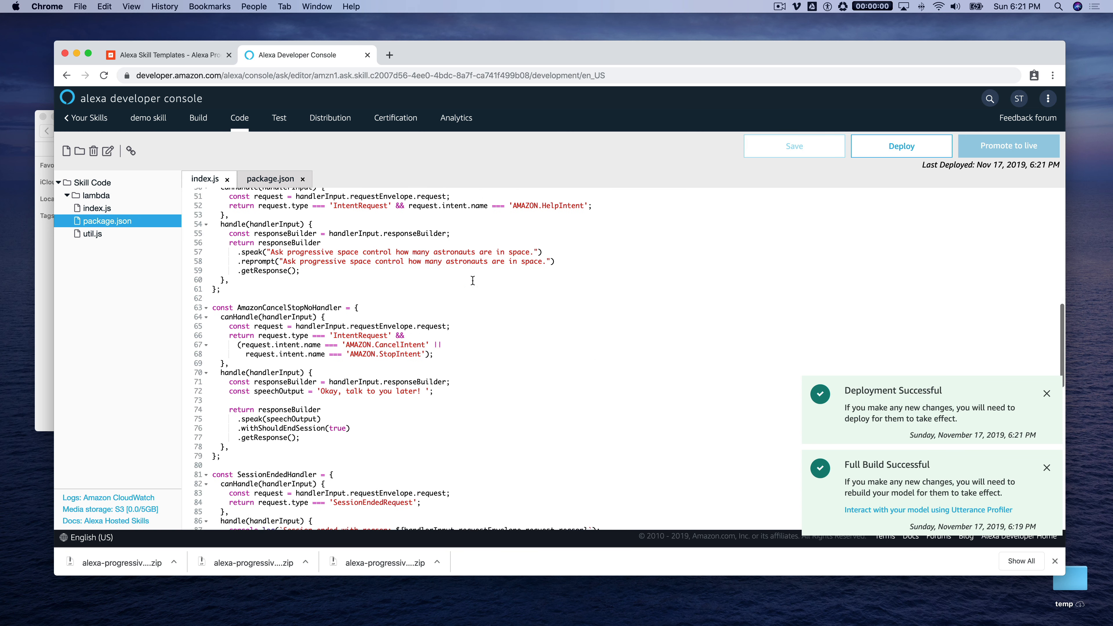
scroll(down, 3)
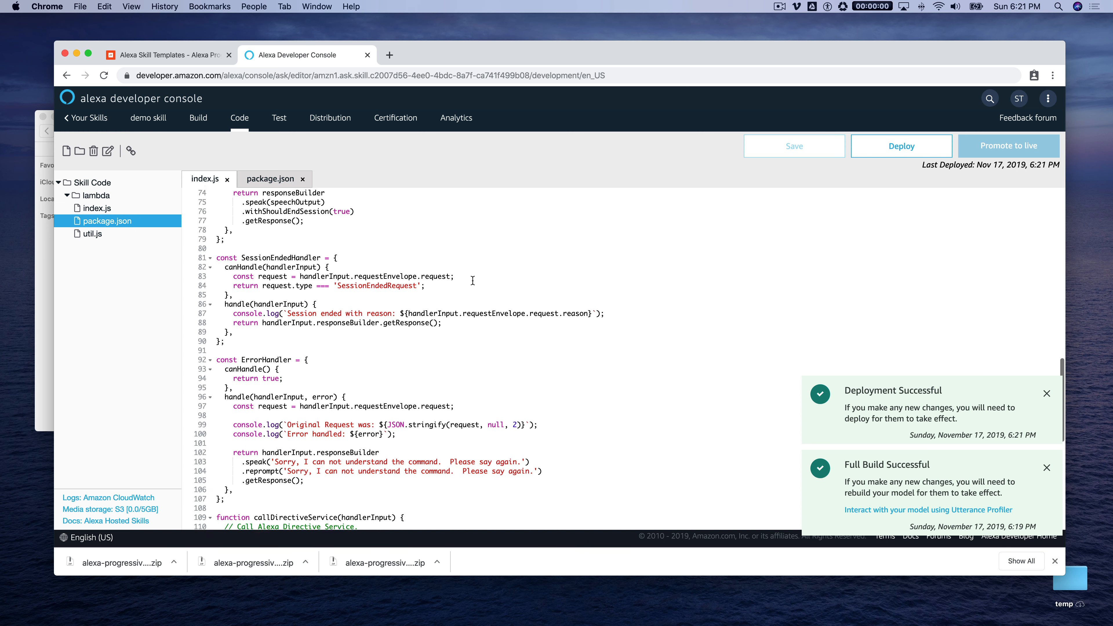
scroll(down, 3)
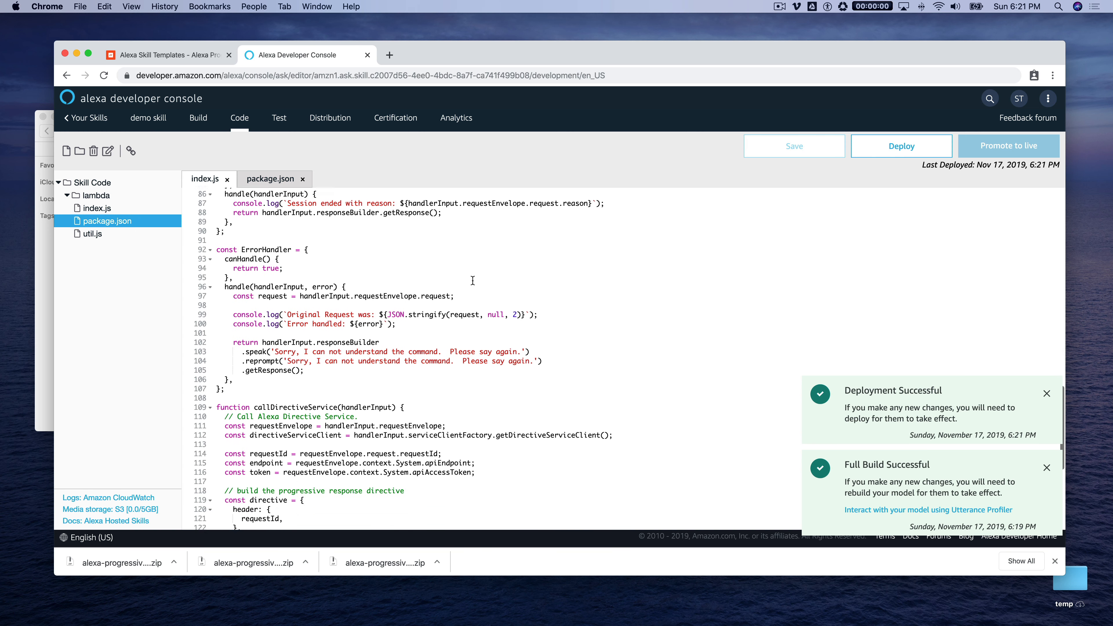
scroll(down, 3)
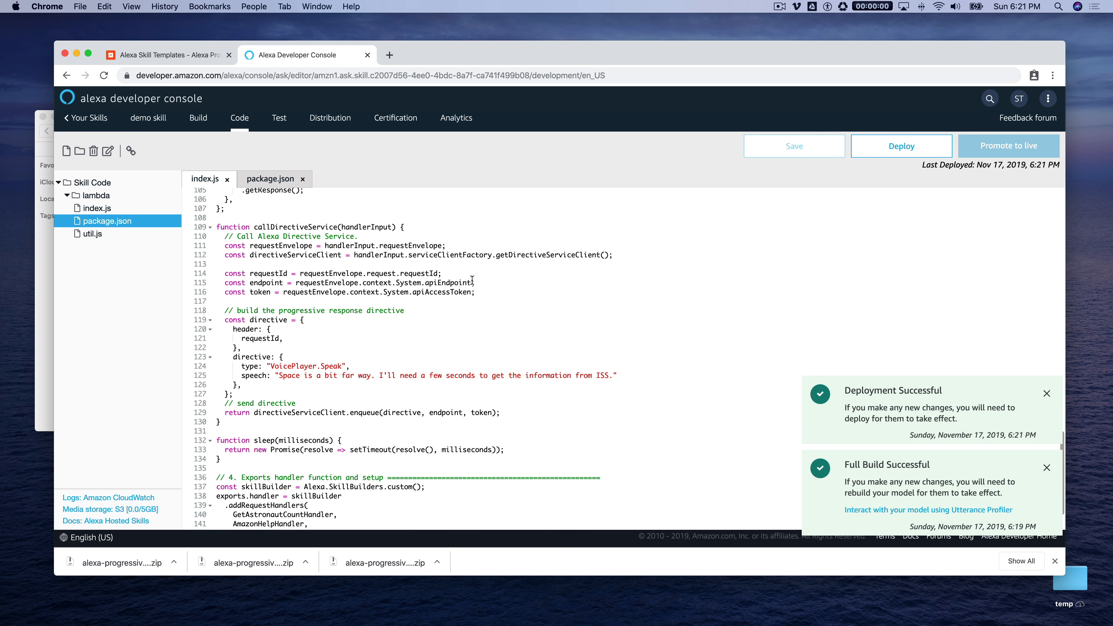
mouse_move(304, 236)
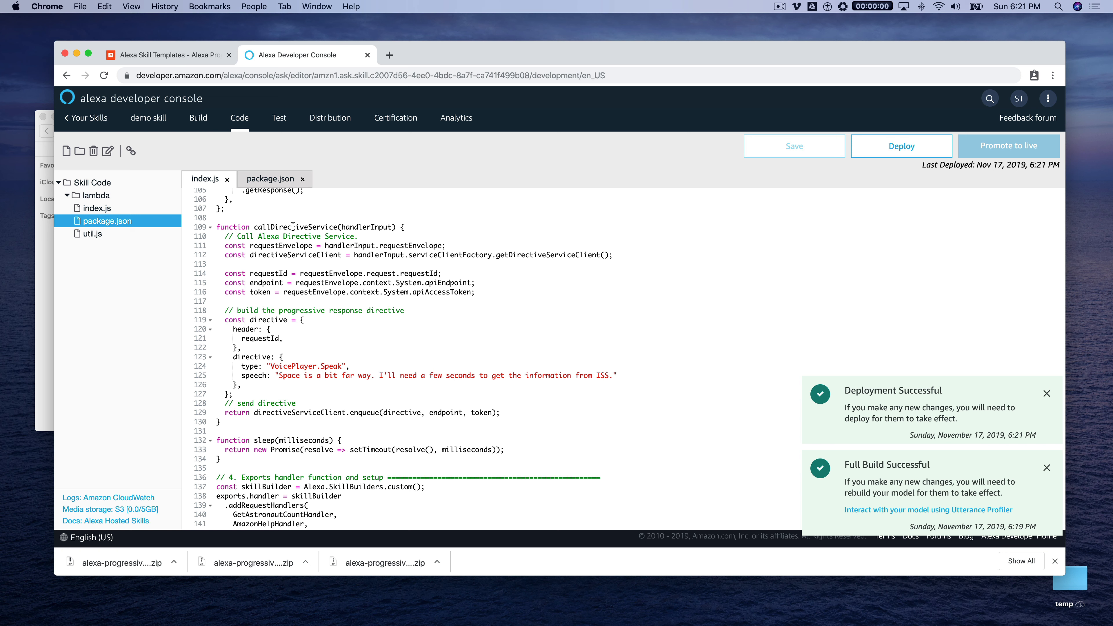
mouse_move(201, 228)
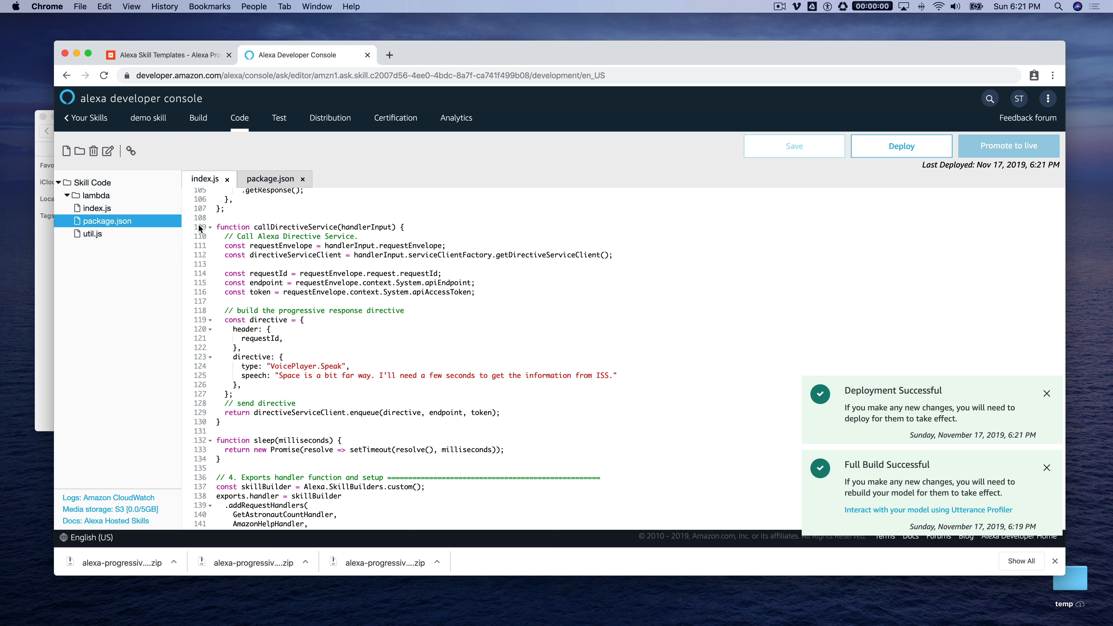
double_click(297, 227)
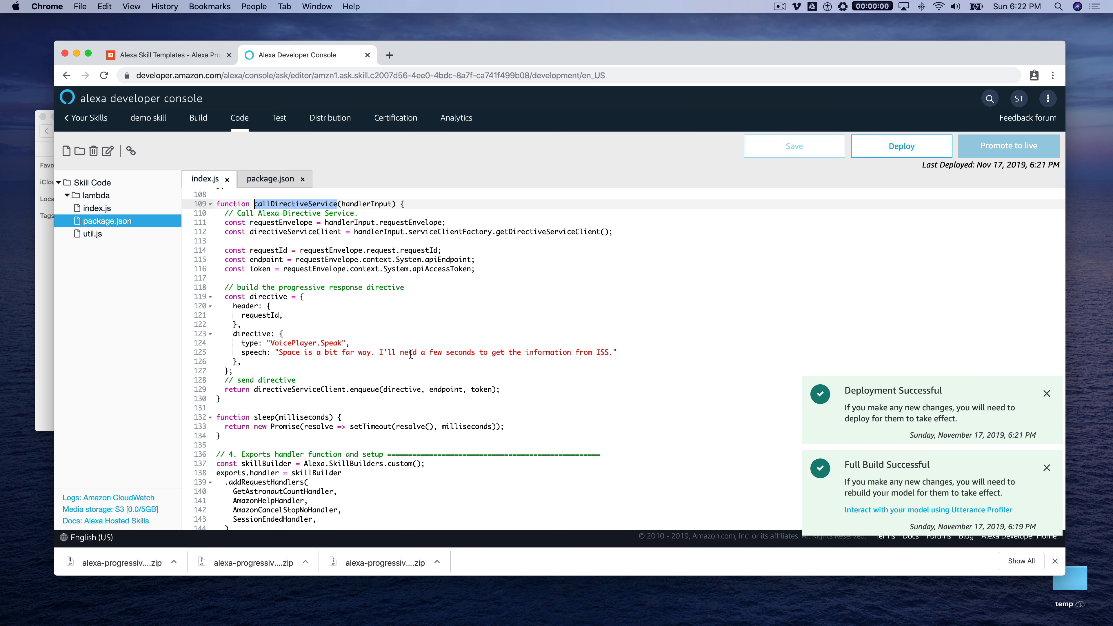
mouse_move(543, 305)
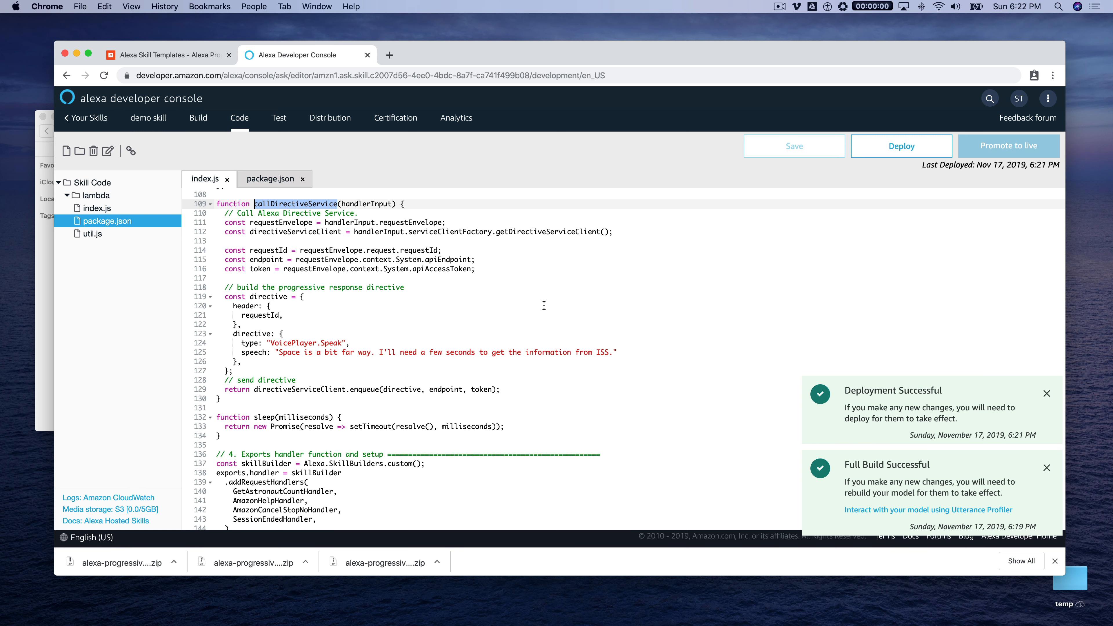
scroll(up, 3)
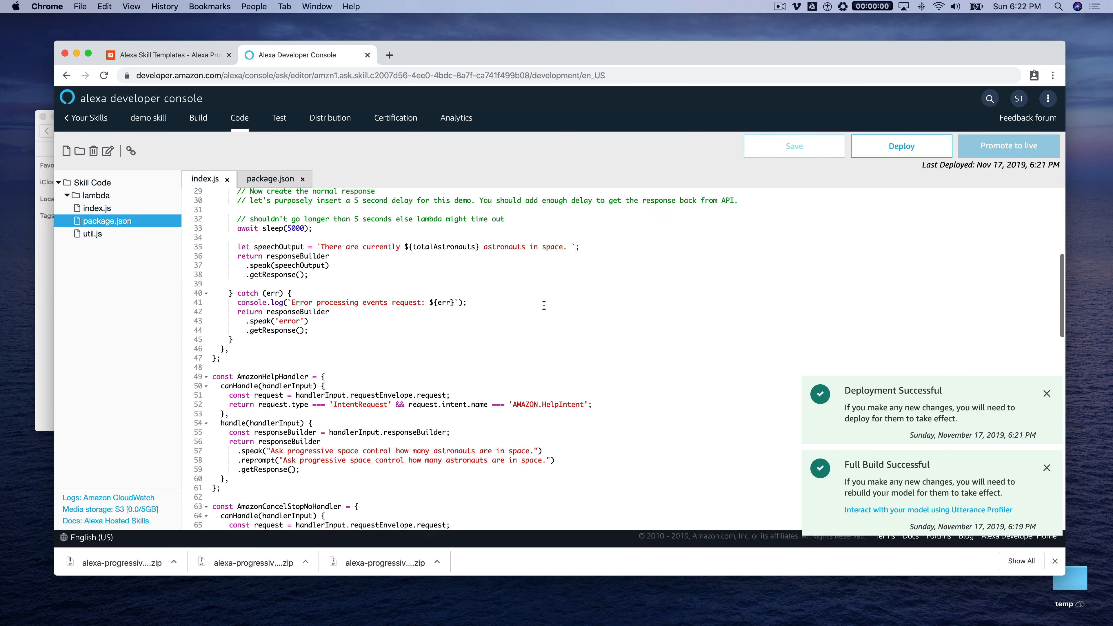
scroll(up, 3)
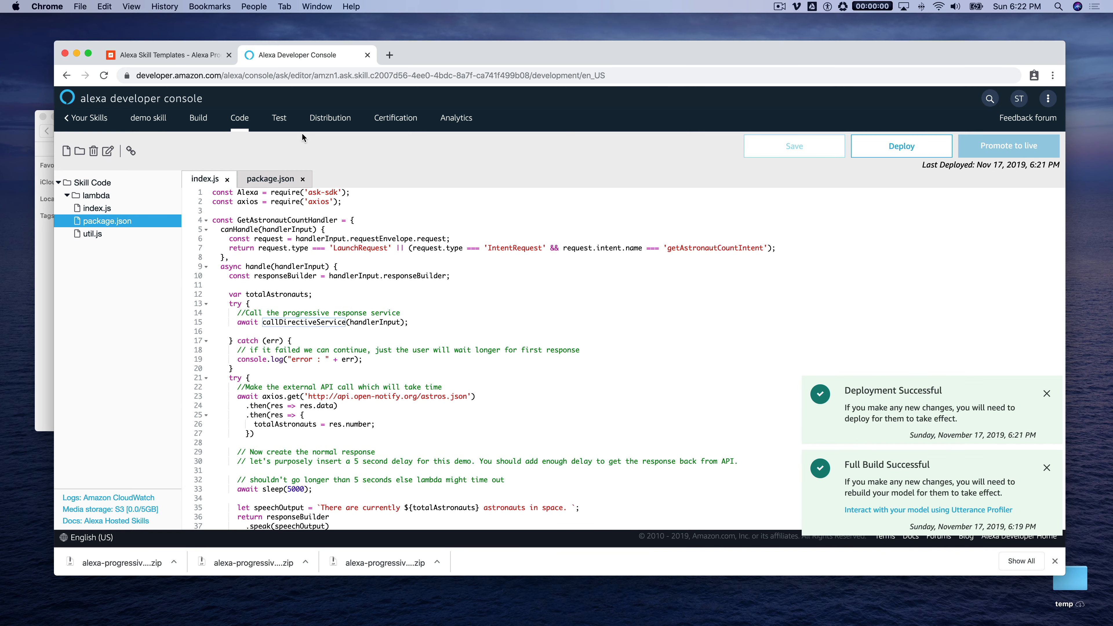
click(278, 118)
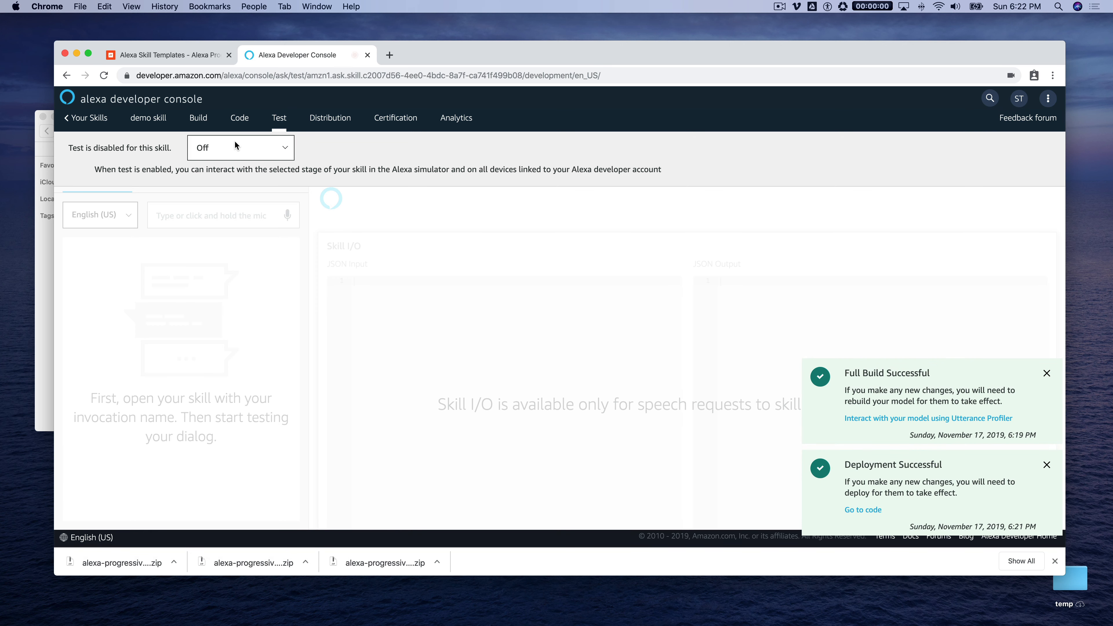
Enable Development testing, run 'template nine' in the simulator for the 6-astronauts answer, then return to the Dabble Lab page
click(240, 147)
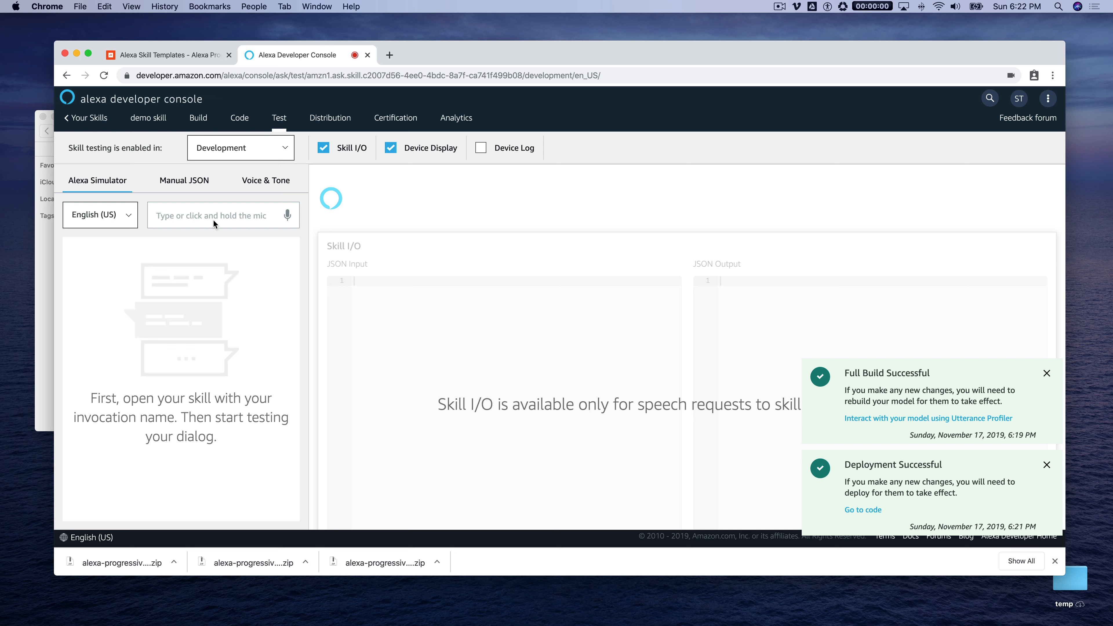
text(template n)
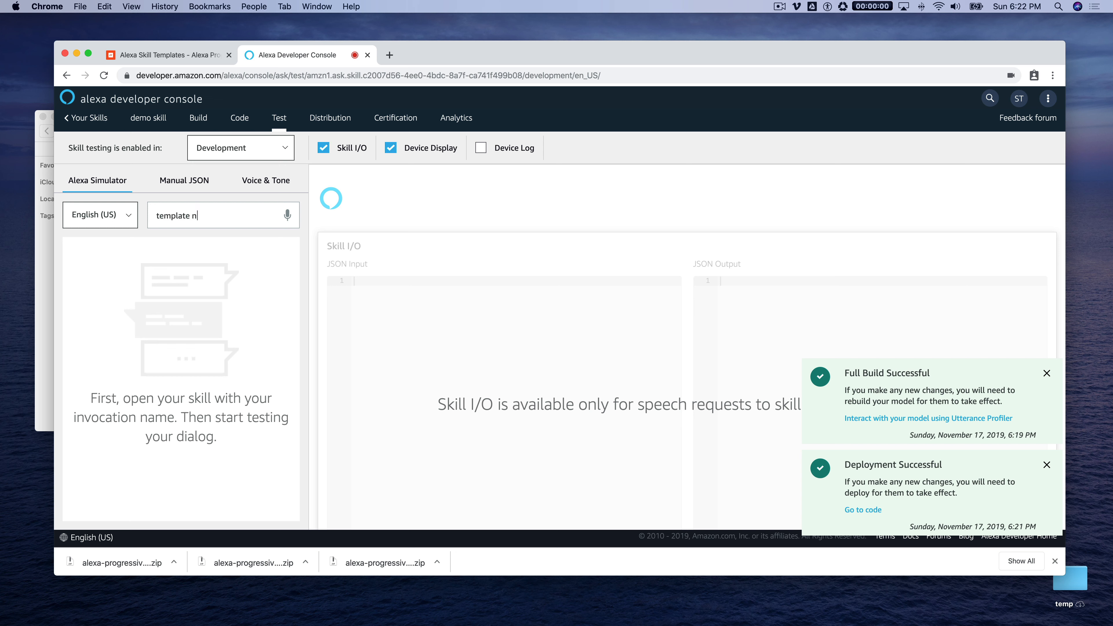
text(ine)
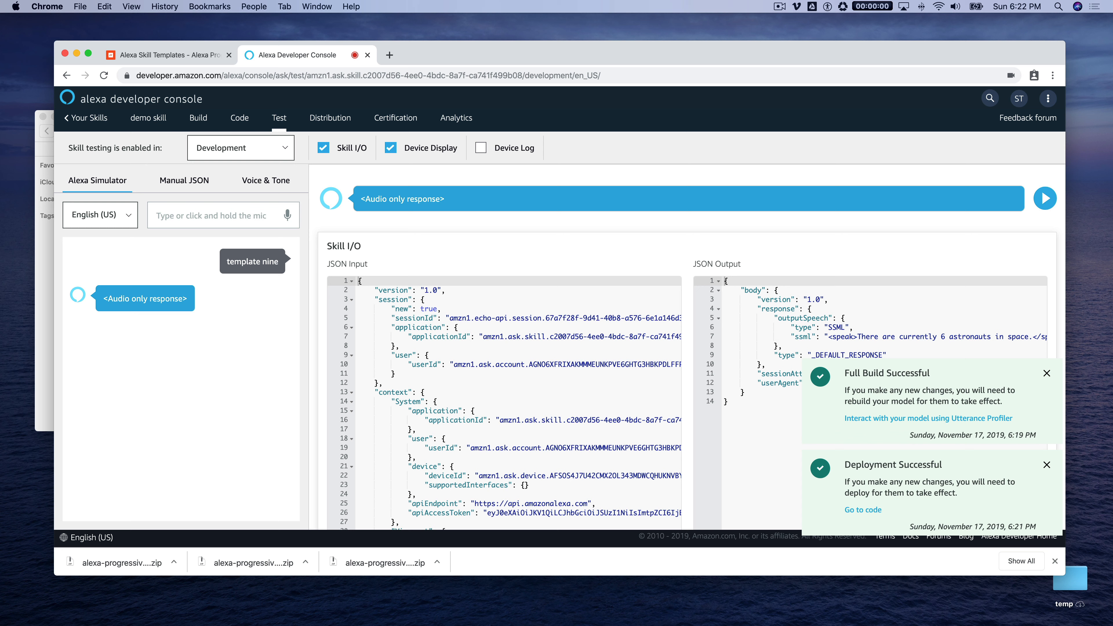
mouse_move(210, 253)
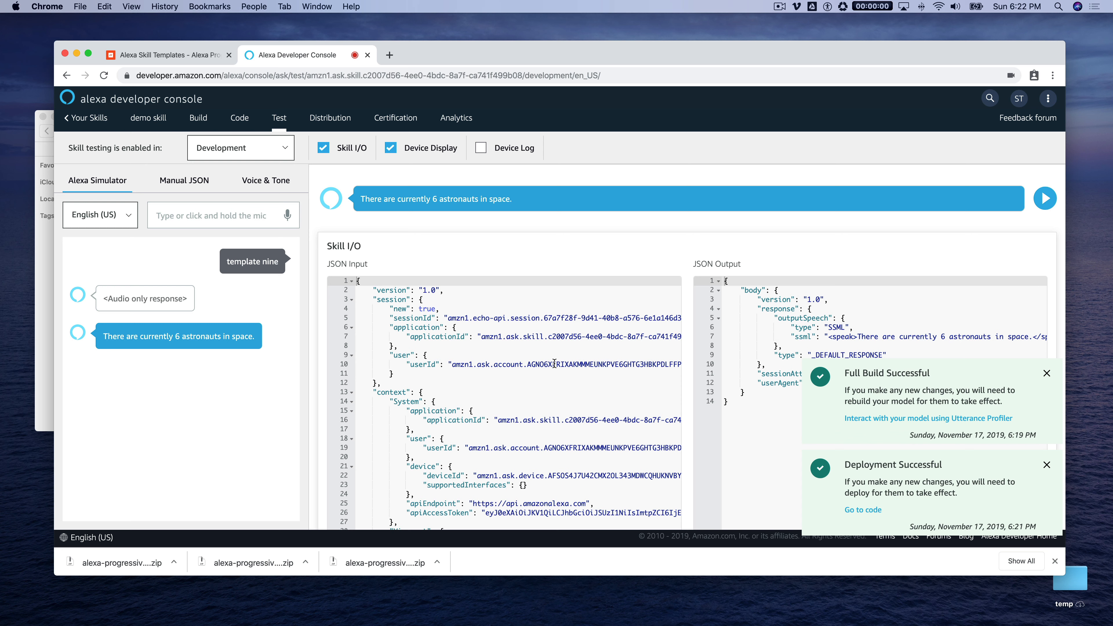
mouse_move(417, 241)
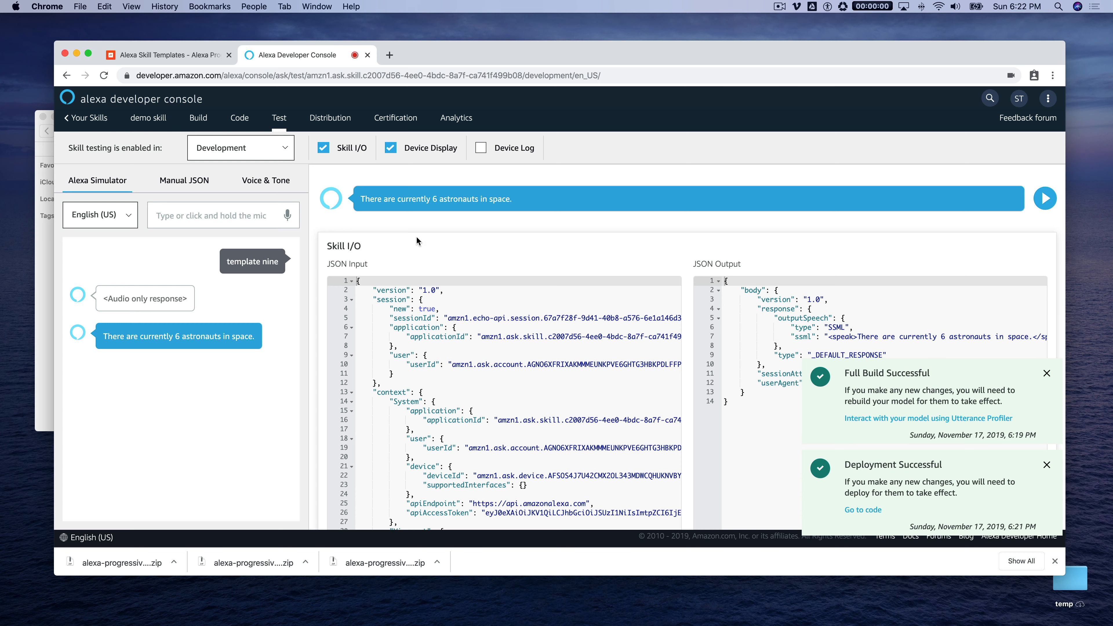
click(167, 55)
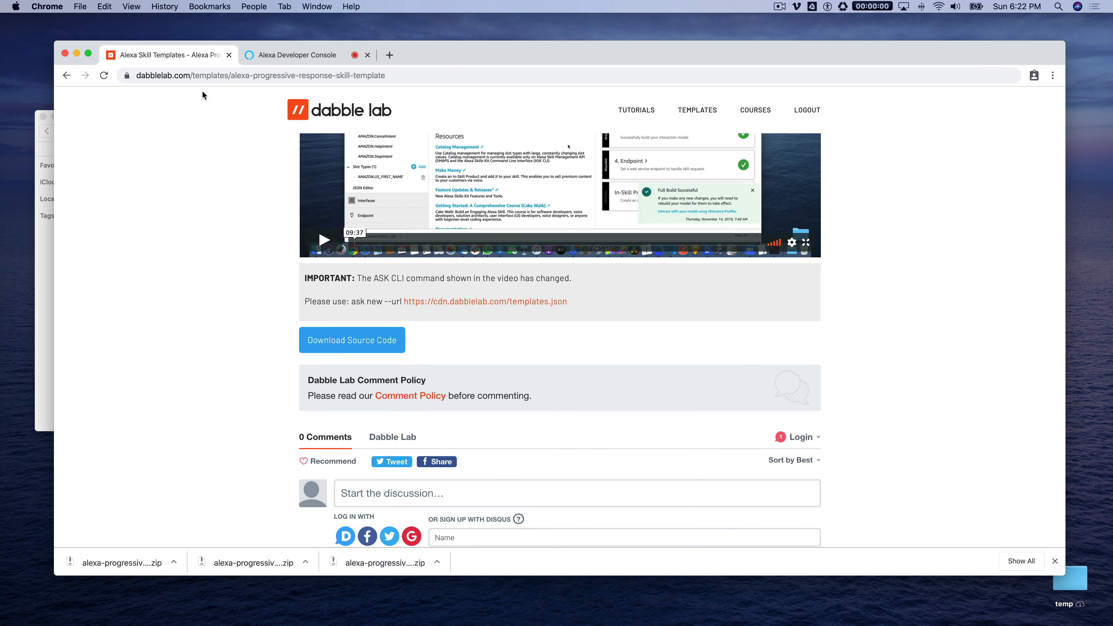
mouse_move(219, 385)
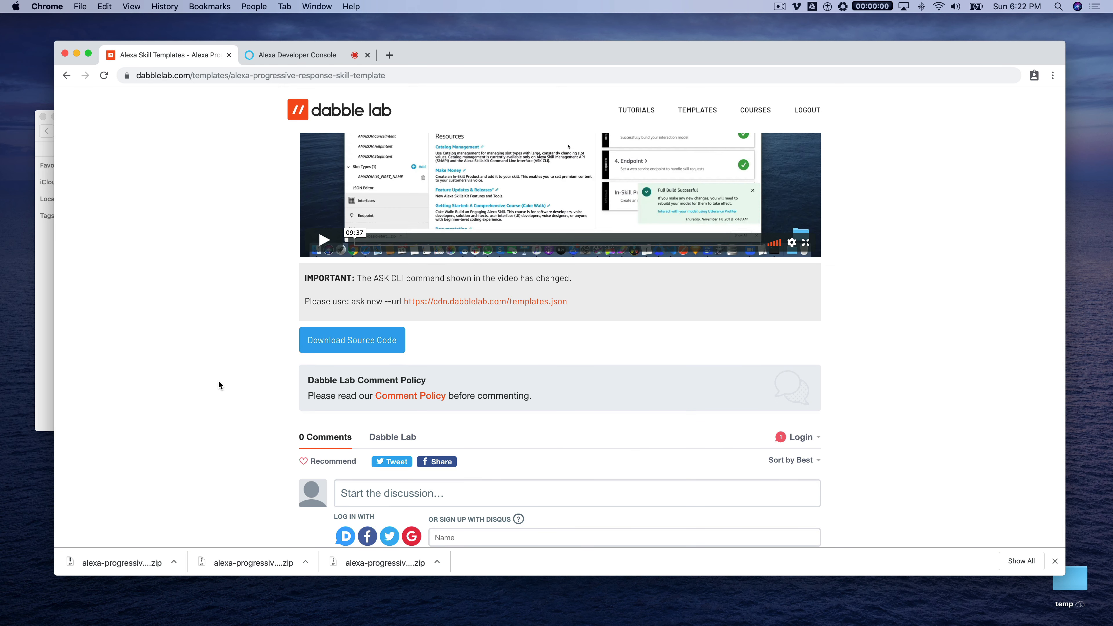
mouse_move(212, 381)
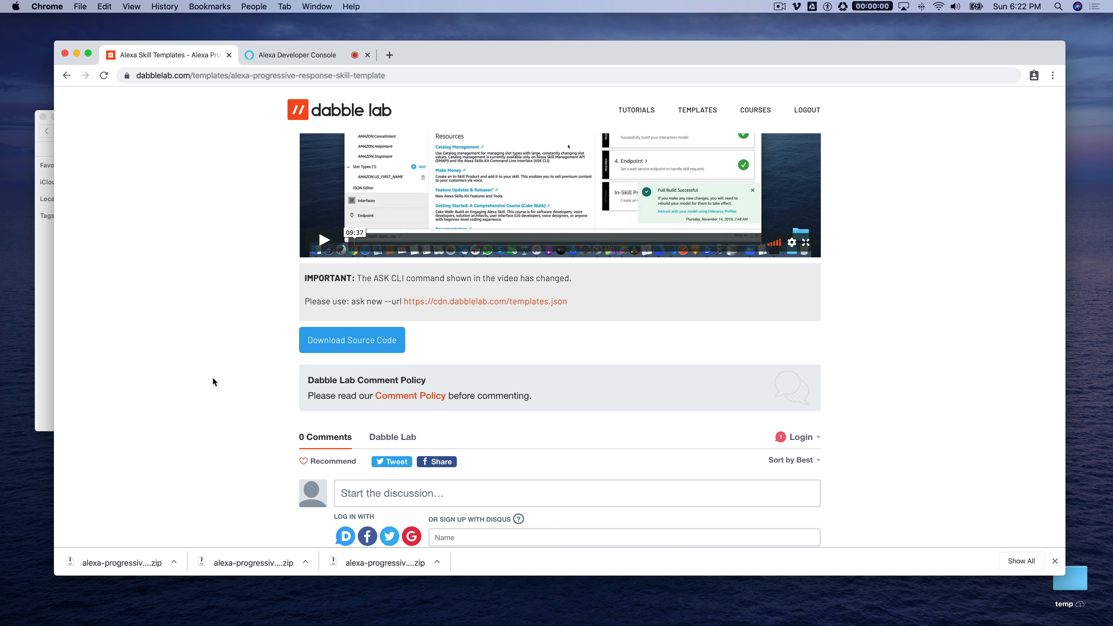